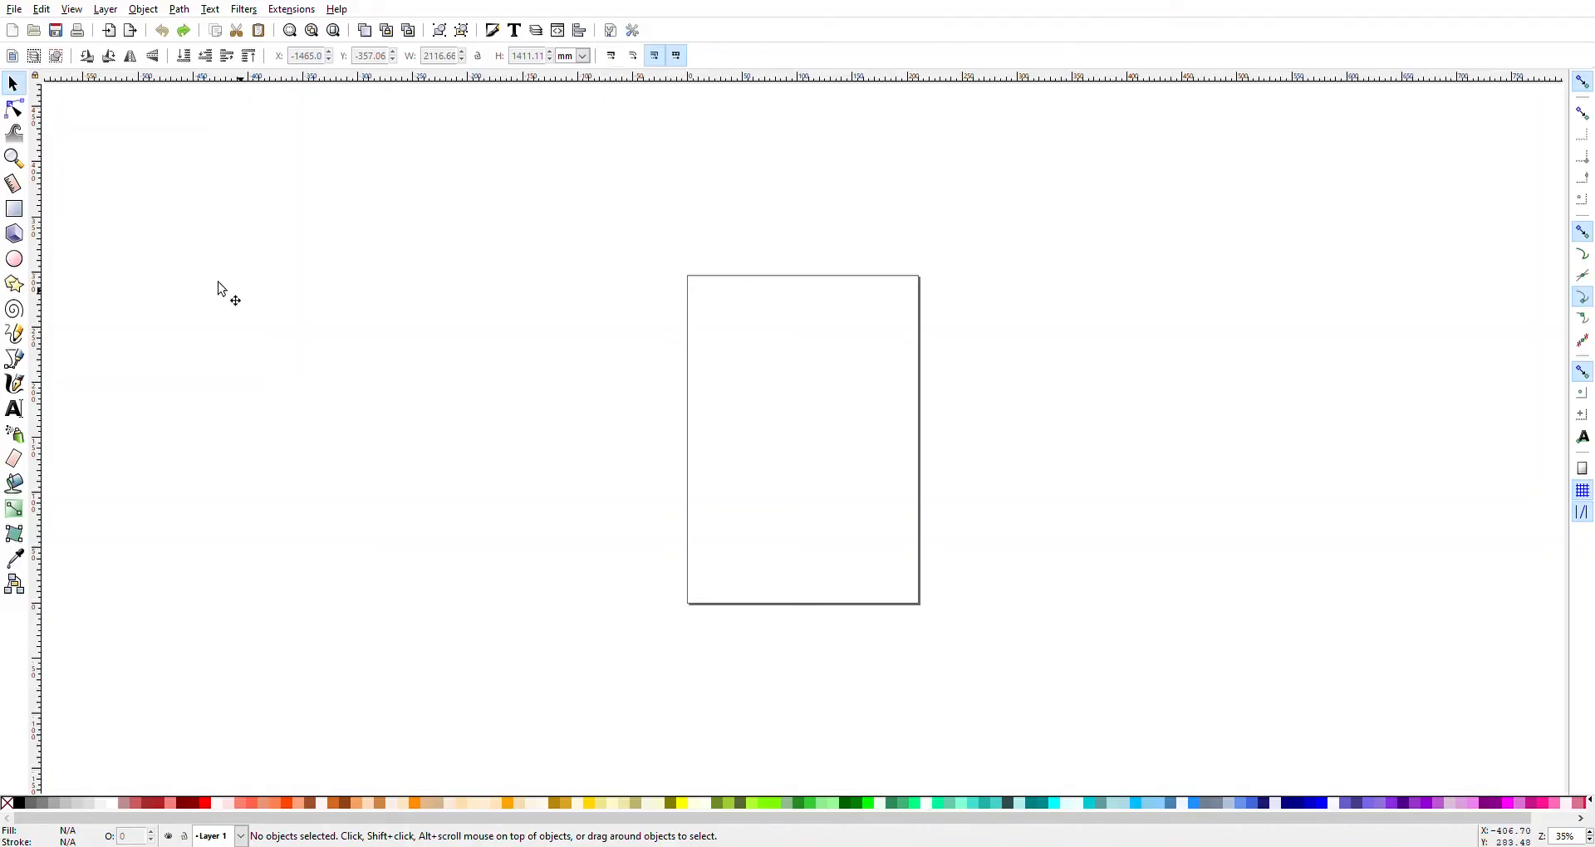
mouse_move(937, 645)
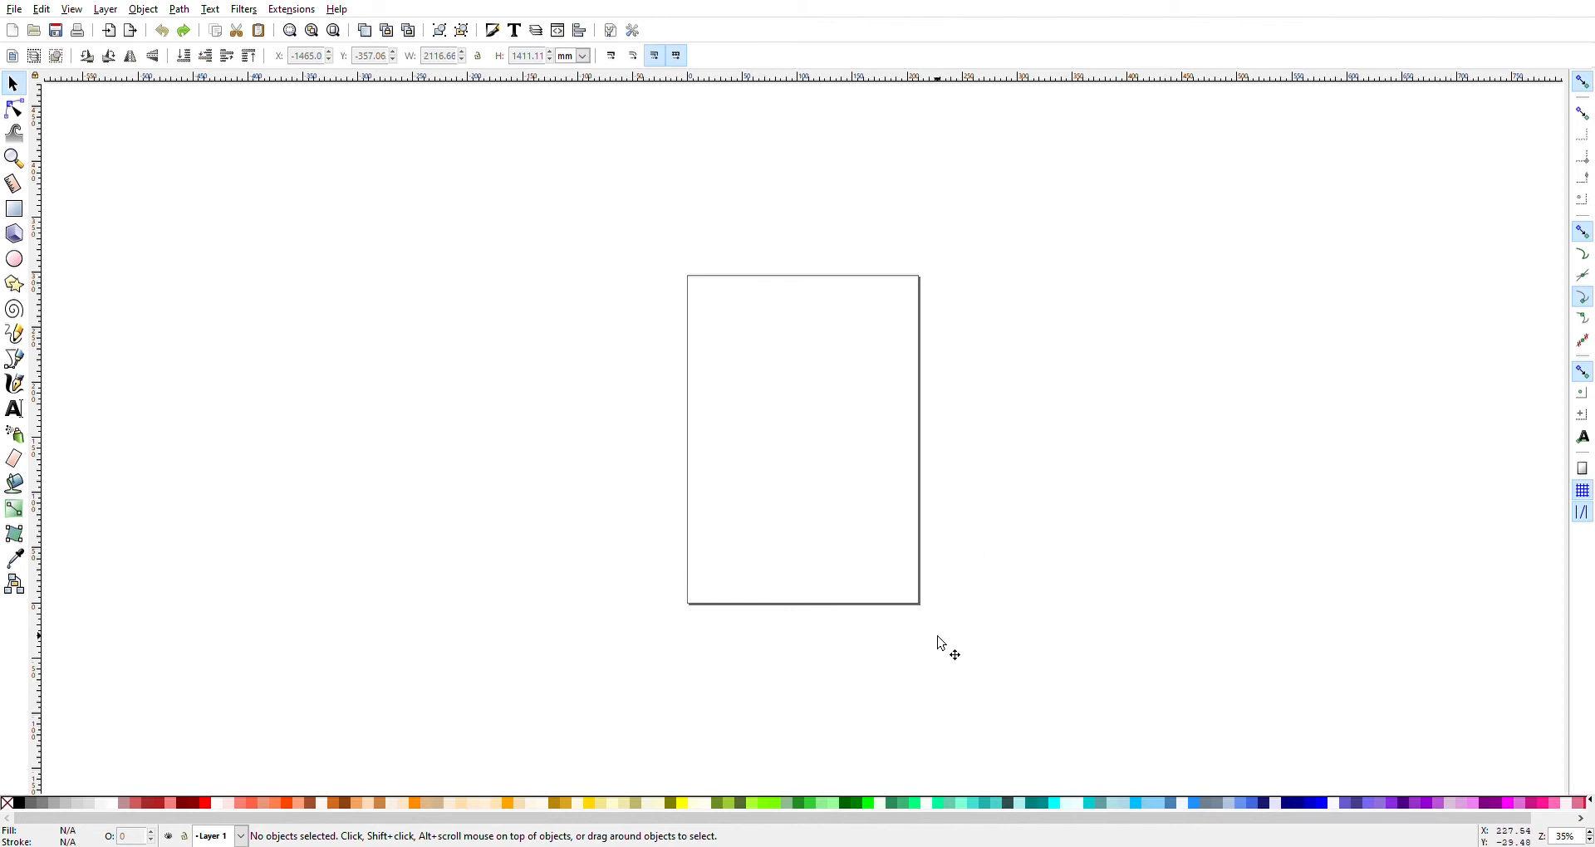
mouse_move(13, 10)
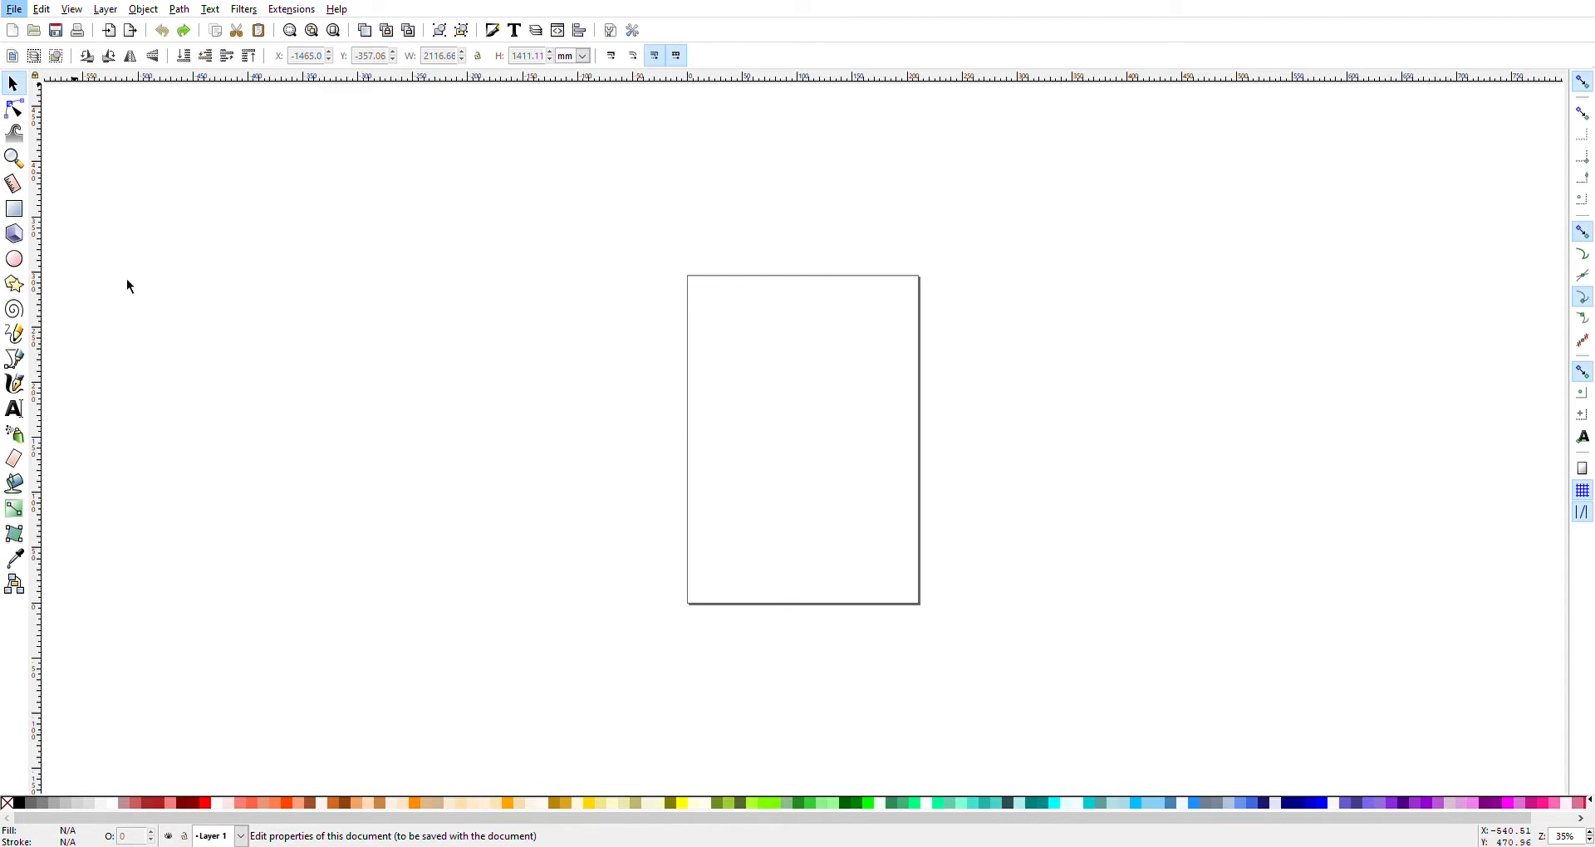
Step: Import the IMG_4409 photo of the paper pattern pieces and embed it in the document
key("ctrl+shift+d")
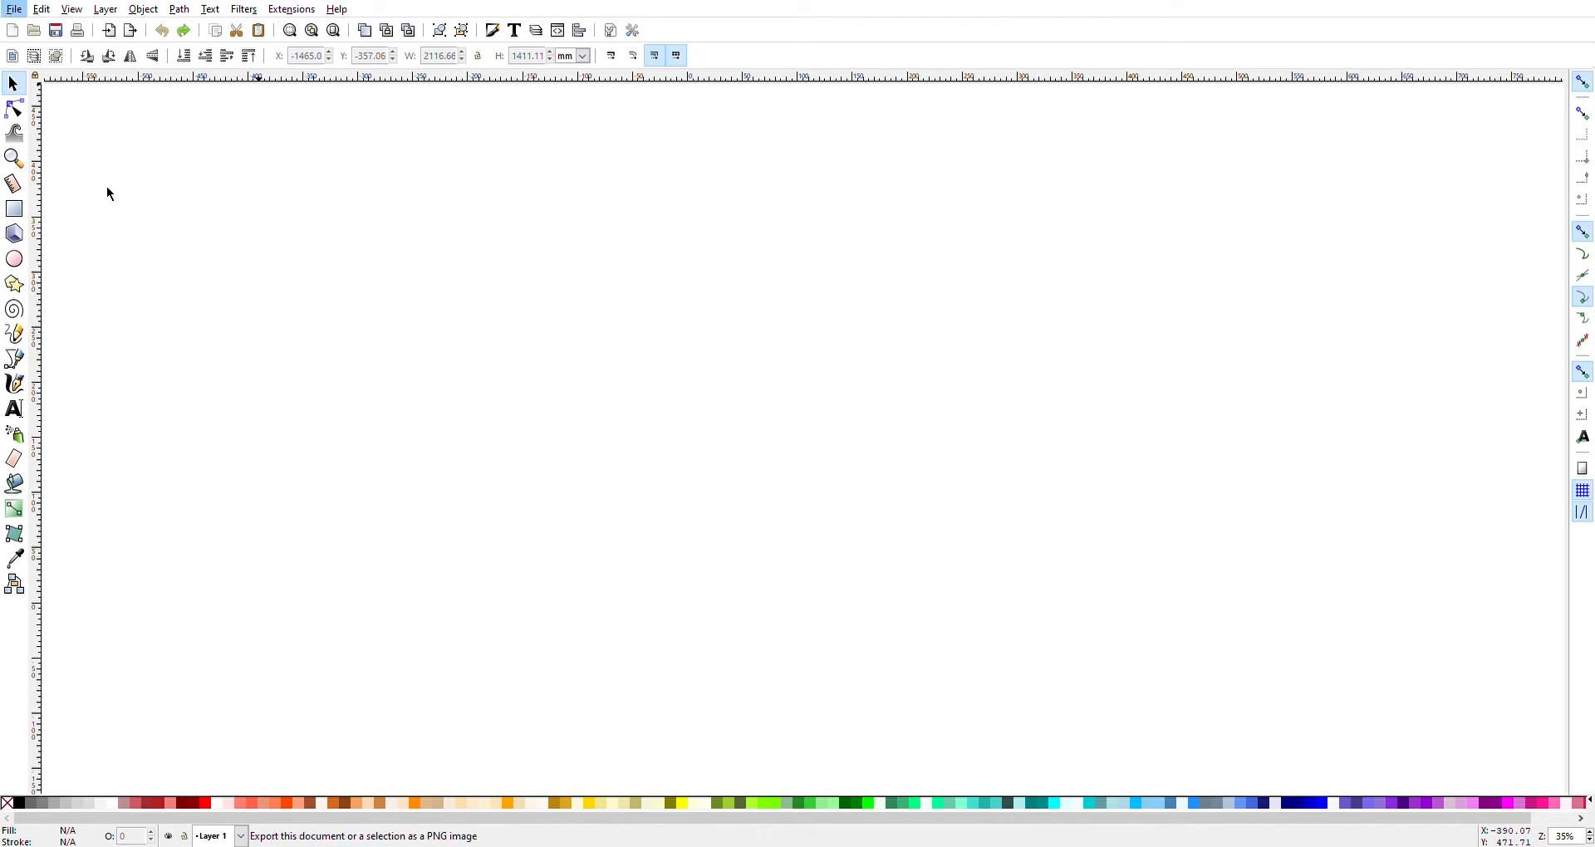
left_click(12, 10)
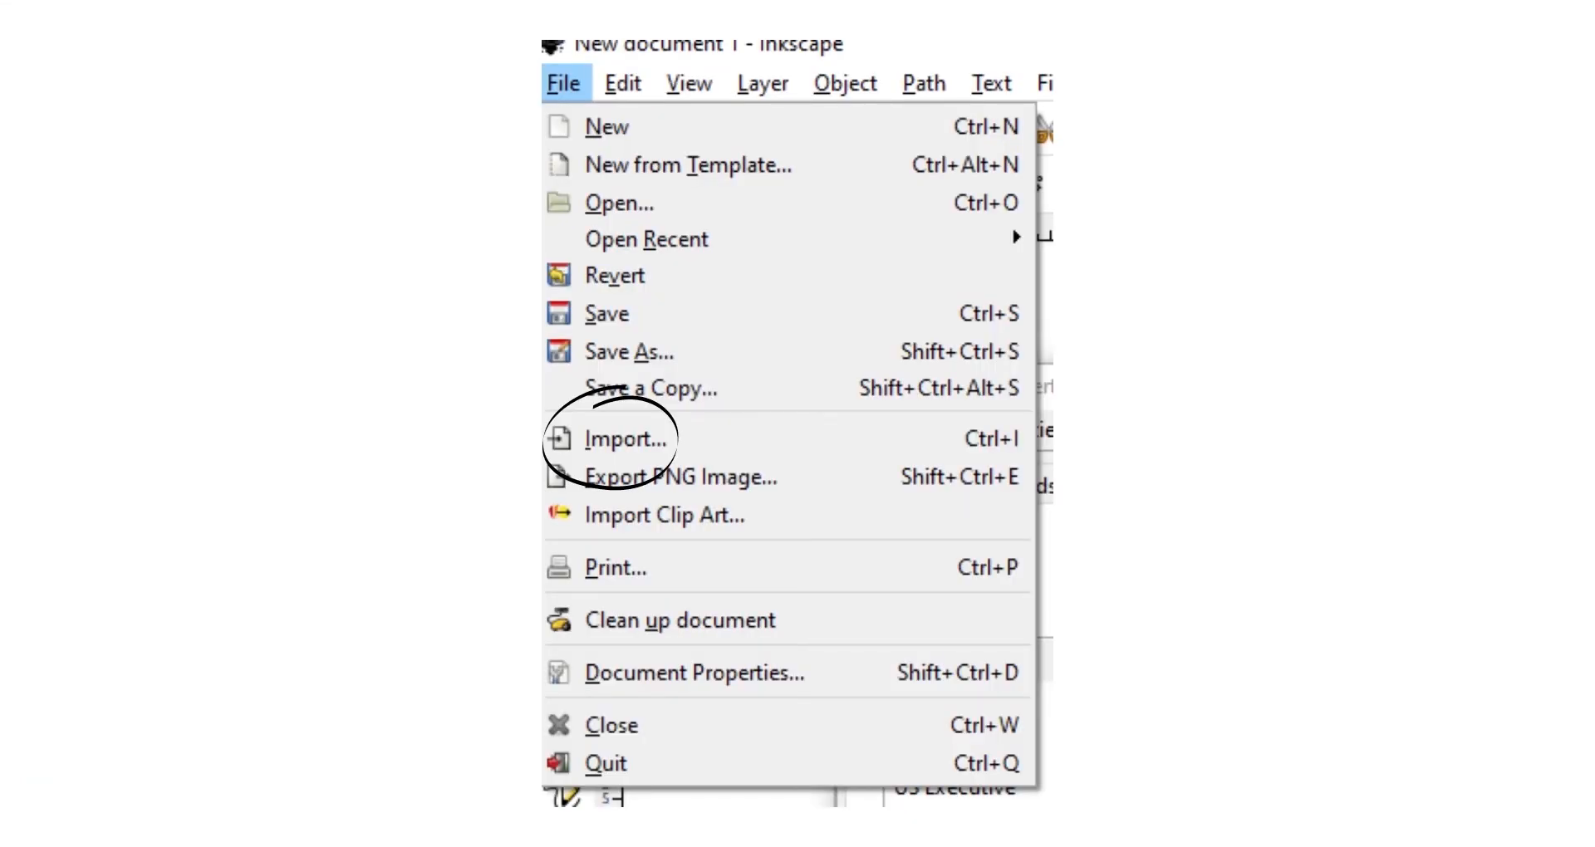
left_click(624, 438)
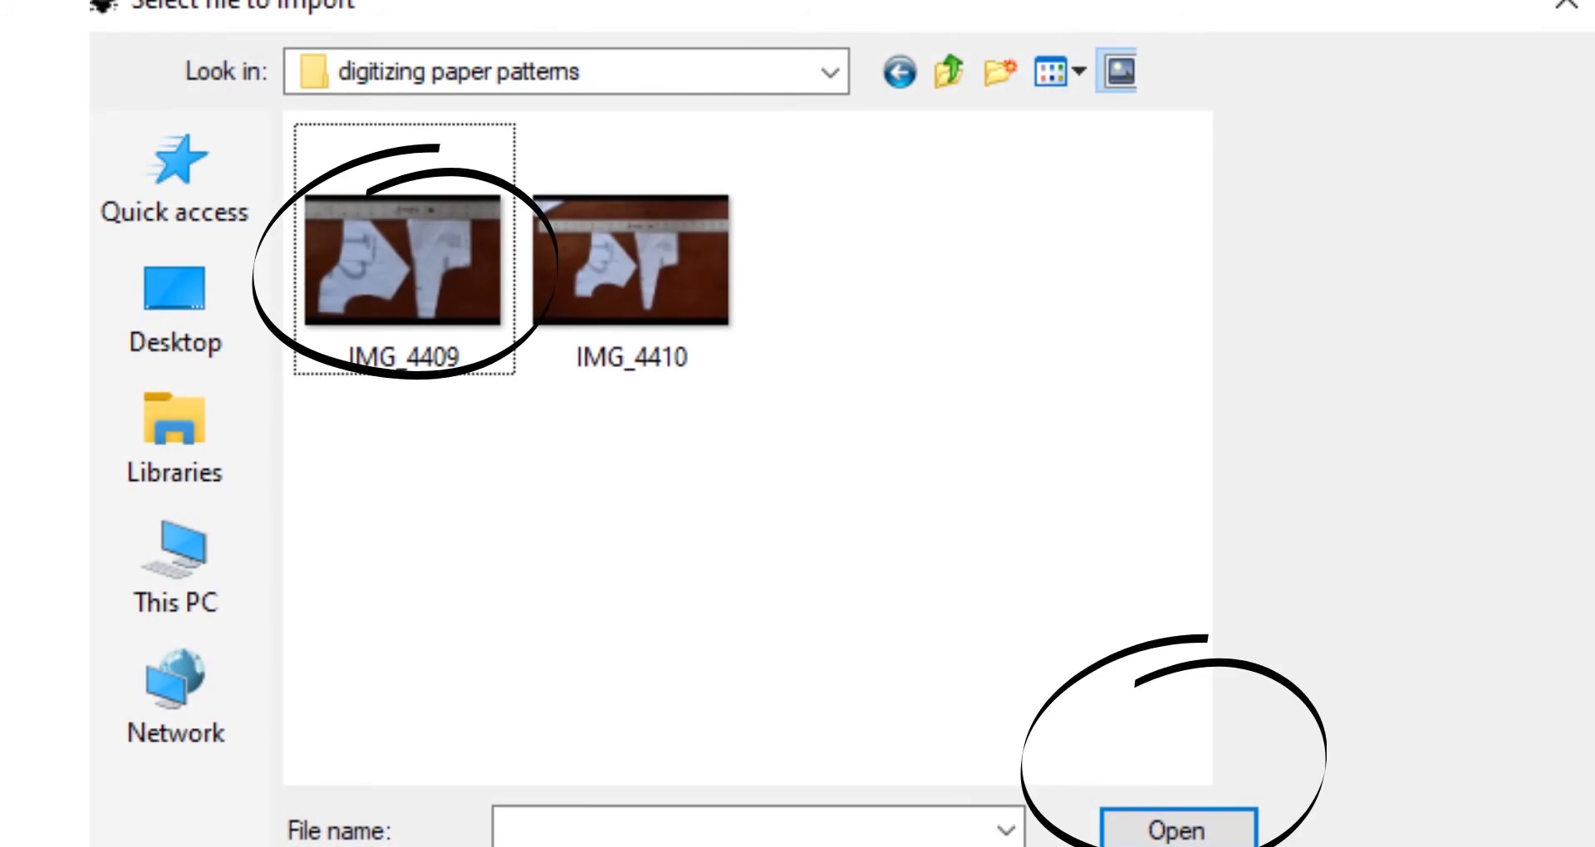
left_click(1176, 829)
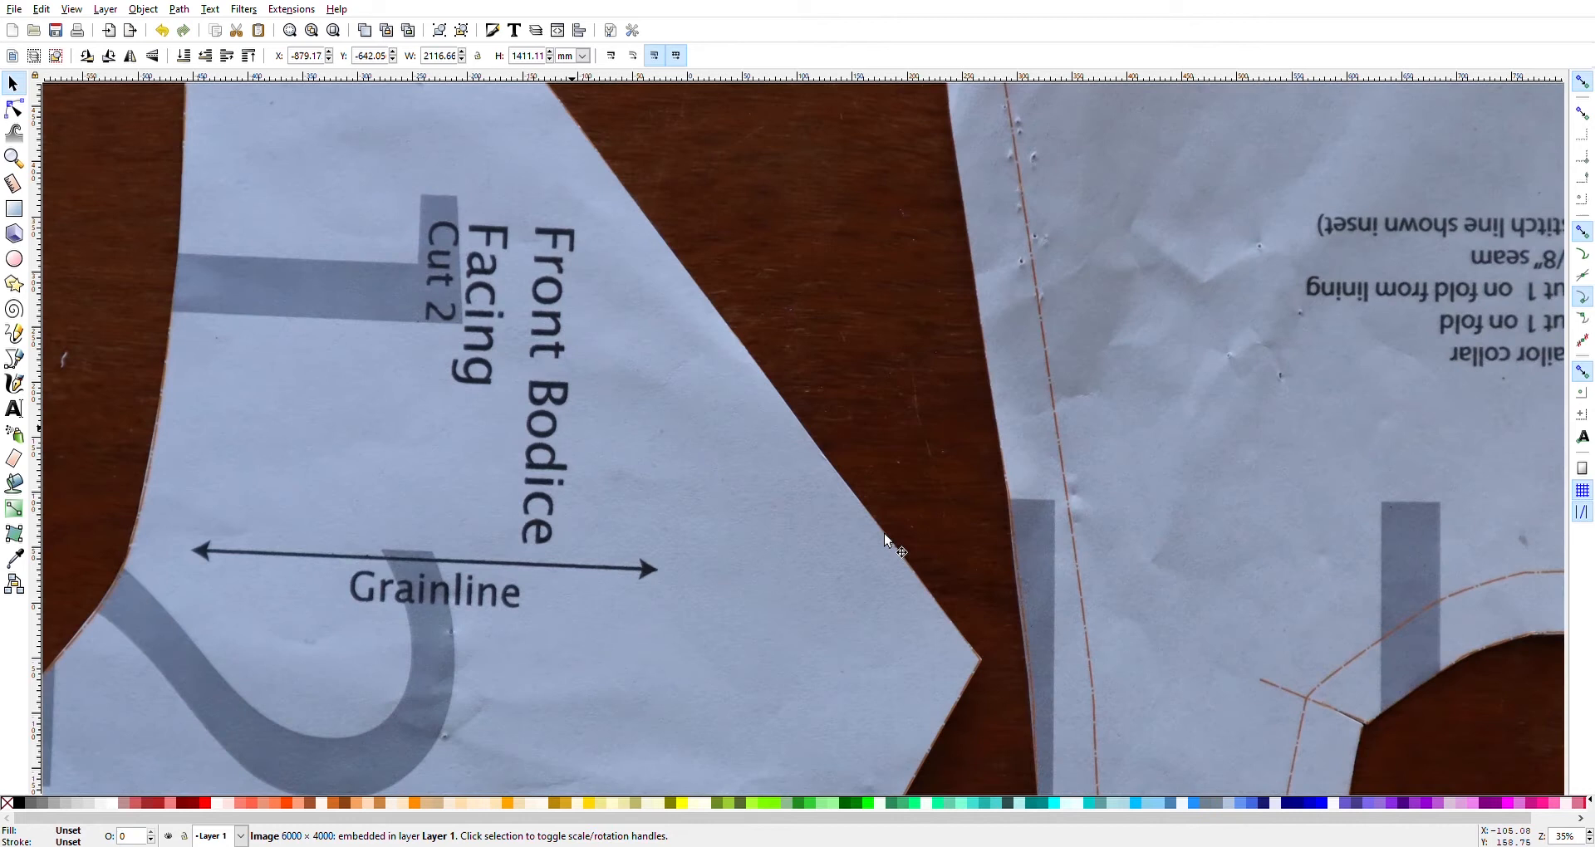
mouse_move(910, 402)
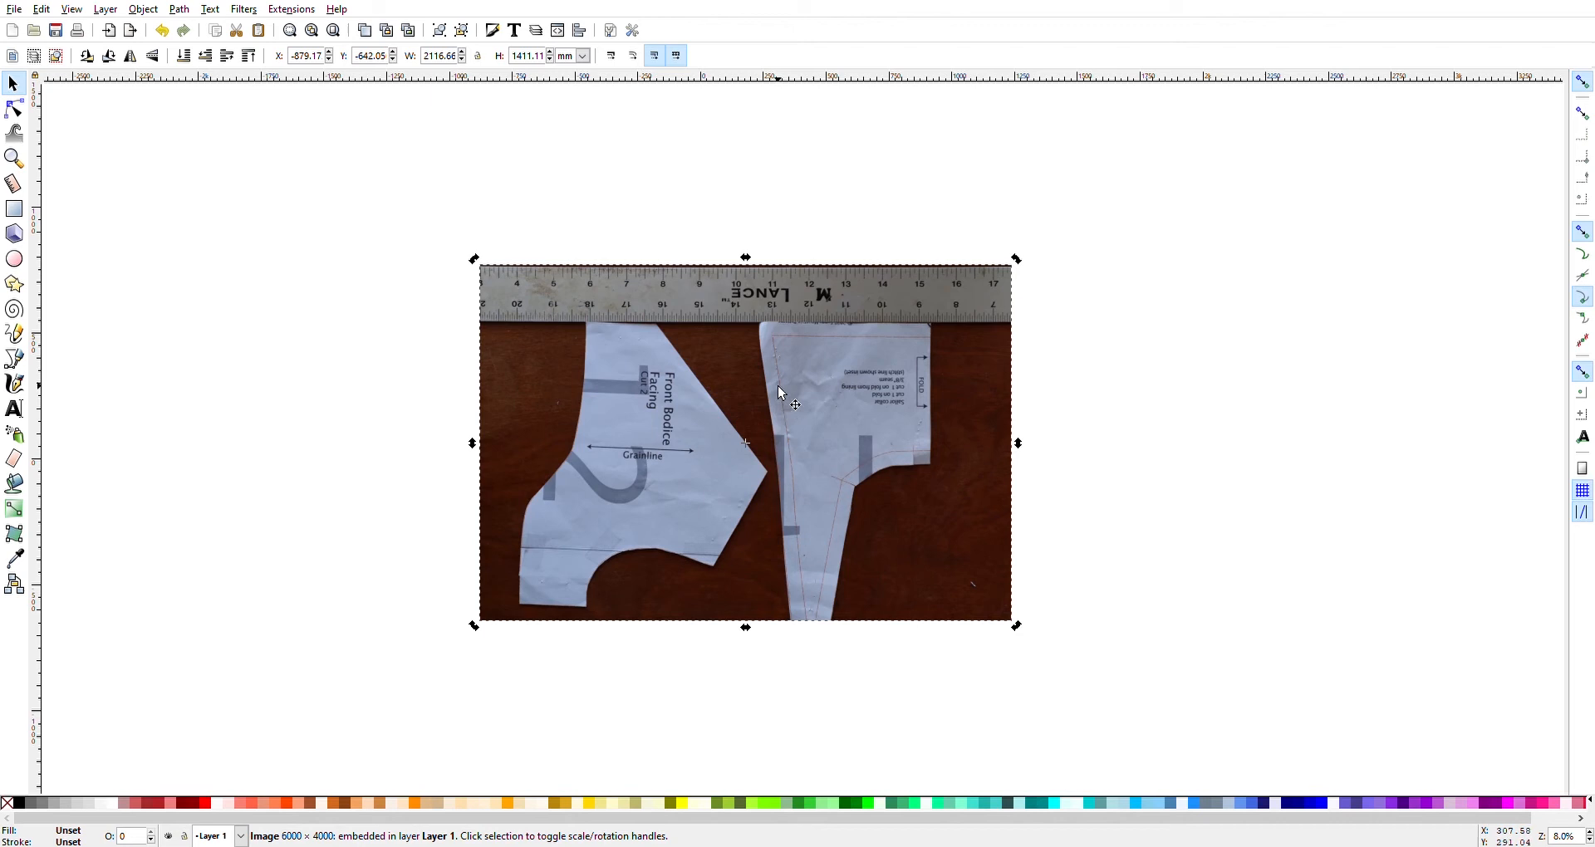
mouse_move(551, 289)
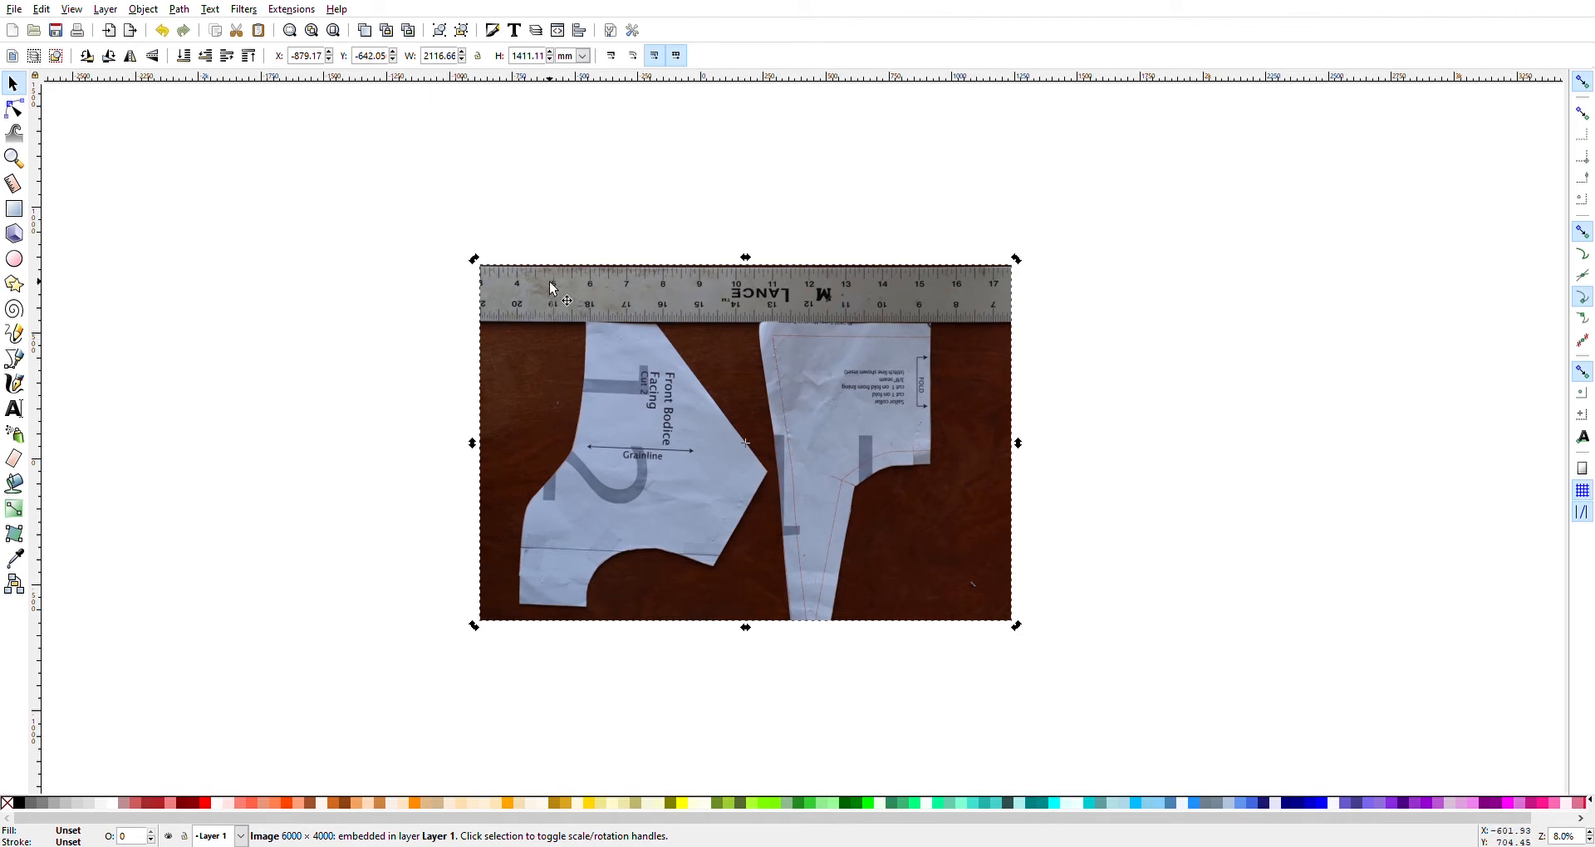
mouse_move(31, 209)
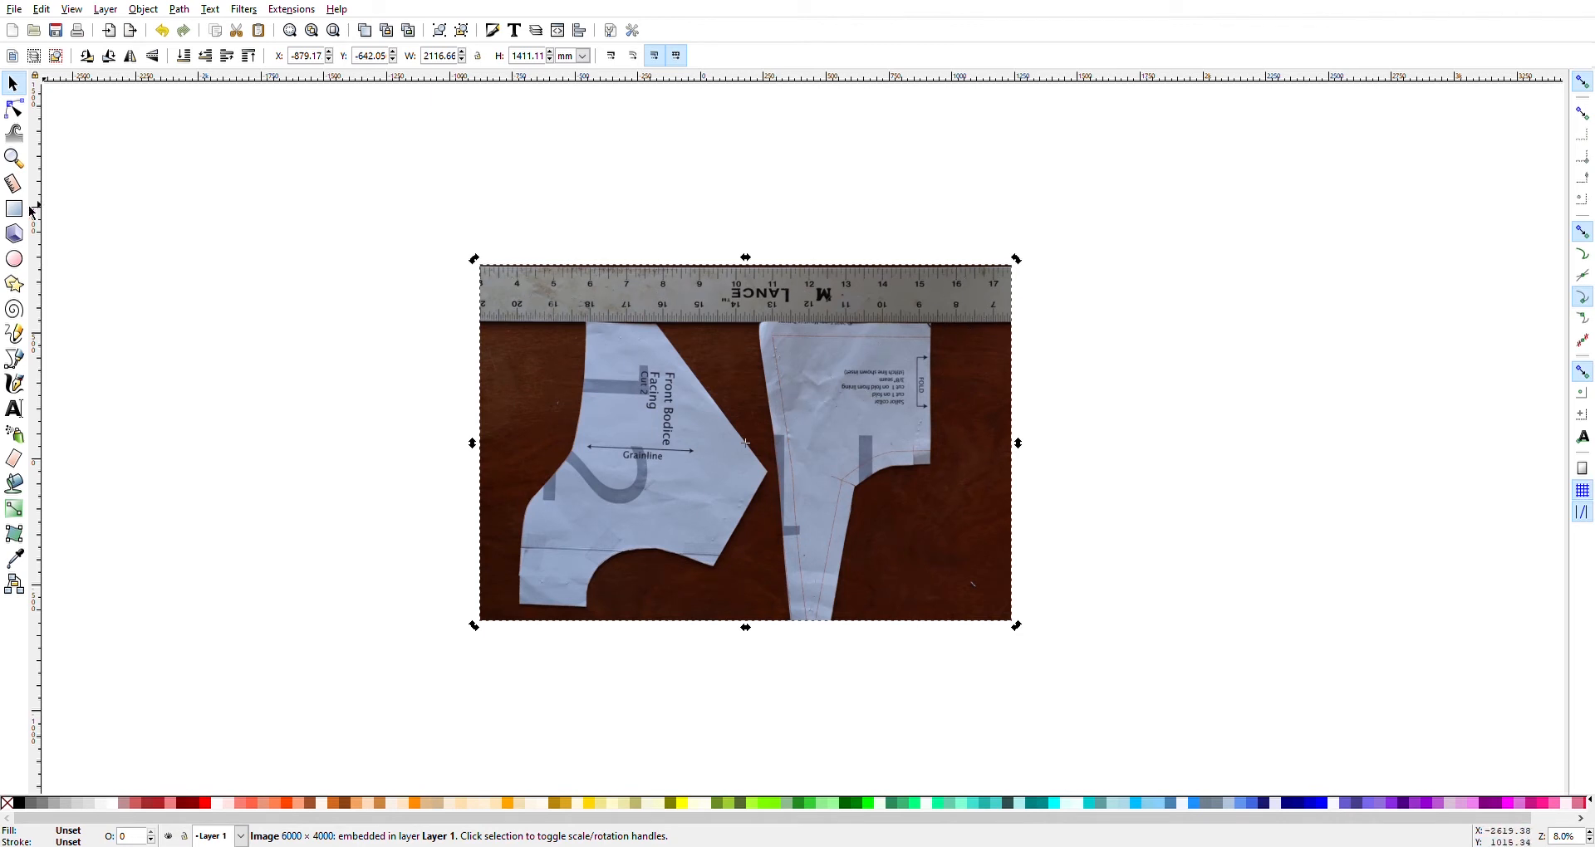
Step: Draw a rectangle above the photo and size it to exactly 1.000 × 1.000 inches
left_click(14, 207)
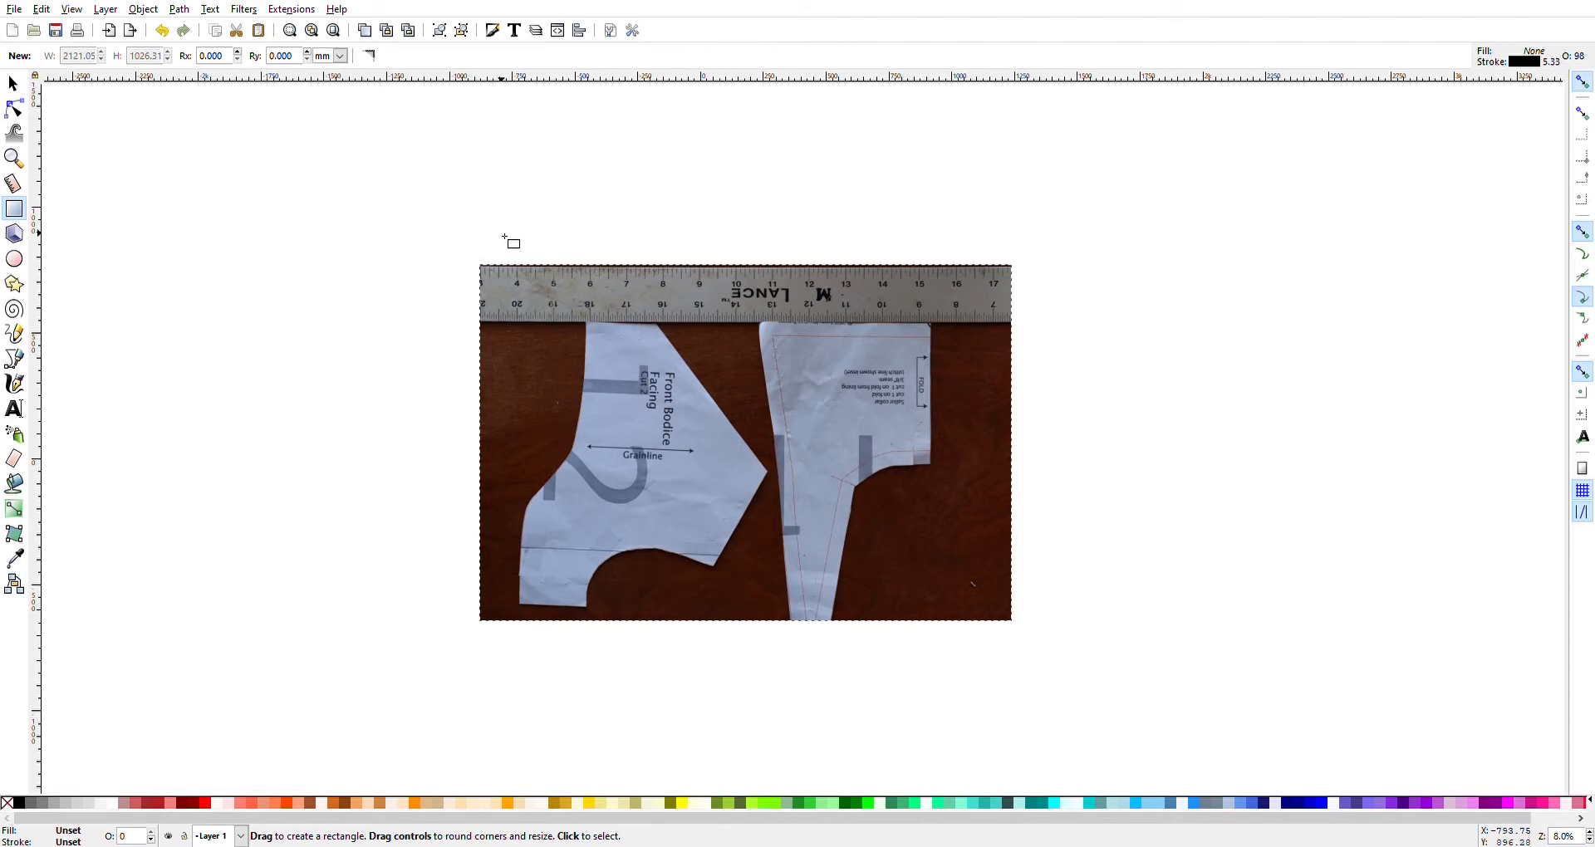
left_click_drag(488, 194, 600, 246)
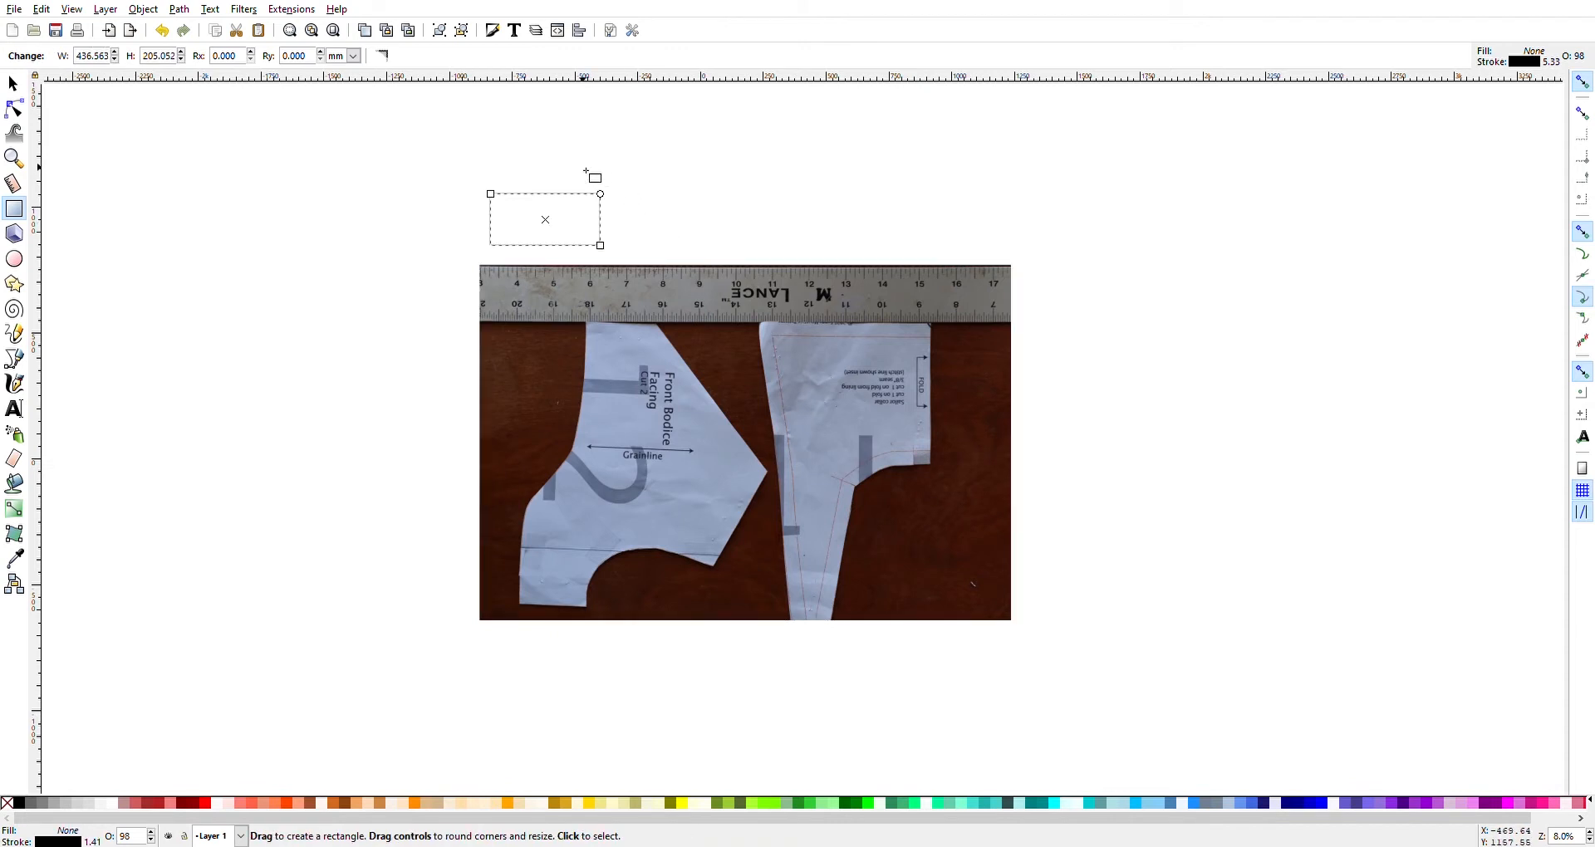
mouse_move(83, 192)
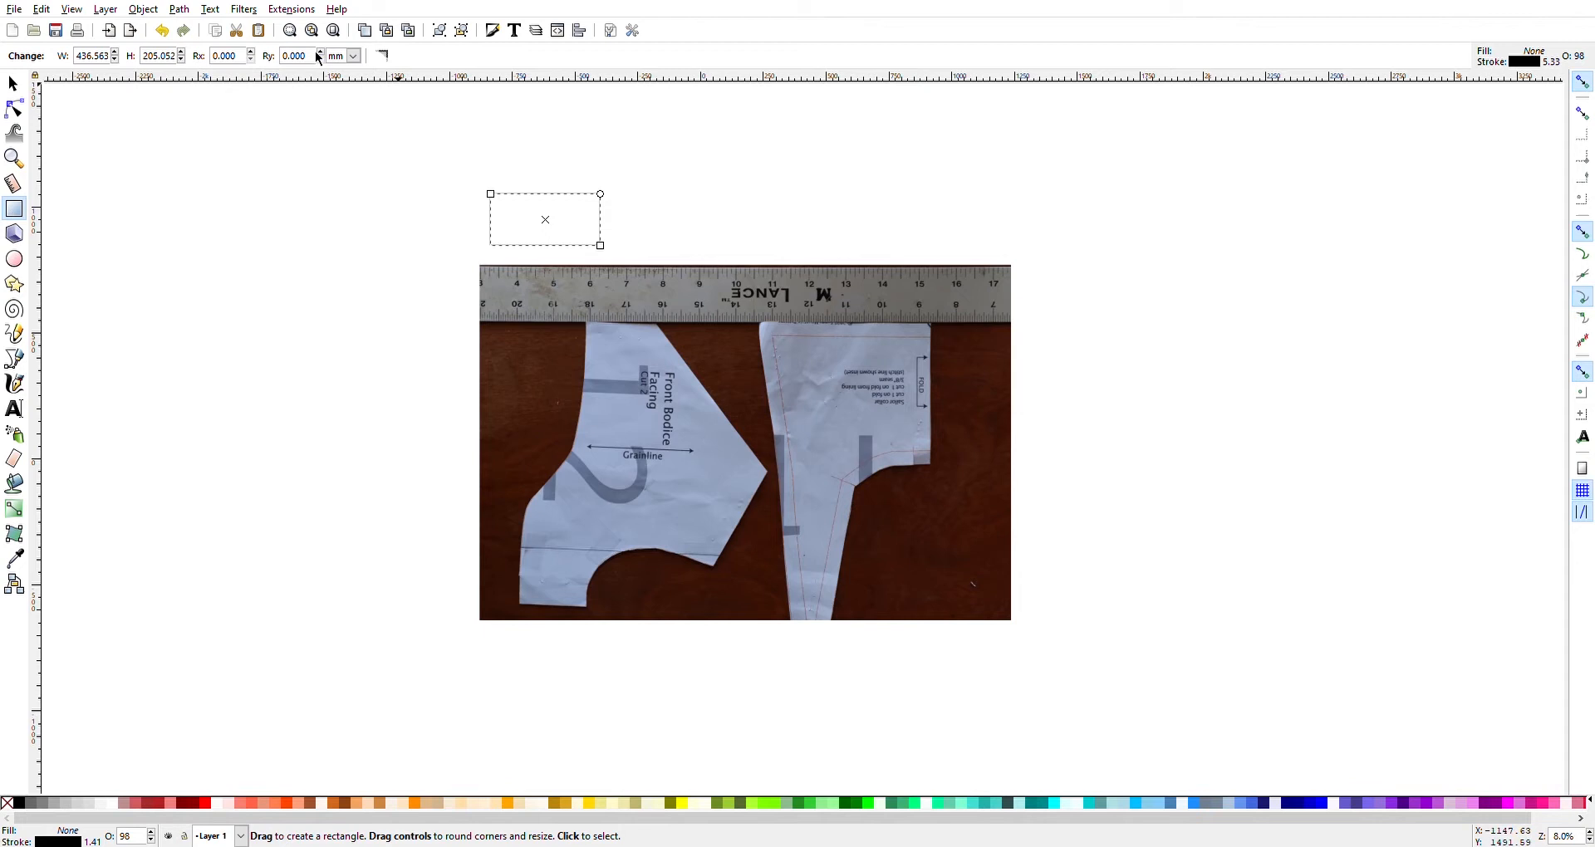
left_click(352, 57)
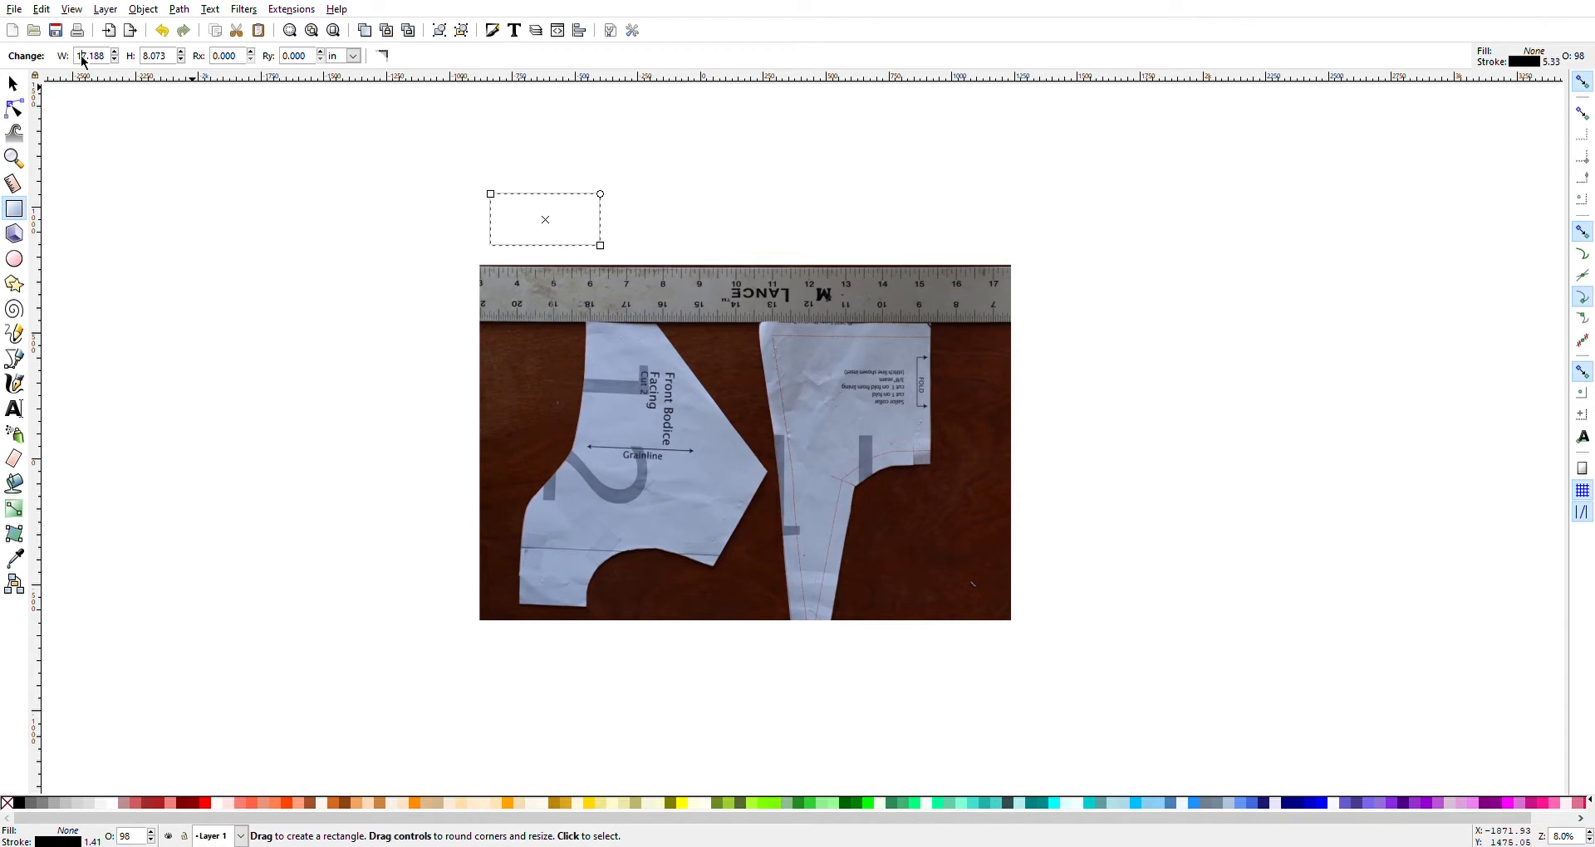
left_click(12, 83)
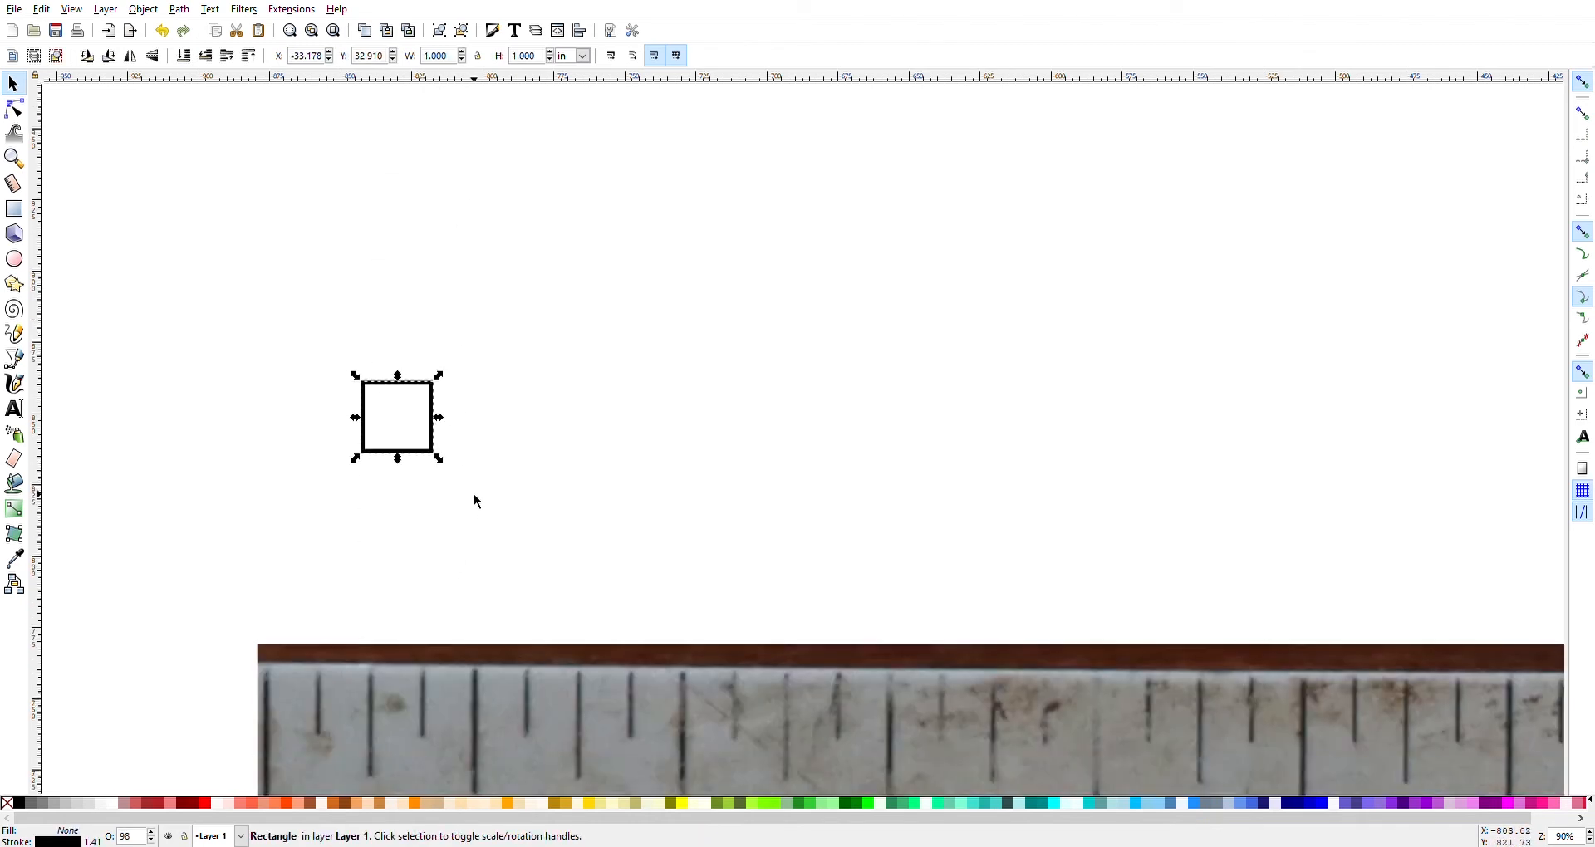
Step: Move the square onto the photographed ruler and resize the photo to 15 × 10 inches
scroll("down", 3)
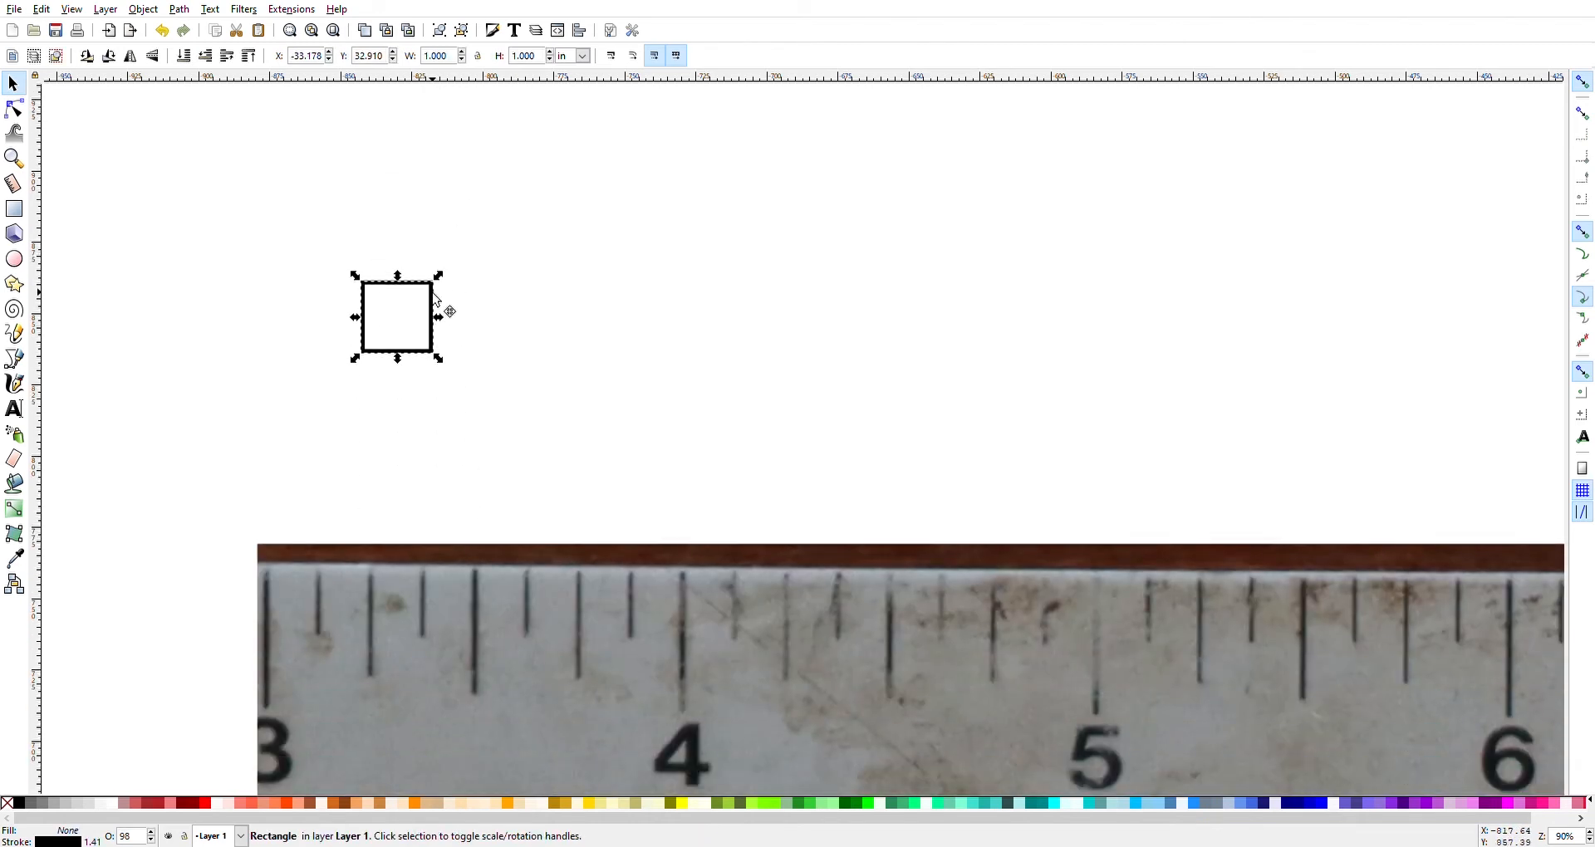
left_click_drag(397, 316, 309, 599)
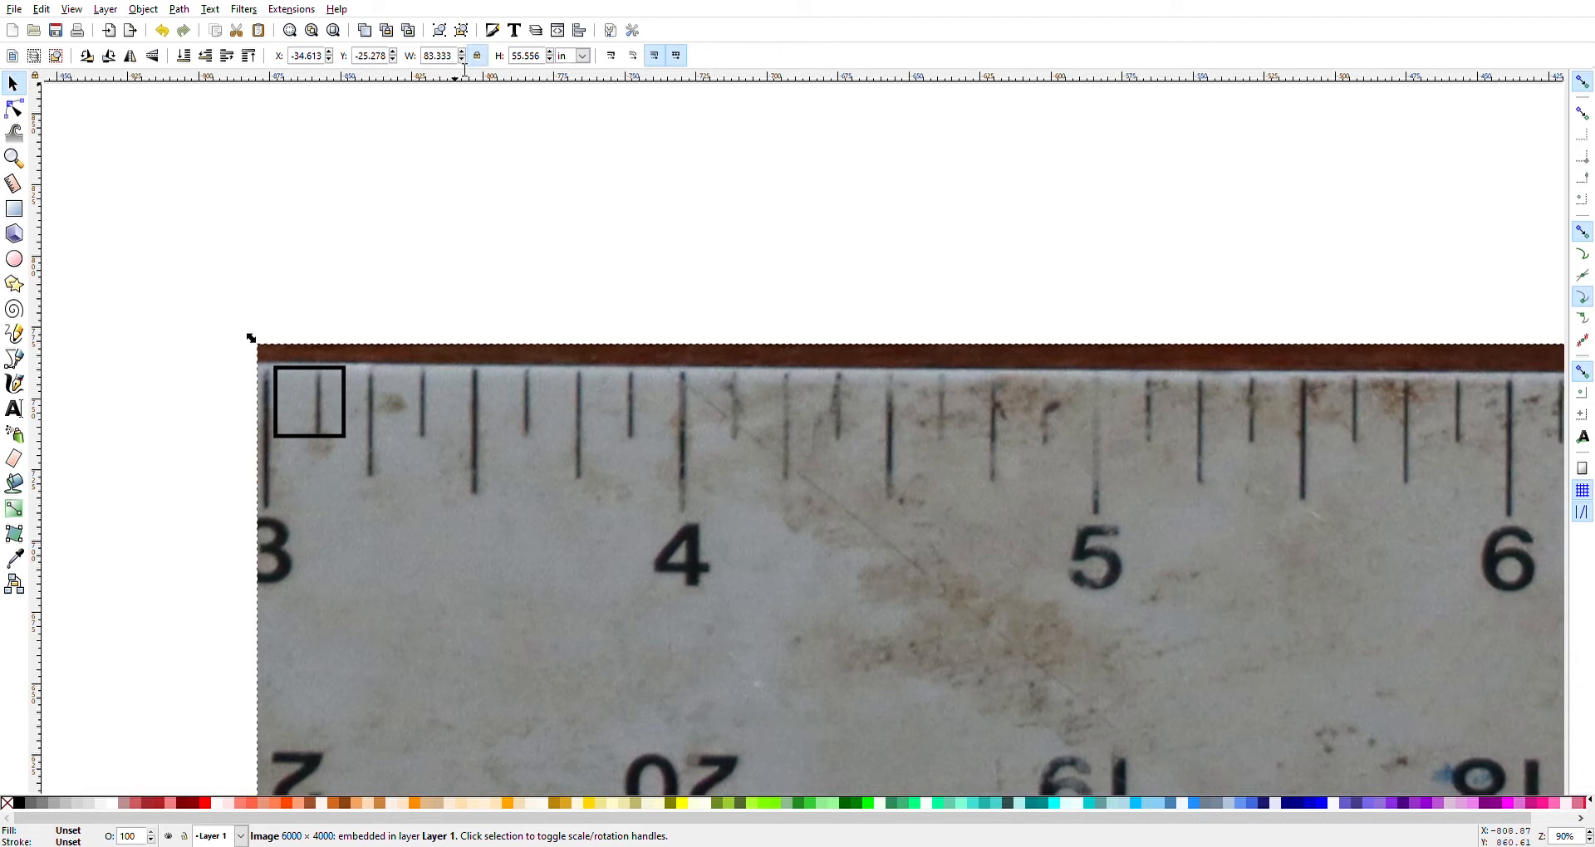
left_click(435, 56)
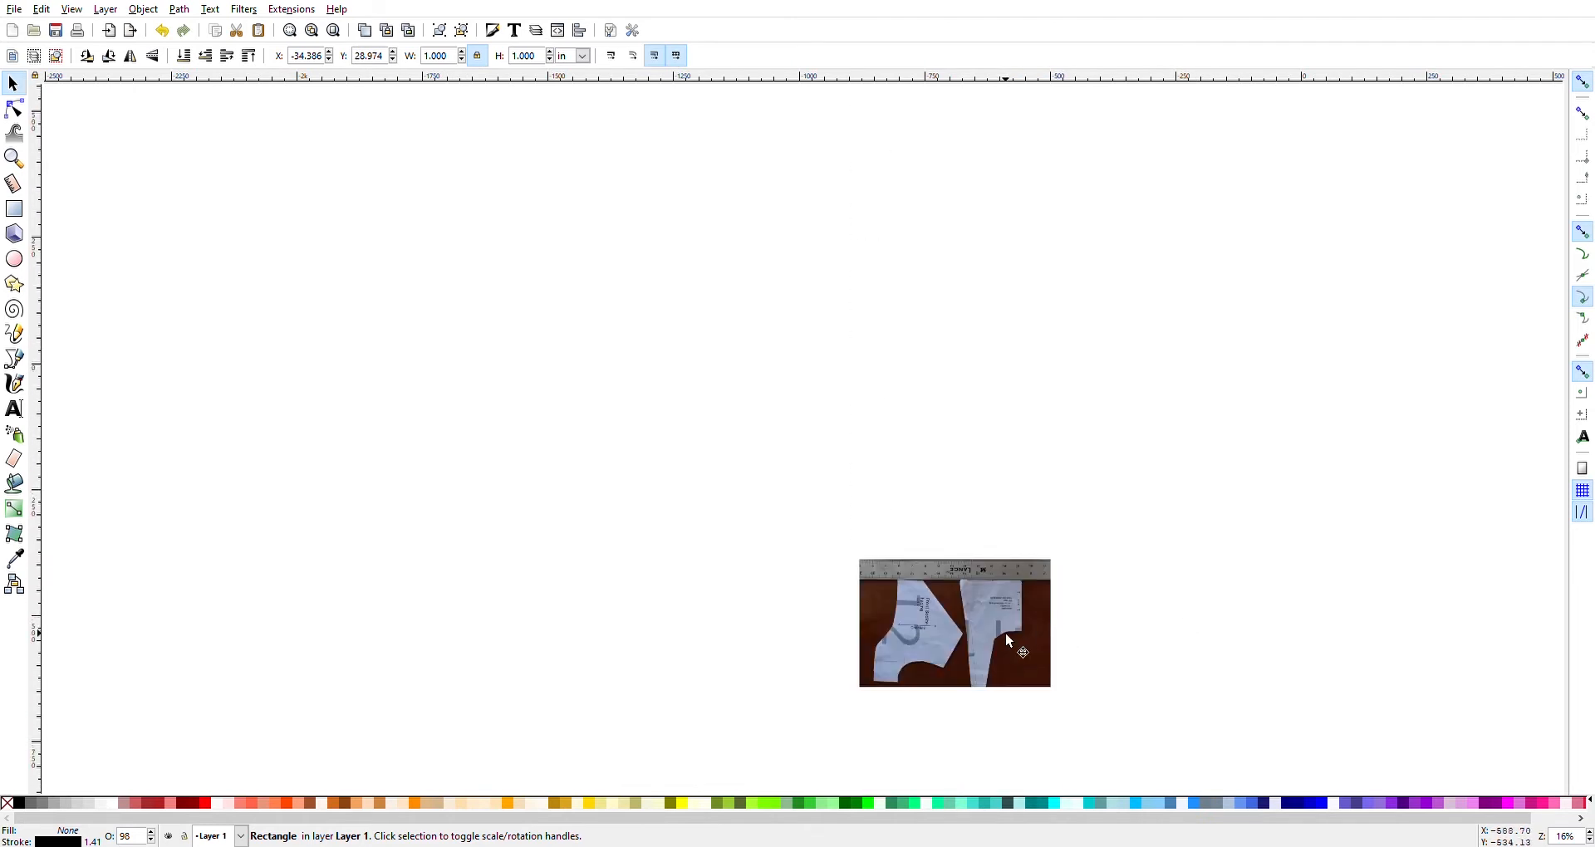
Step: Reposition the photo so the square sits on its ruler between the 4 and 5 marks
left_click_drag(1006, 642, 968, 197)
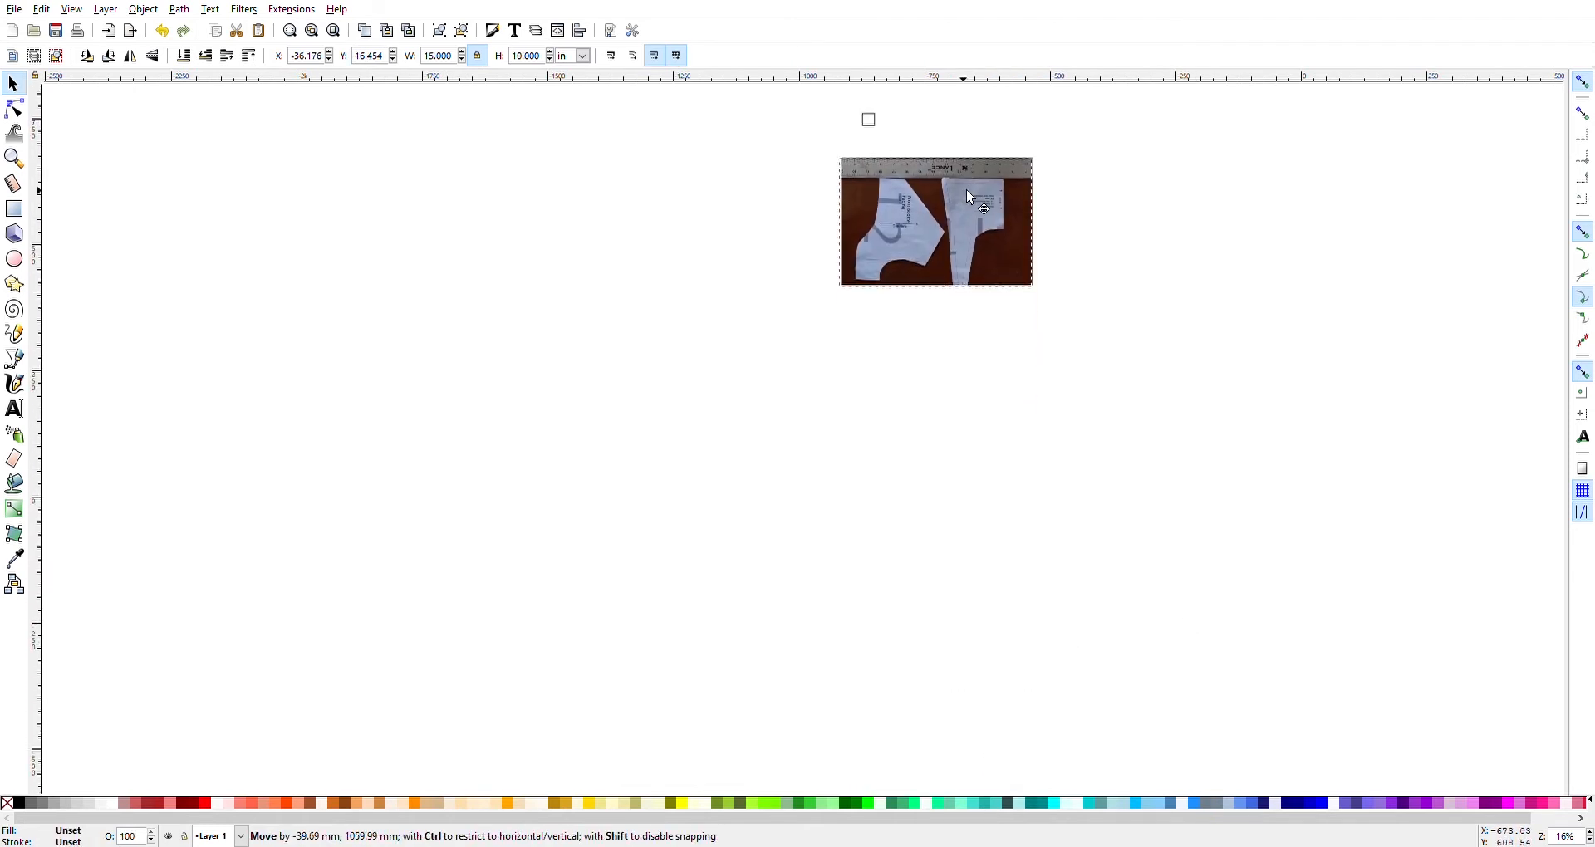
left_click_drag(934, 221, 939, 340)
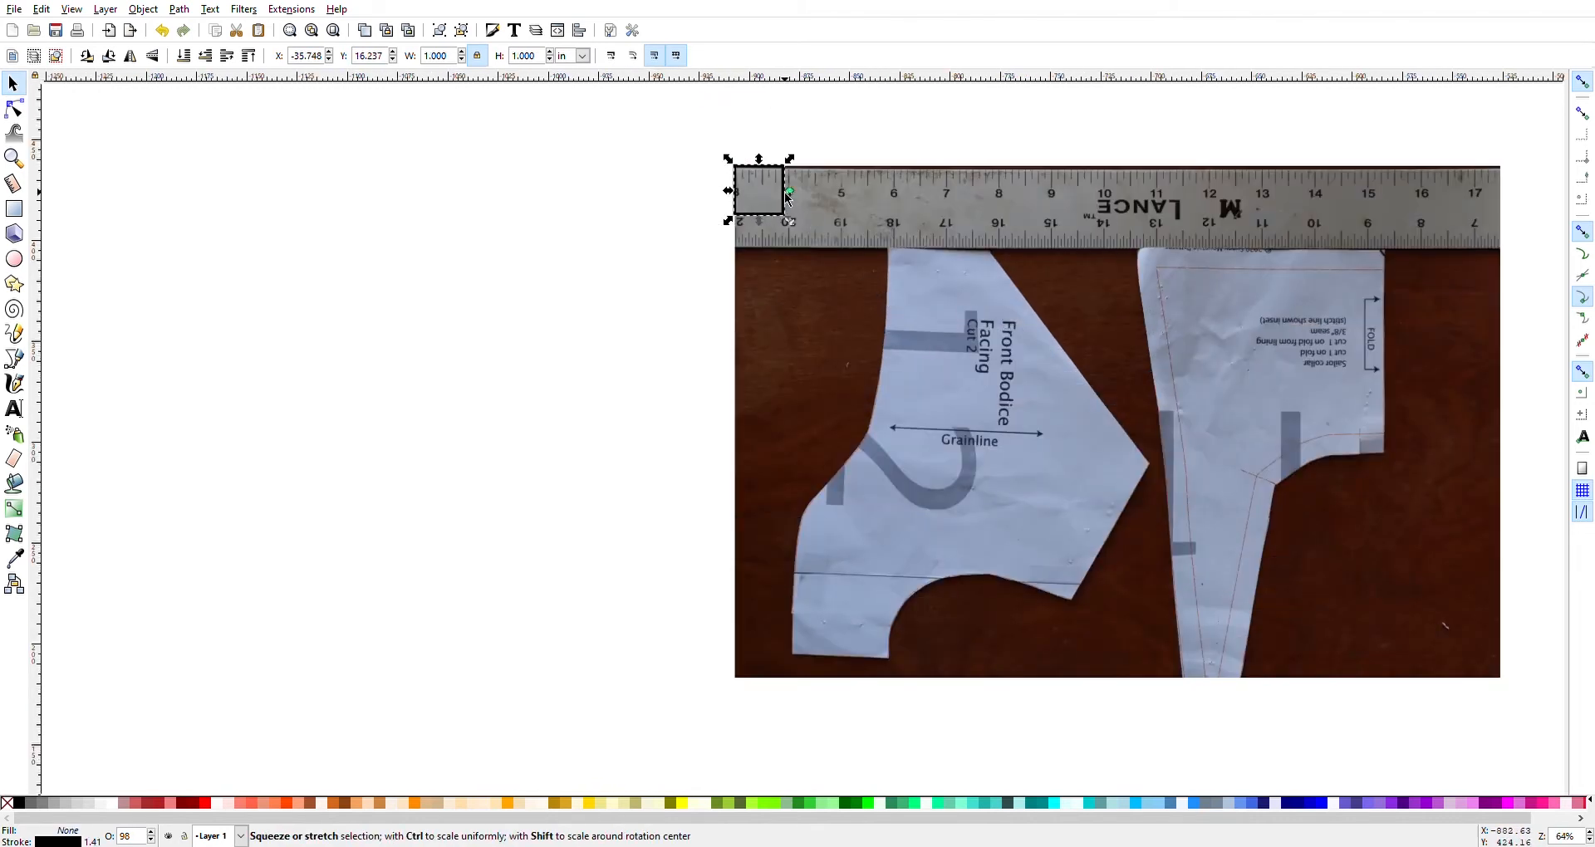
left_click_drag(787, 193, 843, 193)
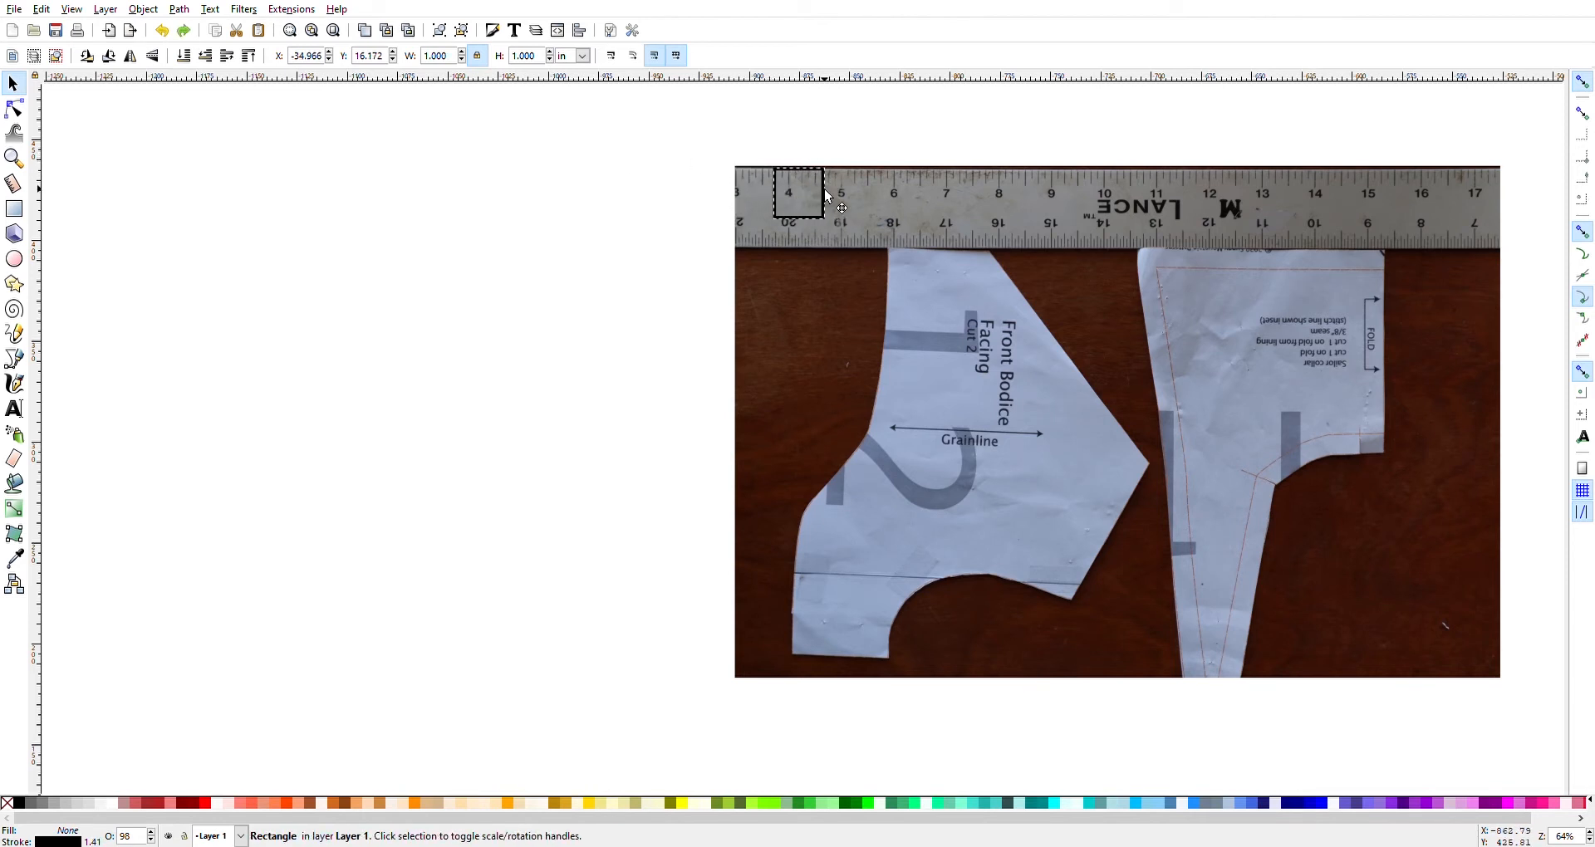
left_click(814, 196)
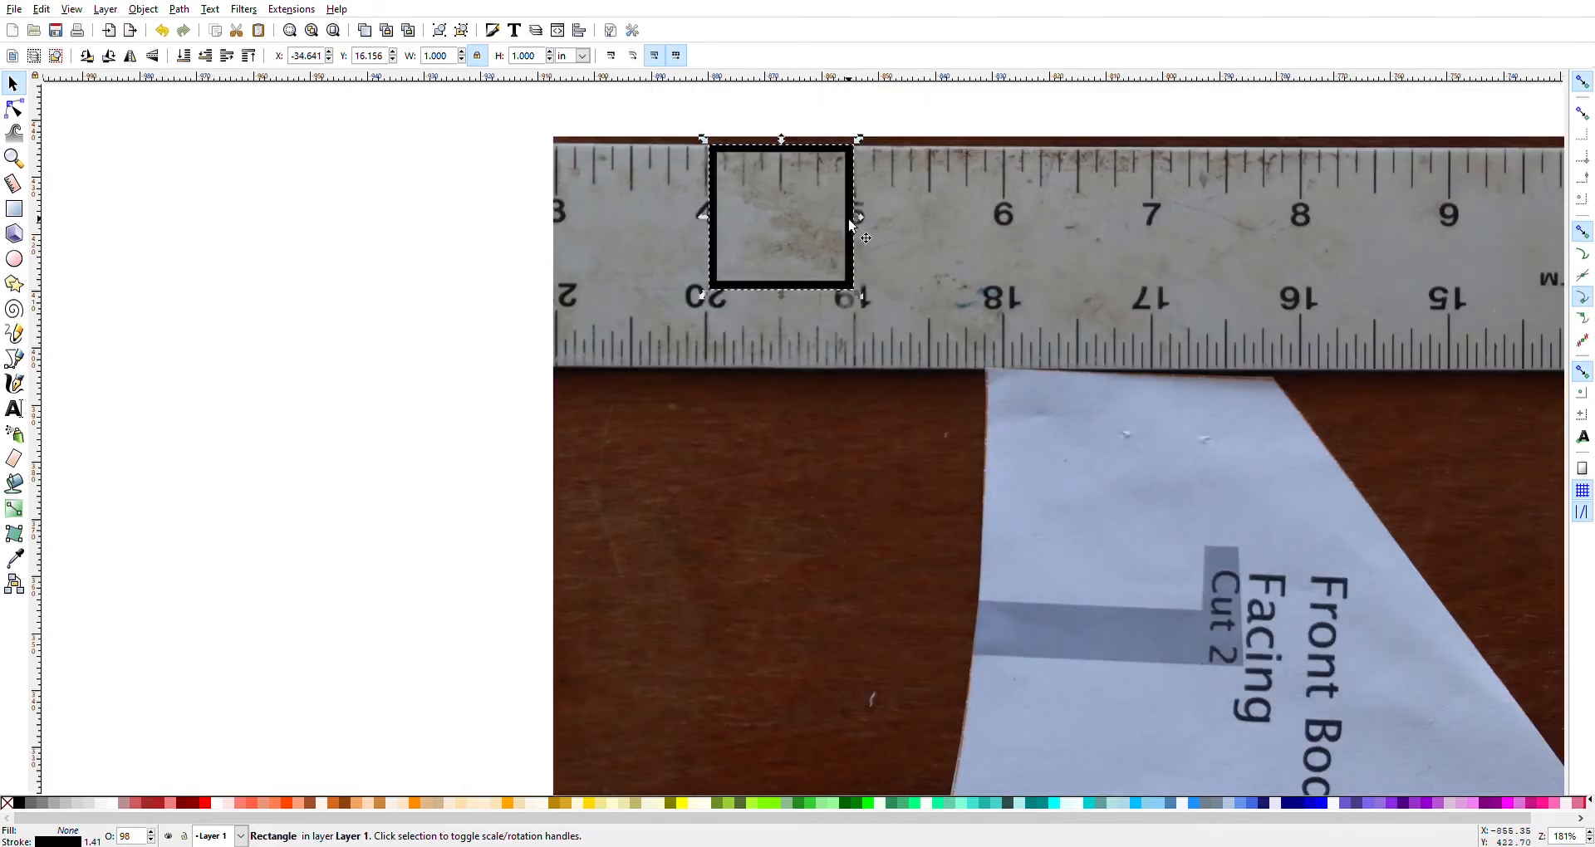
mouse_move(794, 173)
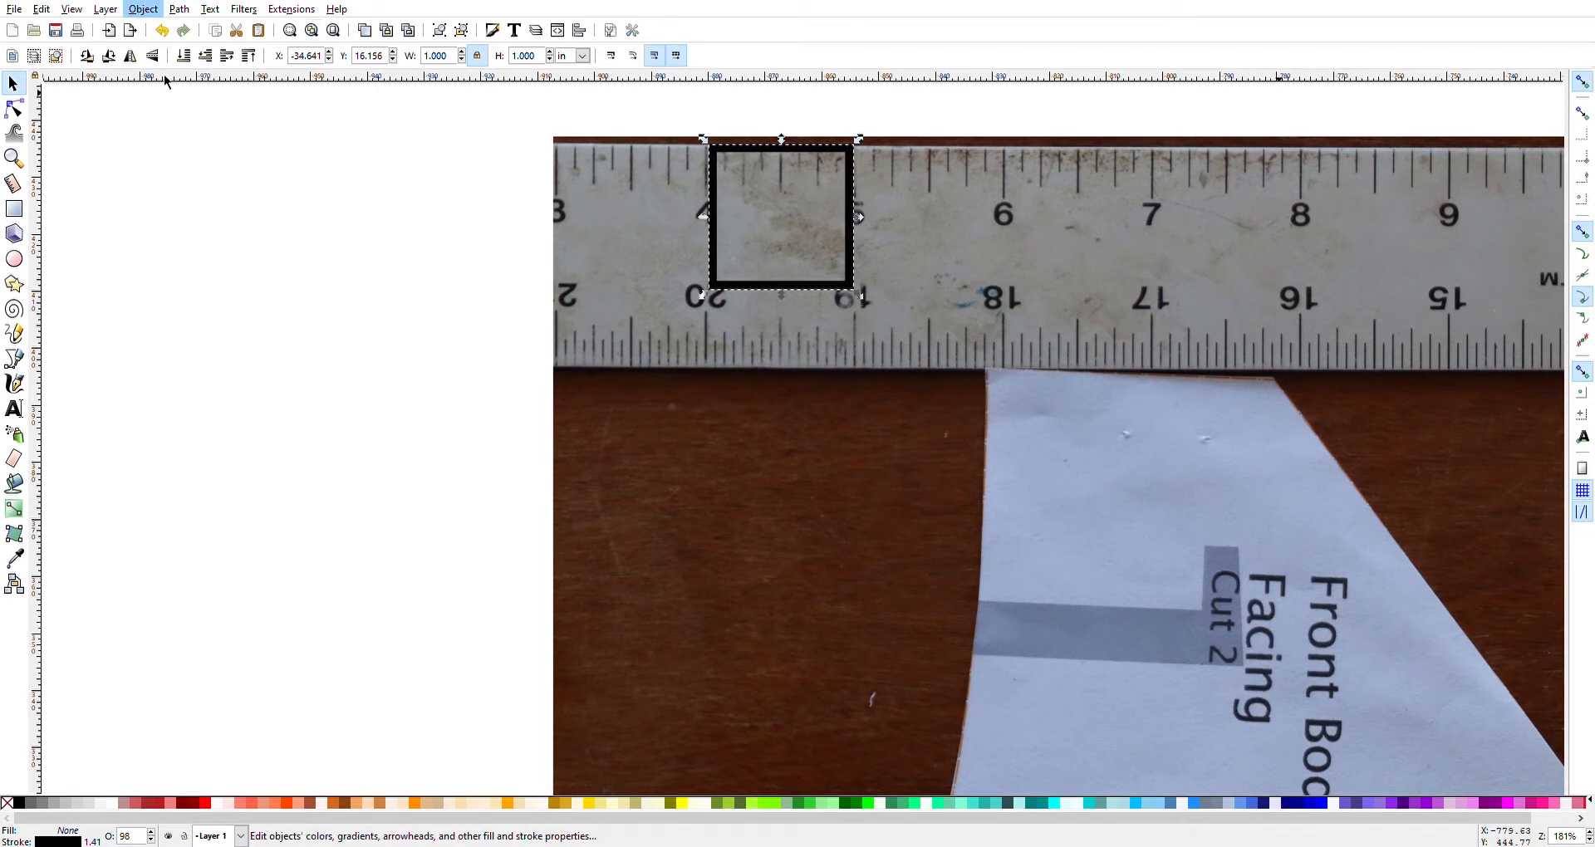
mouse_move(398, 118)
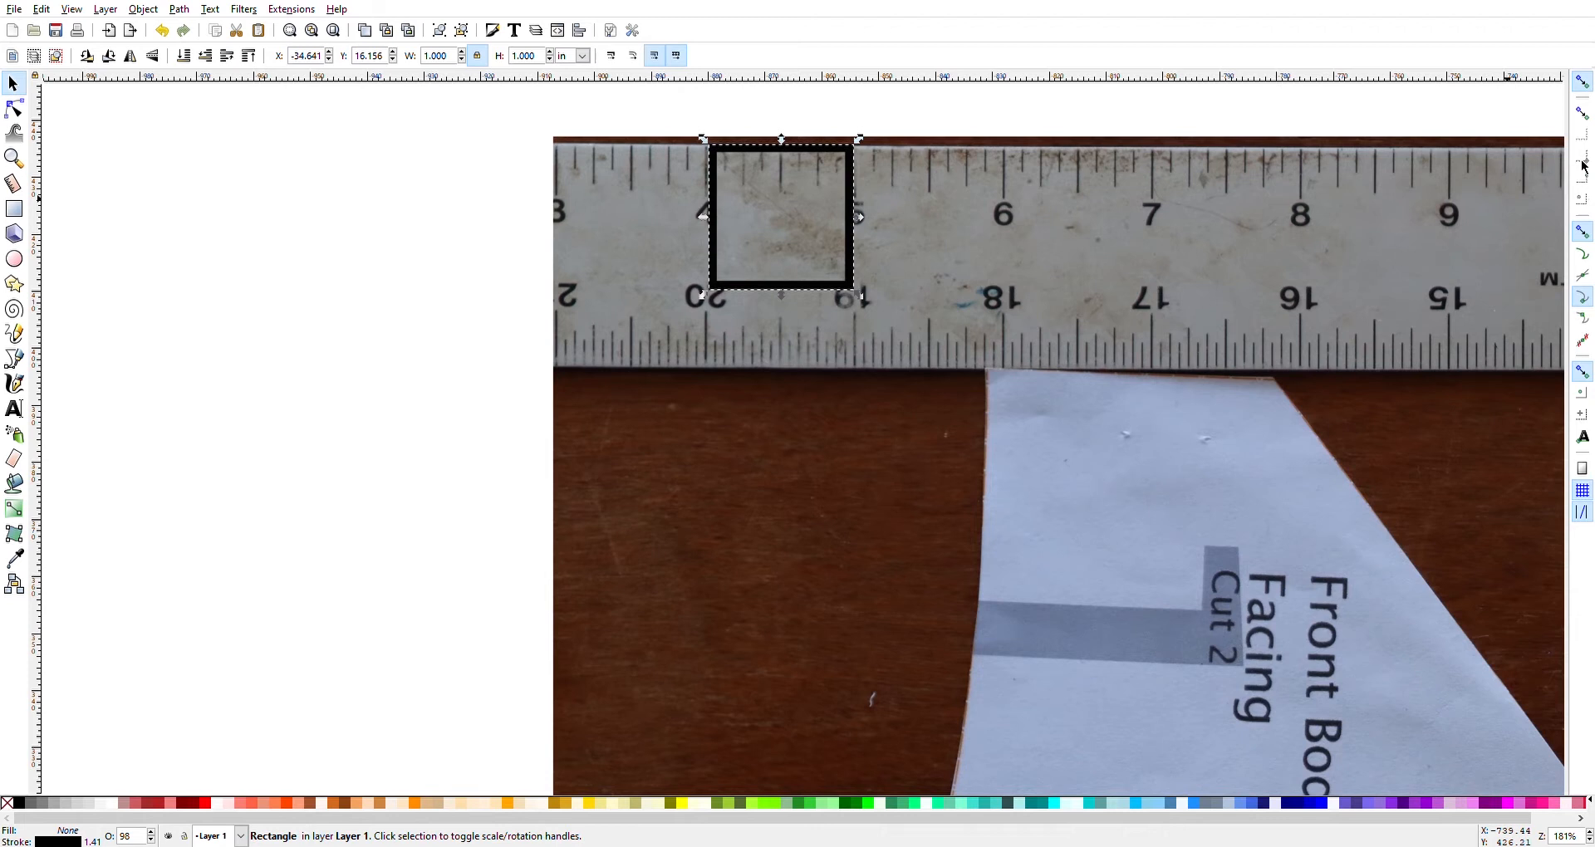
mouse_move(1219, 150)
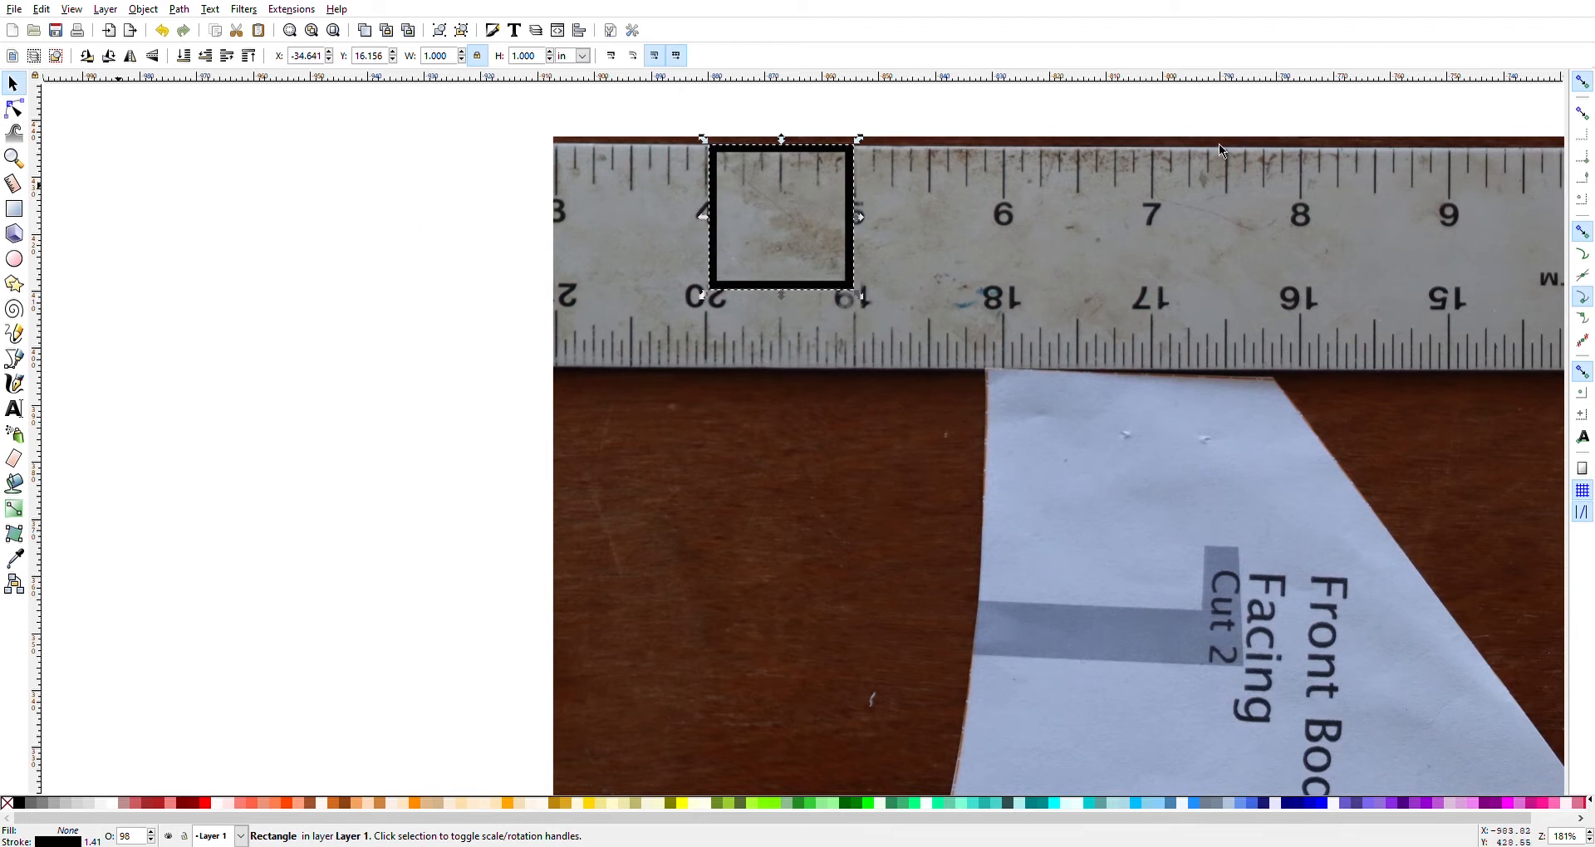
mouse_move(1250, 236)
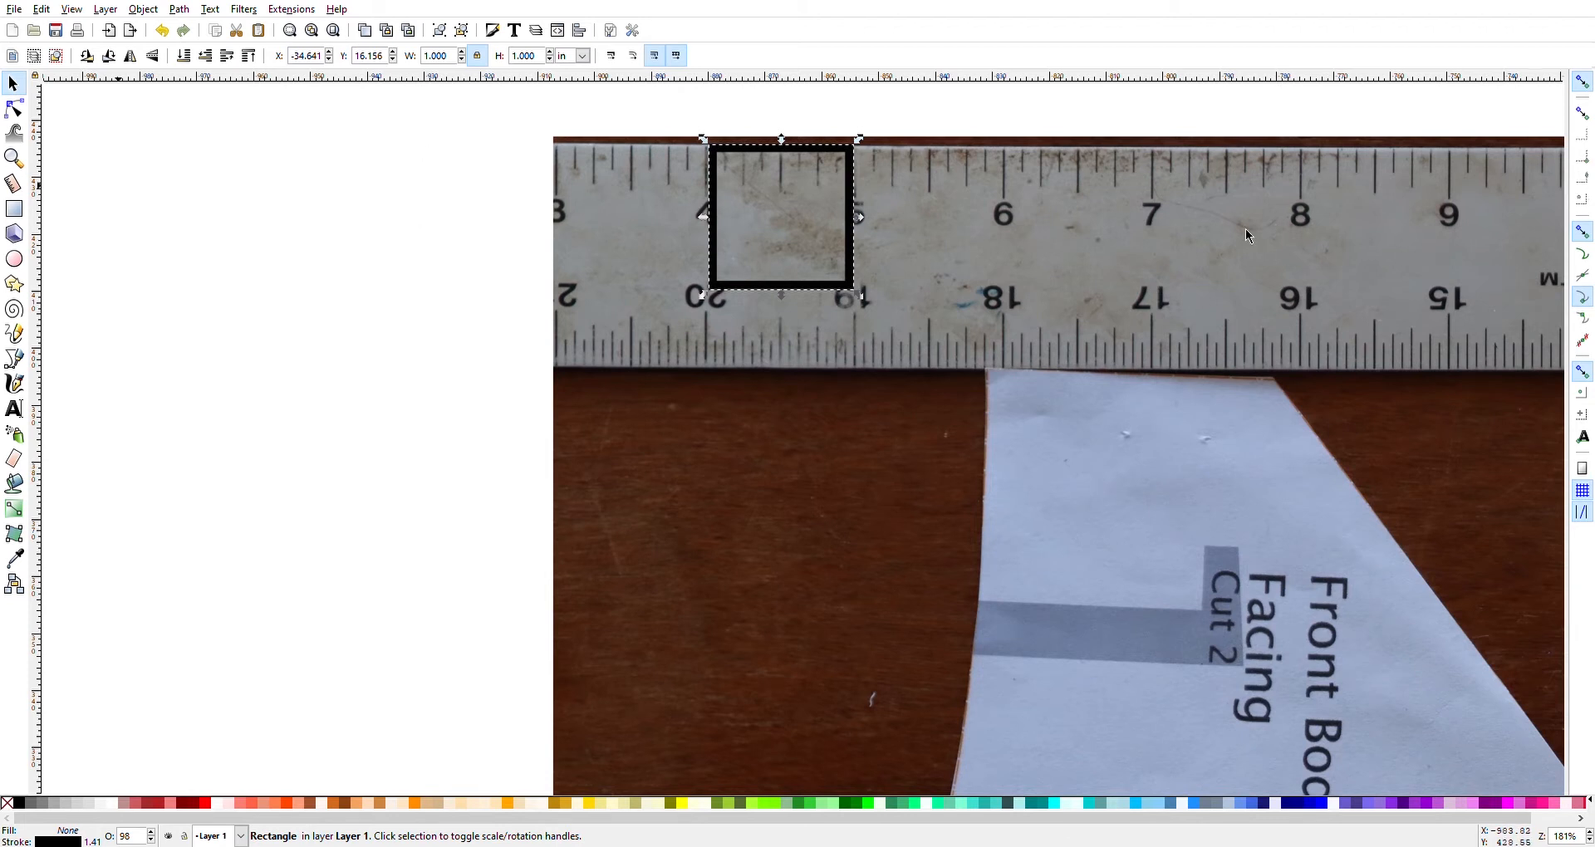
mouse_move(1253, 249)
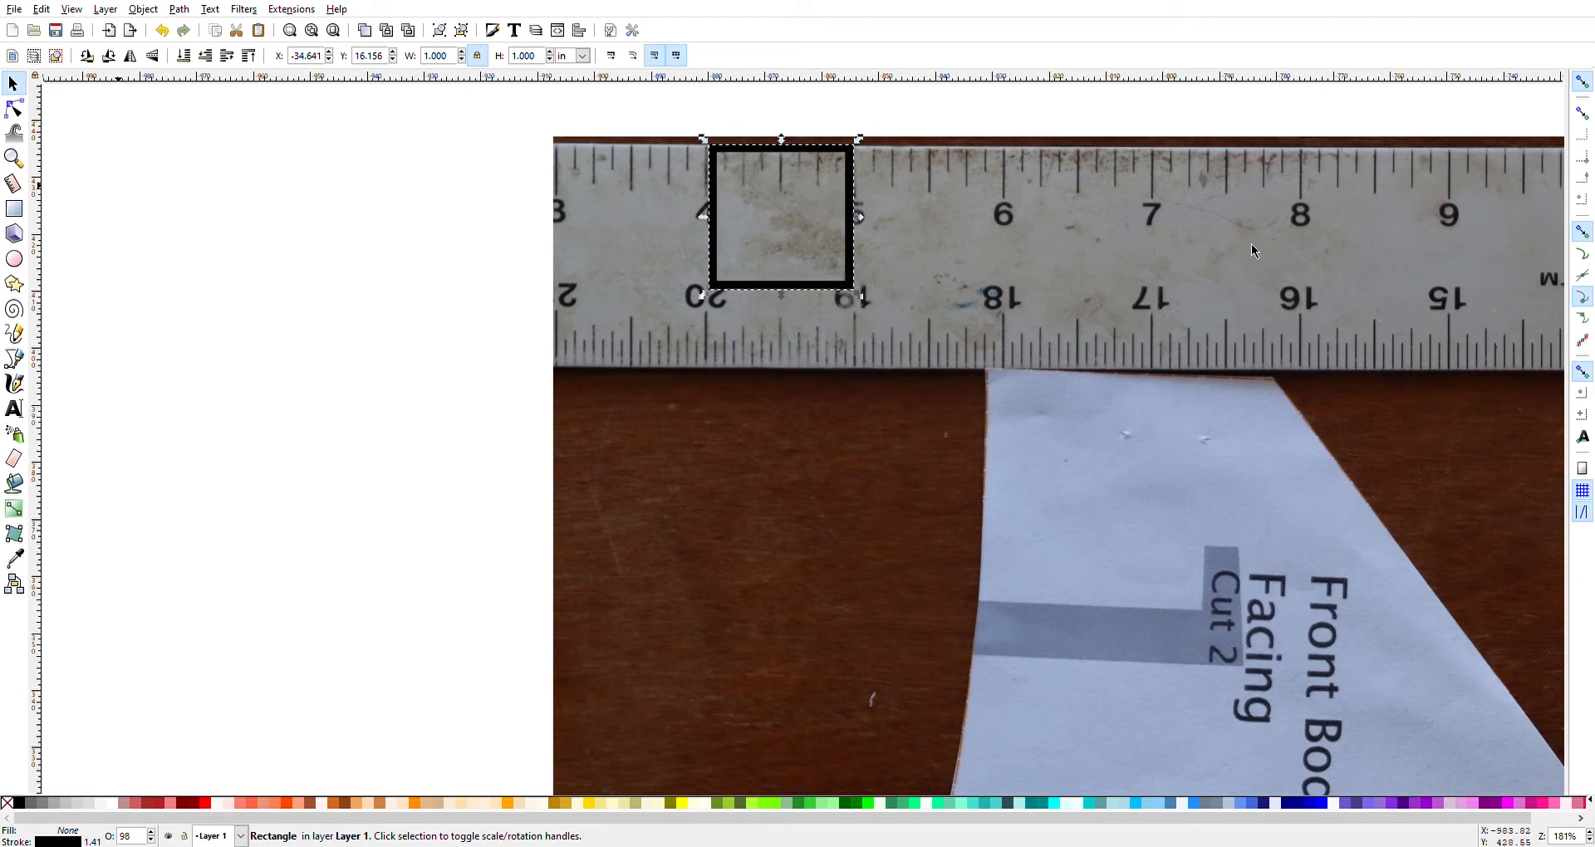
mouse_move(1325, 233)
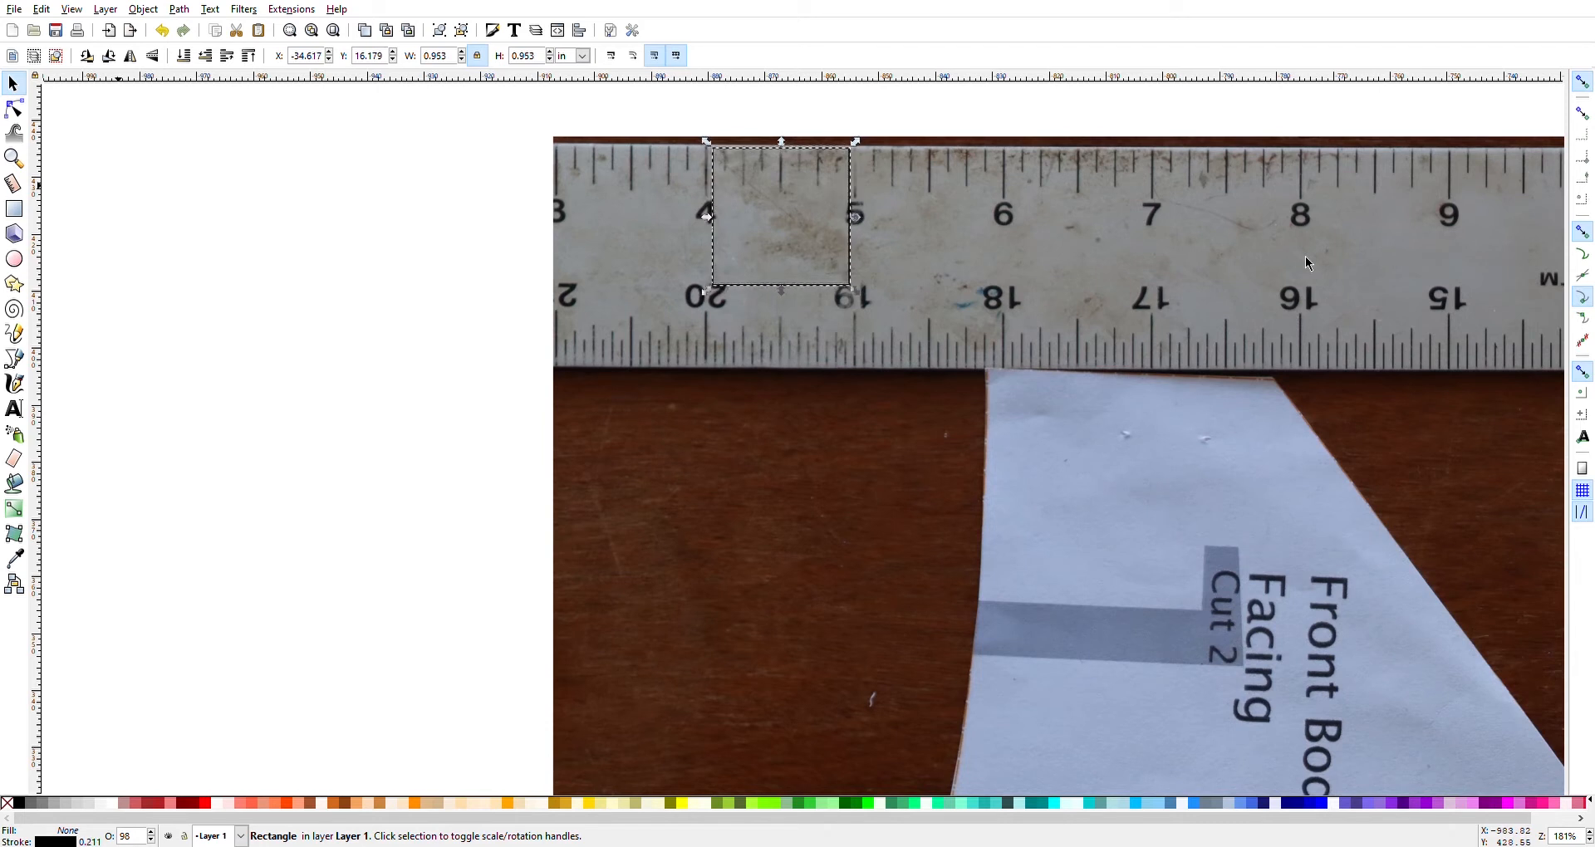
Step: Nudge the photo so its ruler's 4–5 inch span lines up under the thin-outlined square
left_click_drag(854, 288, 857, 301)
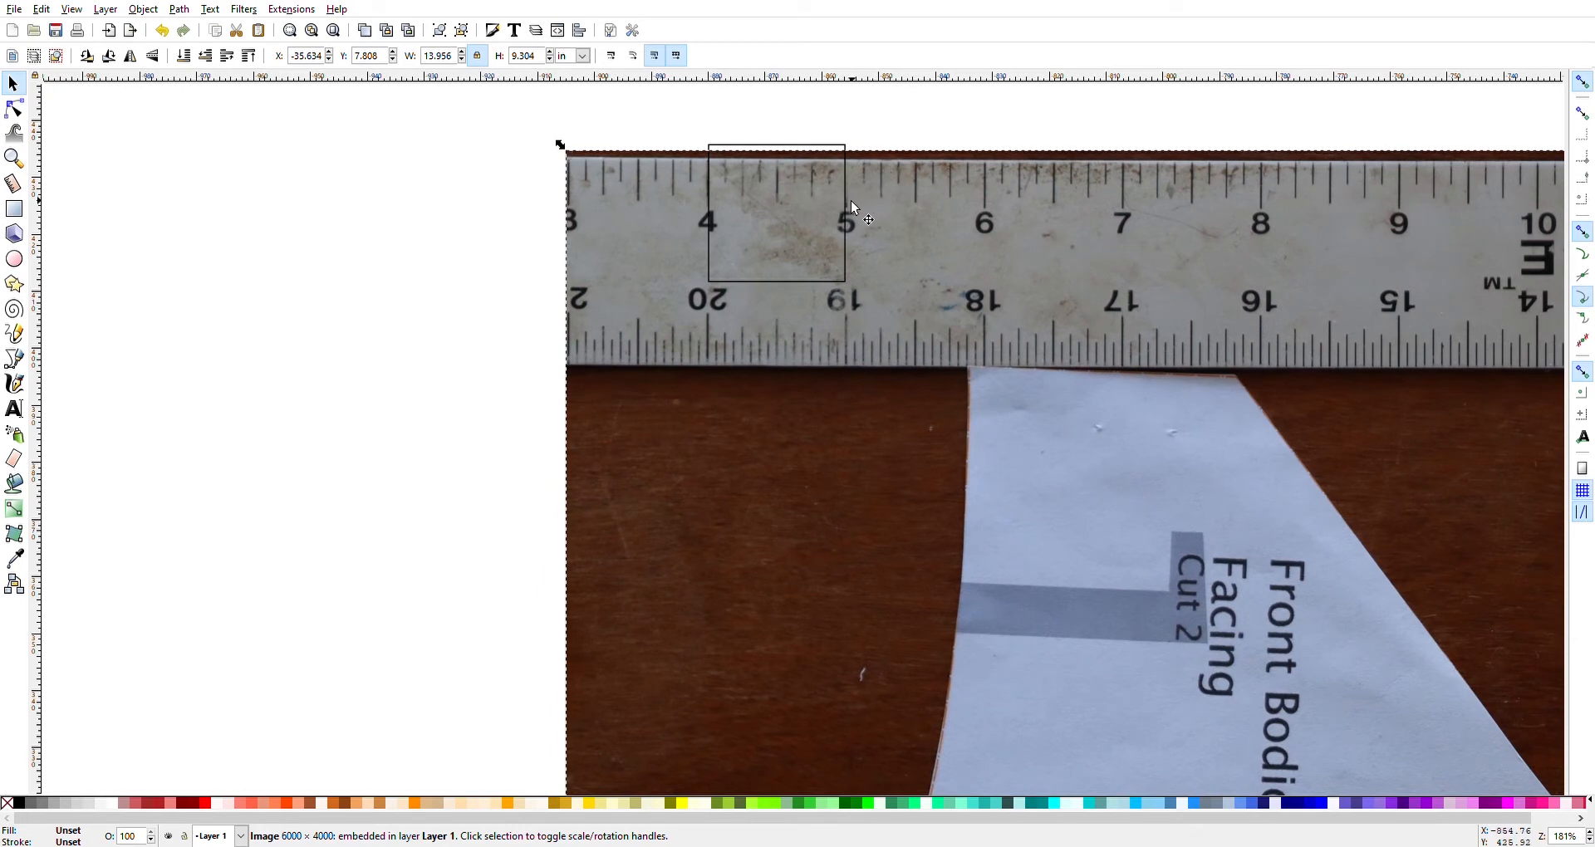
mouse_move(963, 415)
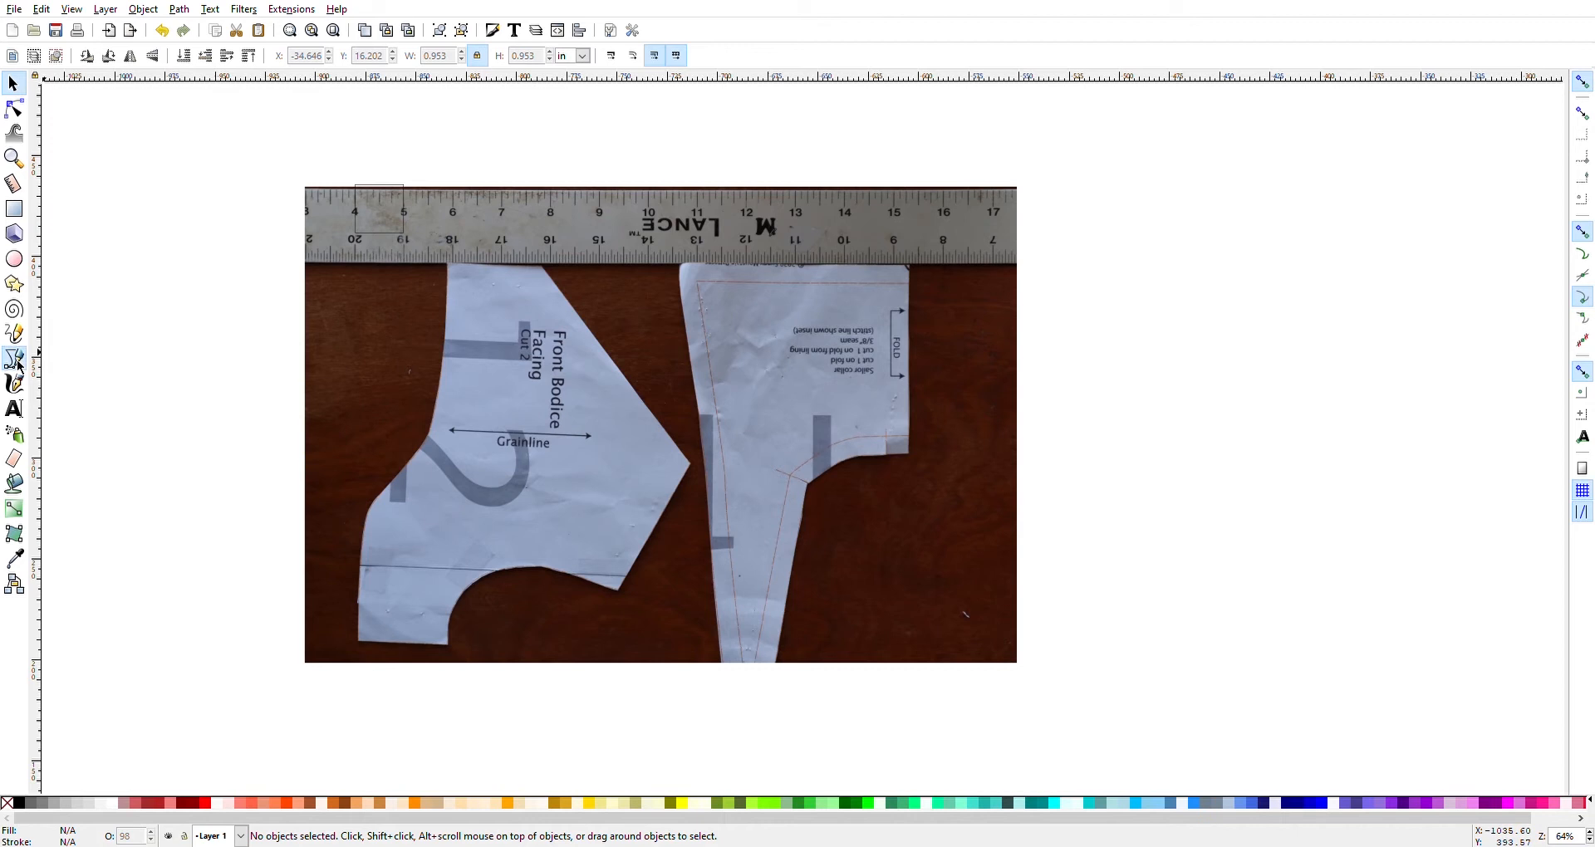
Step: Start a Bezier outline along the Front Bodice Facing's bottom edge and into the scooped edge
left_click(14, 359)
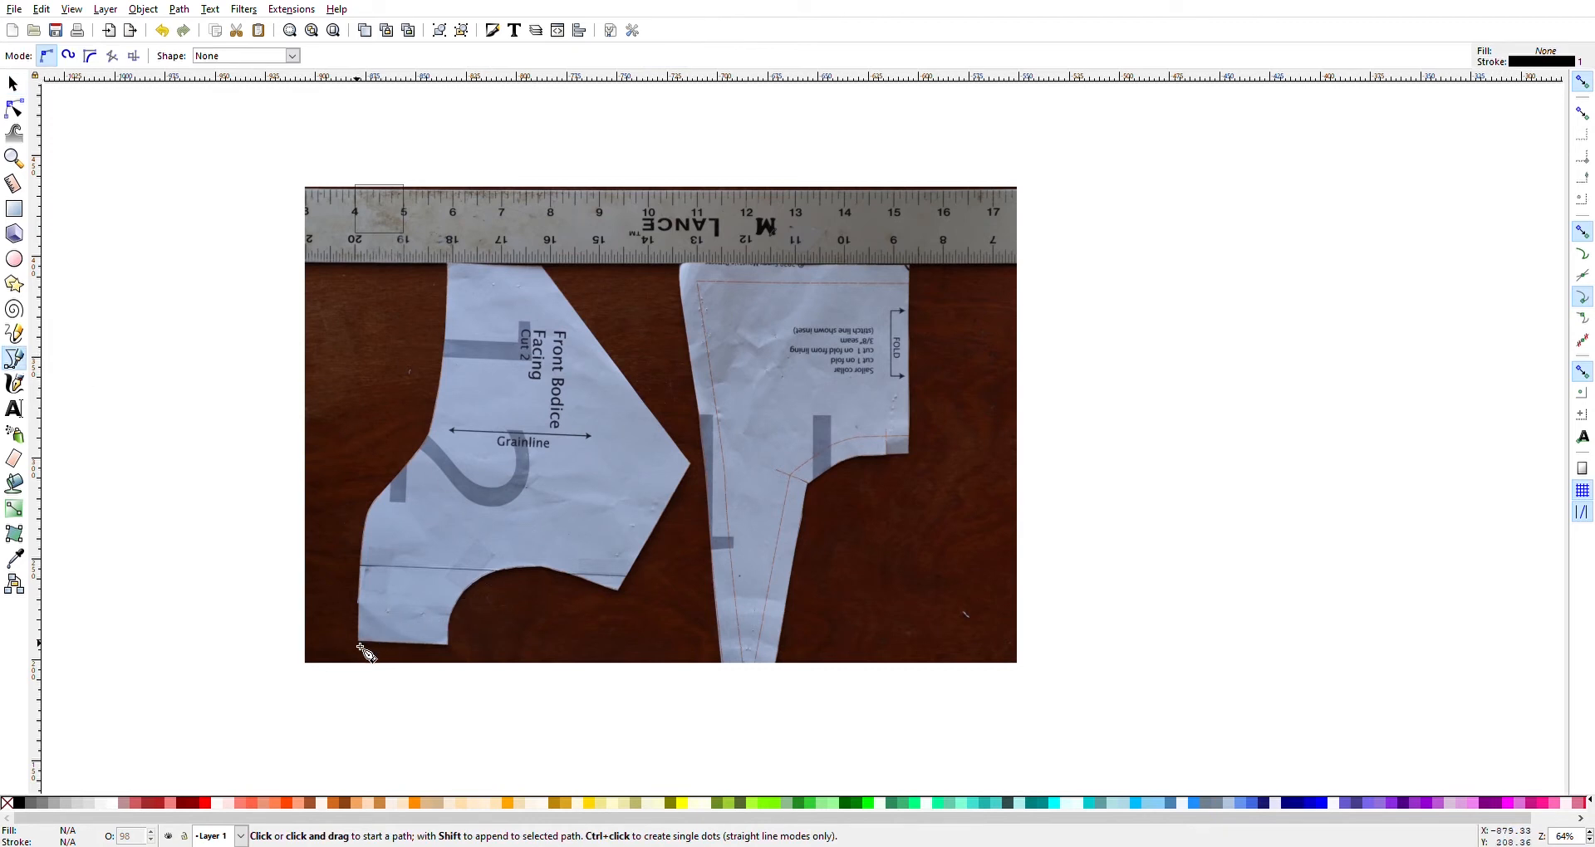
left_click(359, 644)
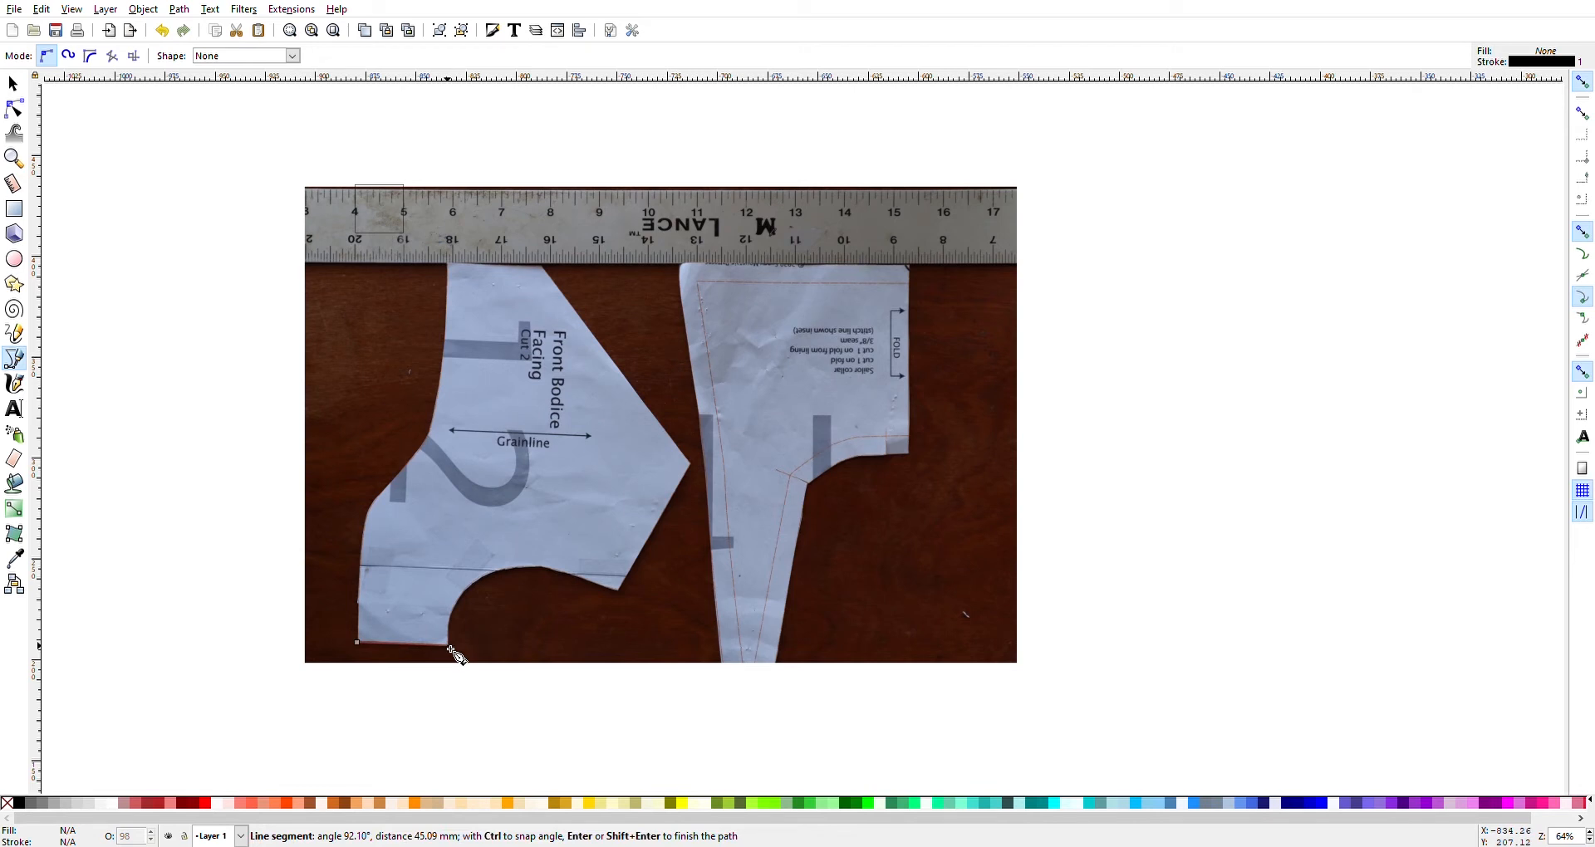
mouse_move(465, 654)
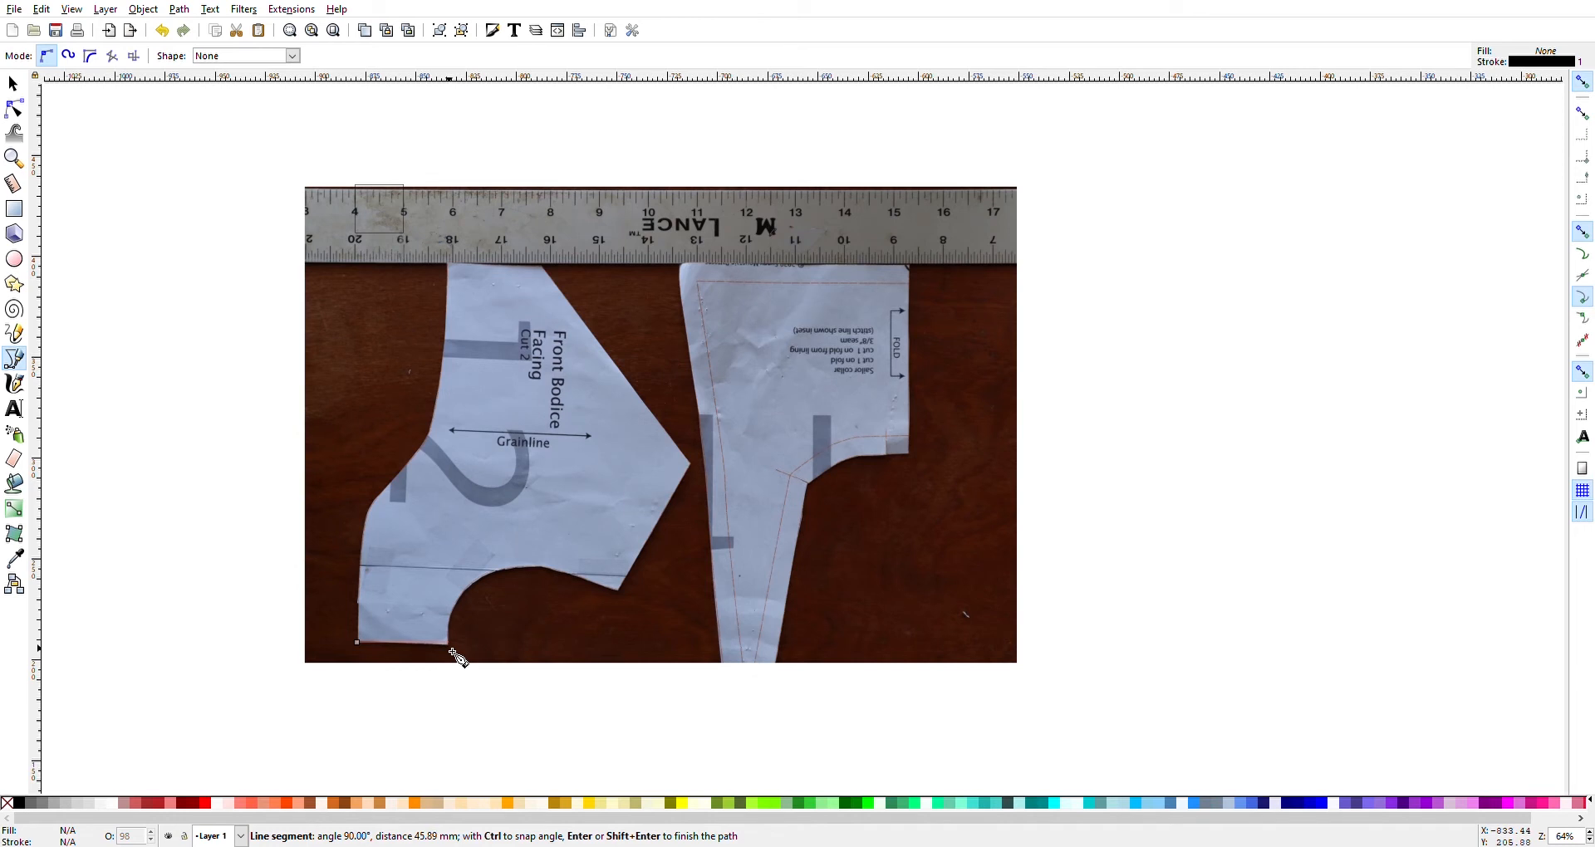
left_click(545, 643)
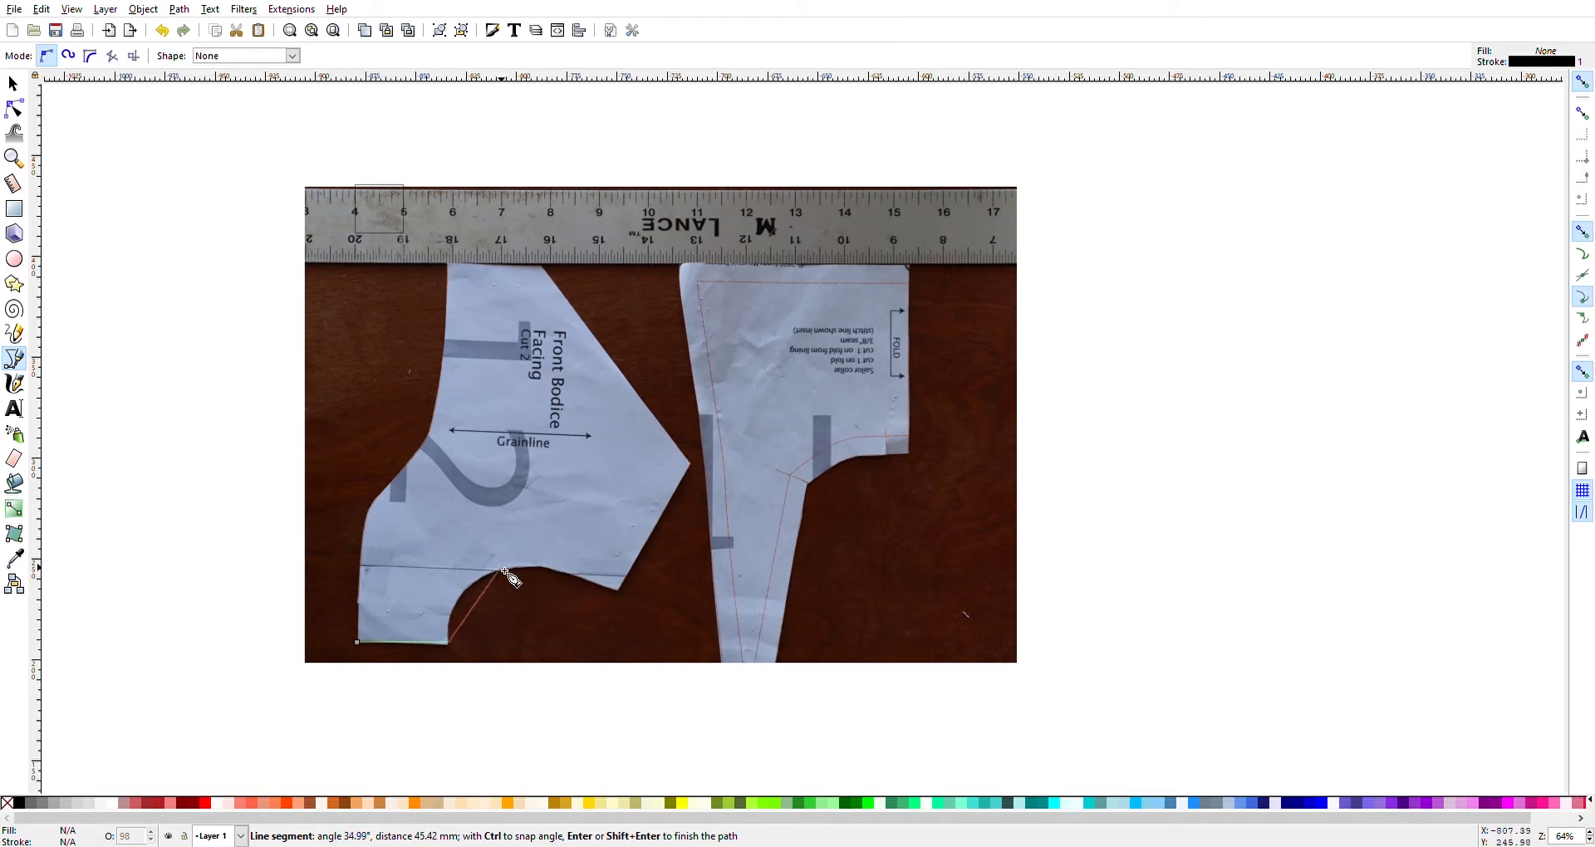
mouse_move(500, 584)
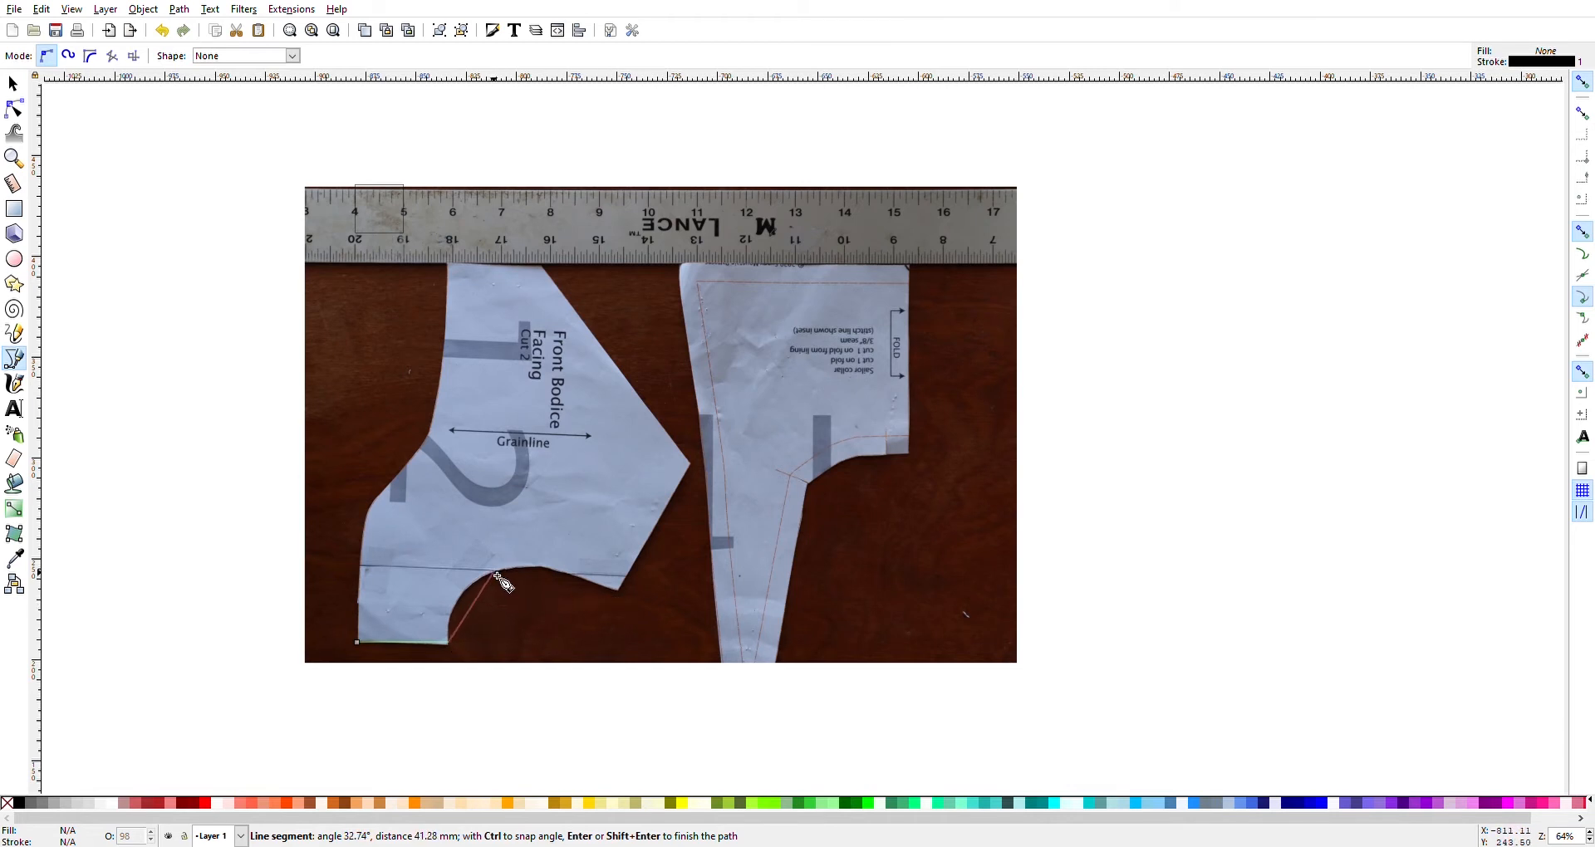
left_click_drag(499, 584, 521, 601)
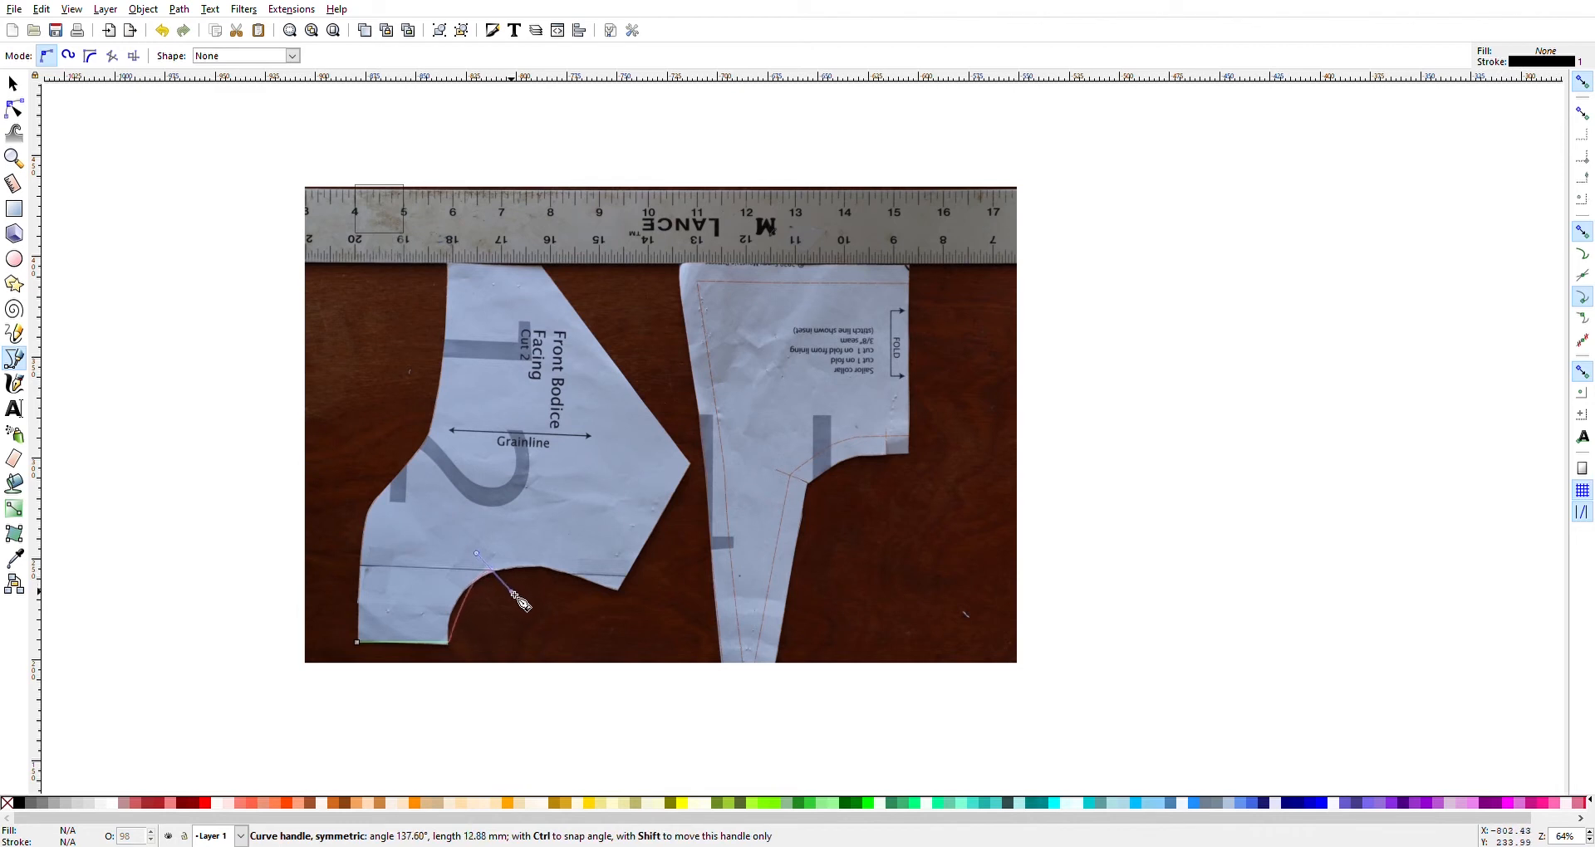
Step: Curve the outline around the scoop, continue up the piece and close the path
left_click_drag(522, 599, 550, 567)
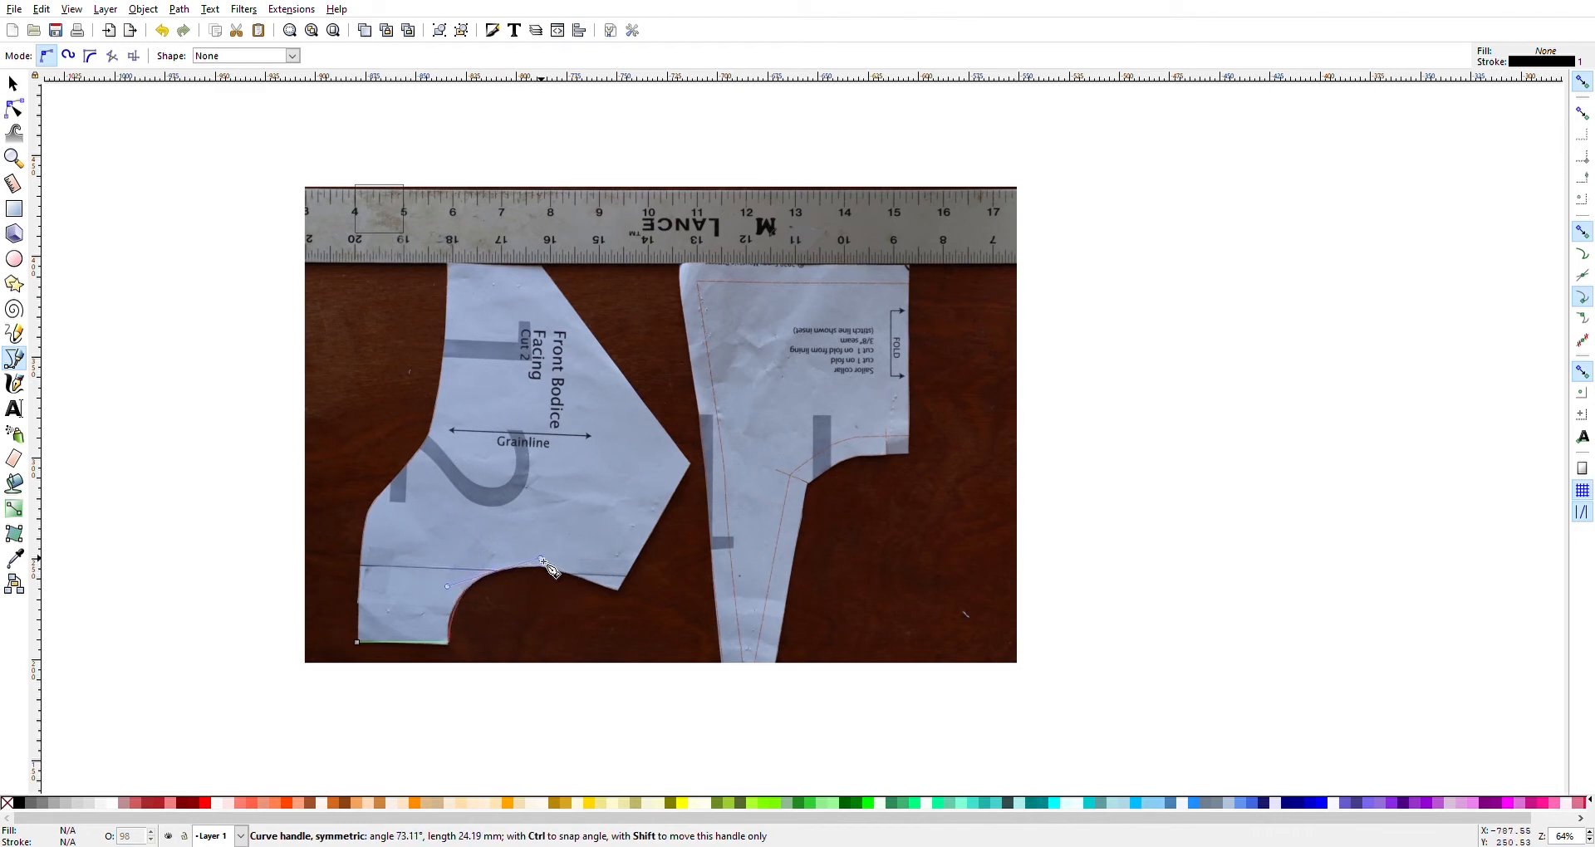
left_click(553, 584)
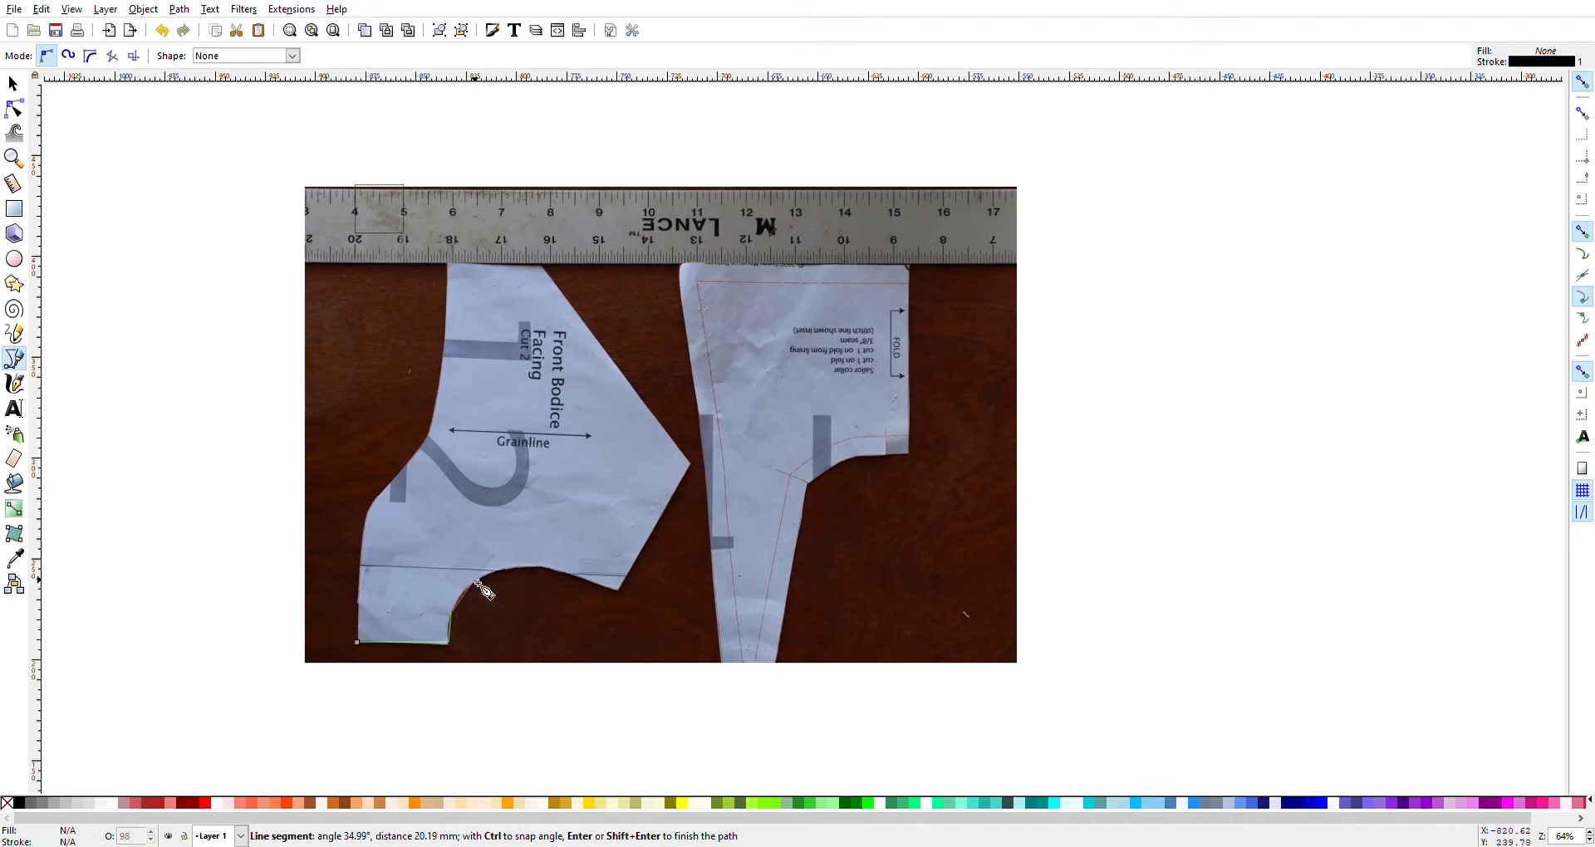
left_click(702, 442)
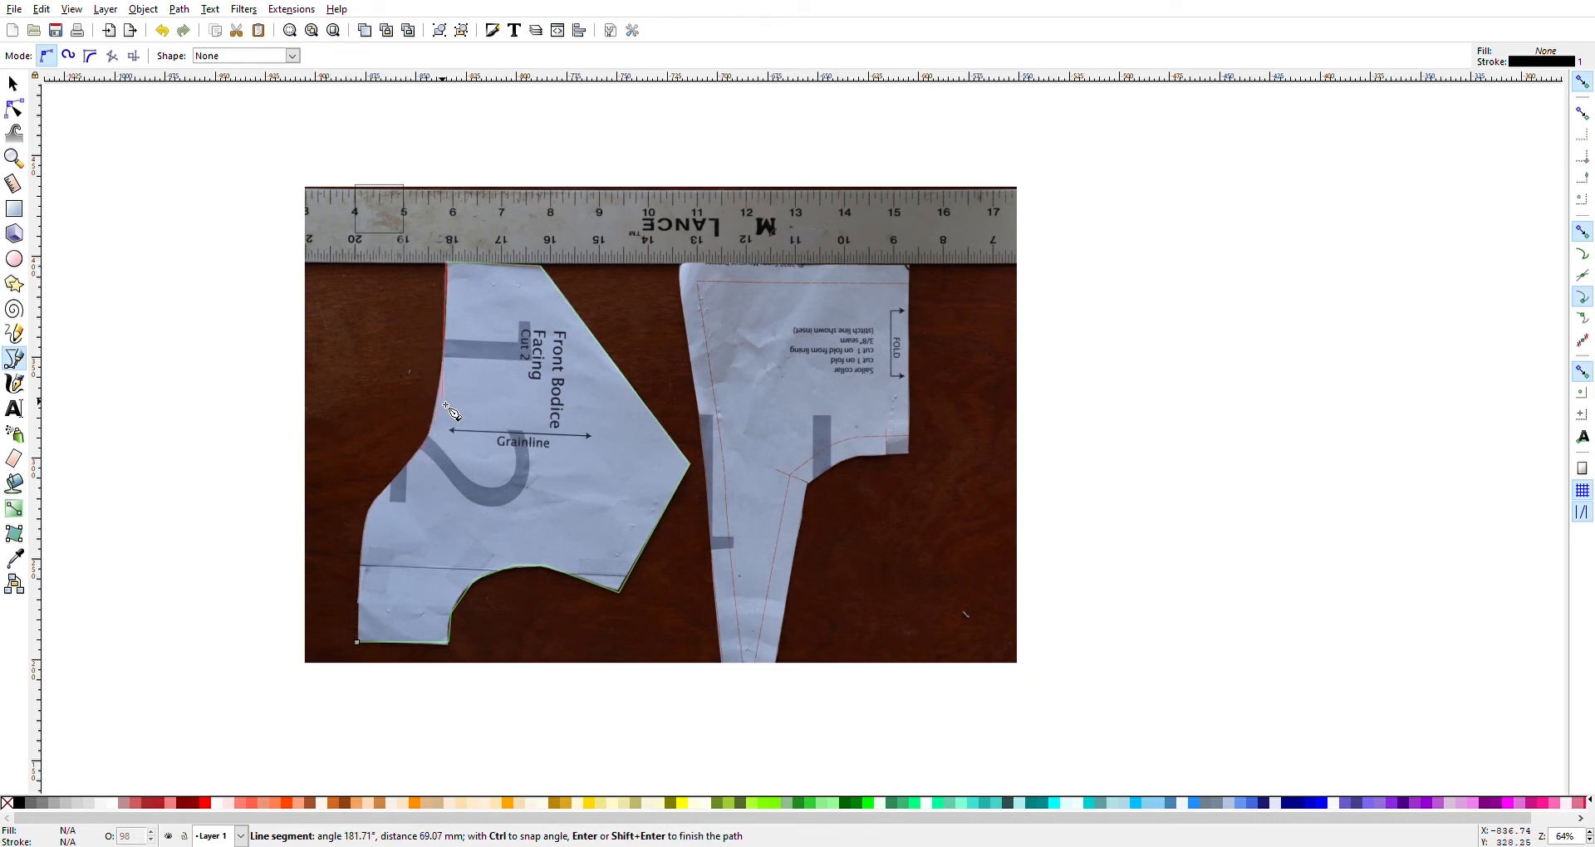
mouse_move(430, 475)
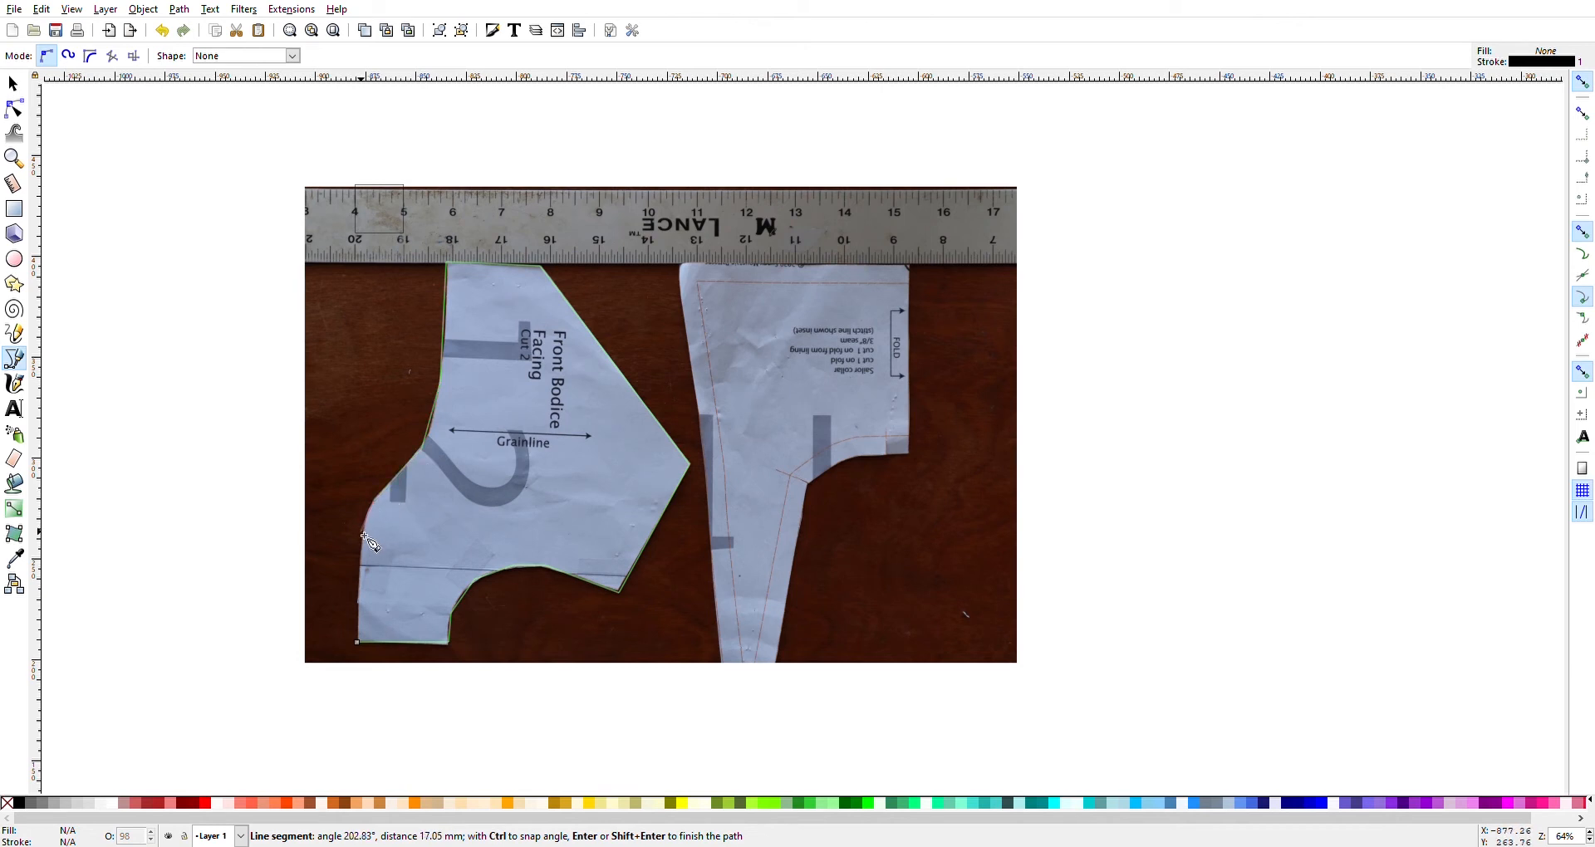
left_click(357, 643)
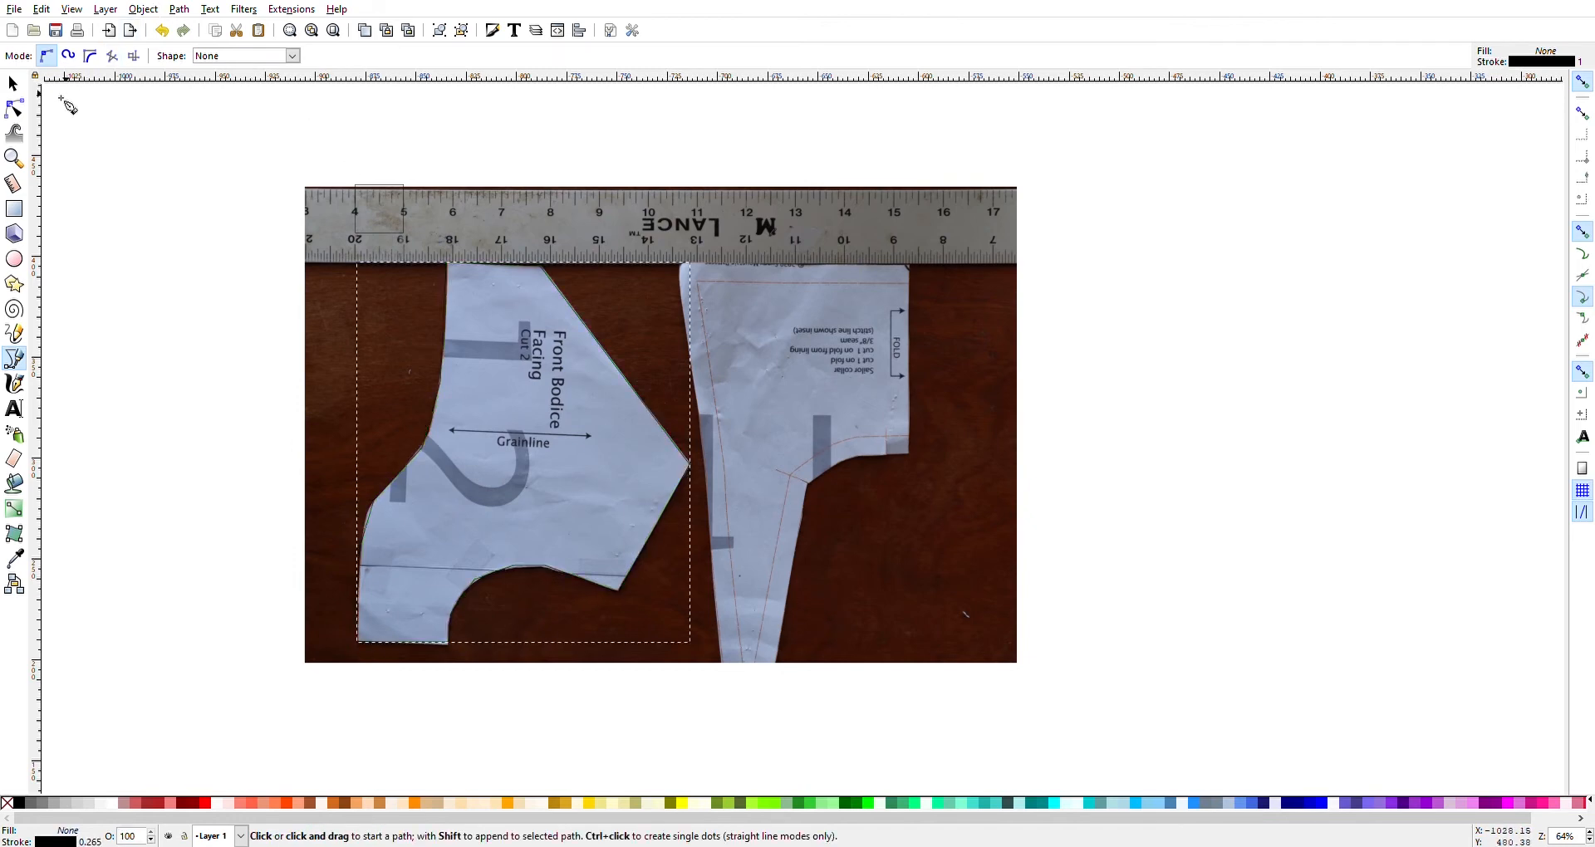
Step: Zoom in and expose the traced outline's editable nodes with the Node tool
scroll("down", 3)
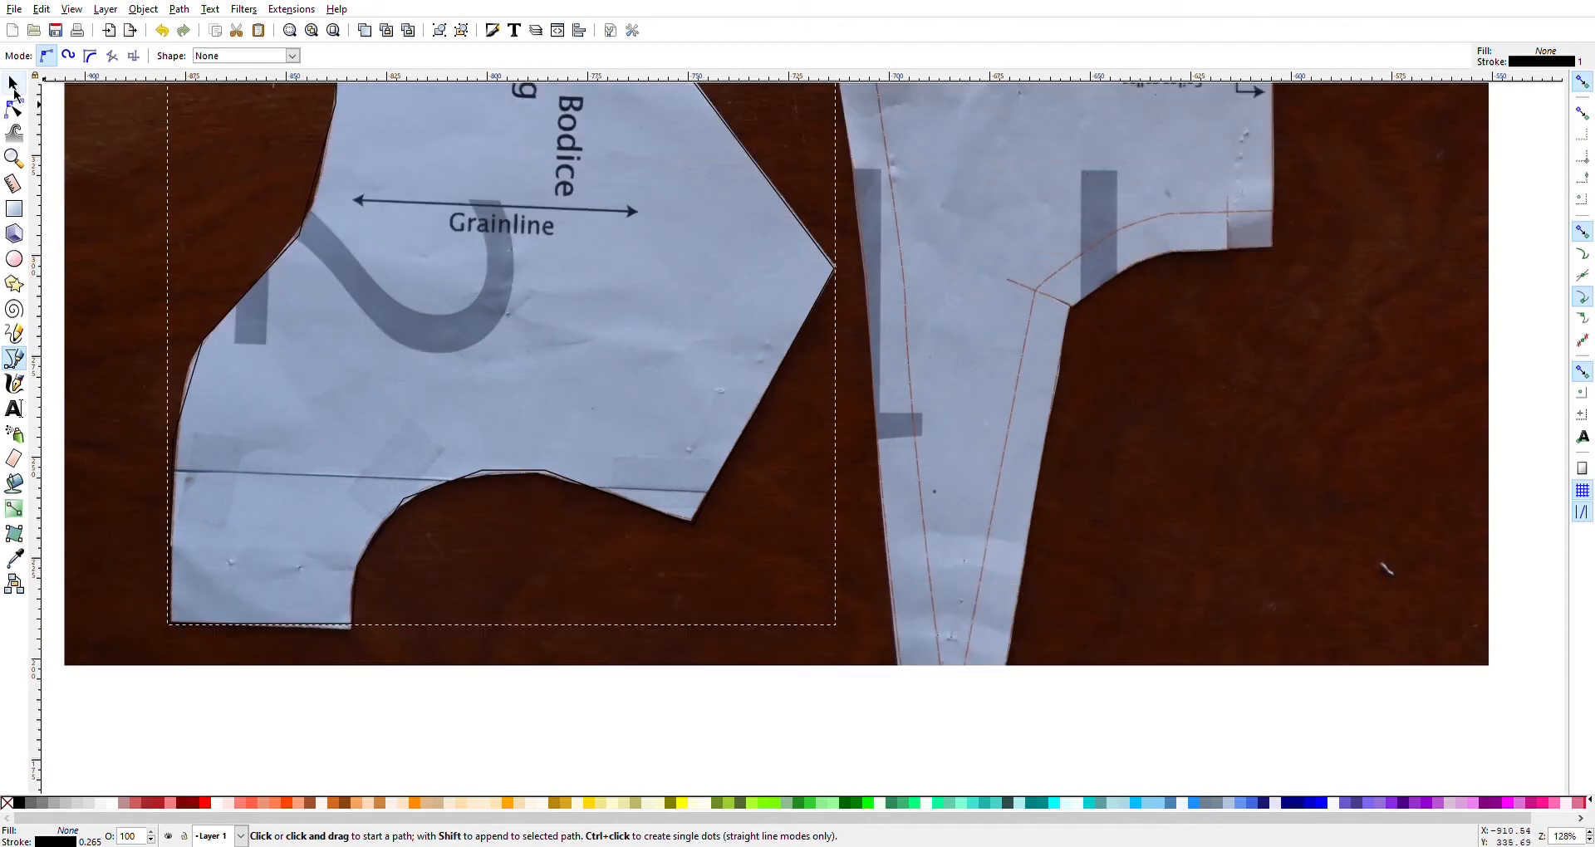
mouse_move(516, 475)
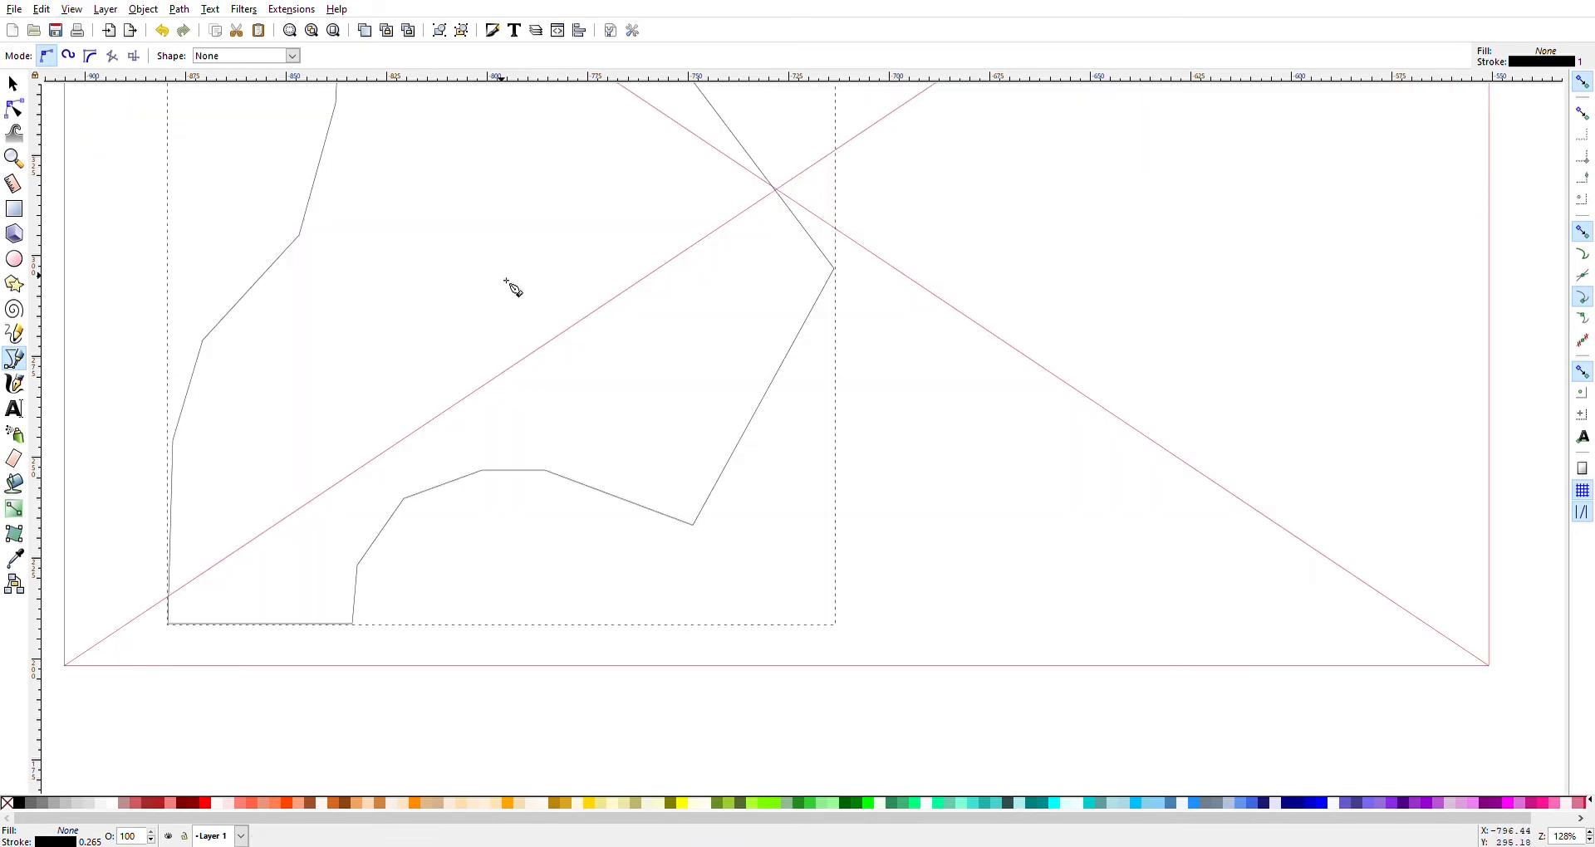
scroll("down", 3)
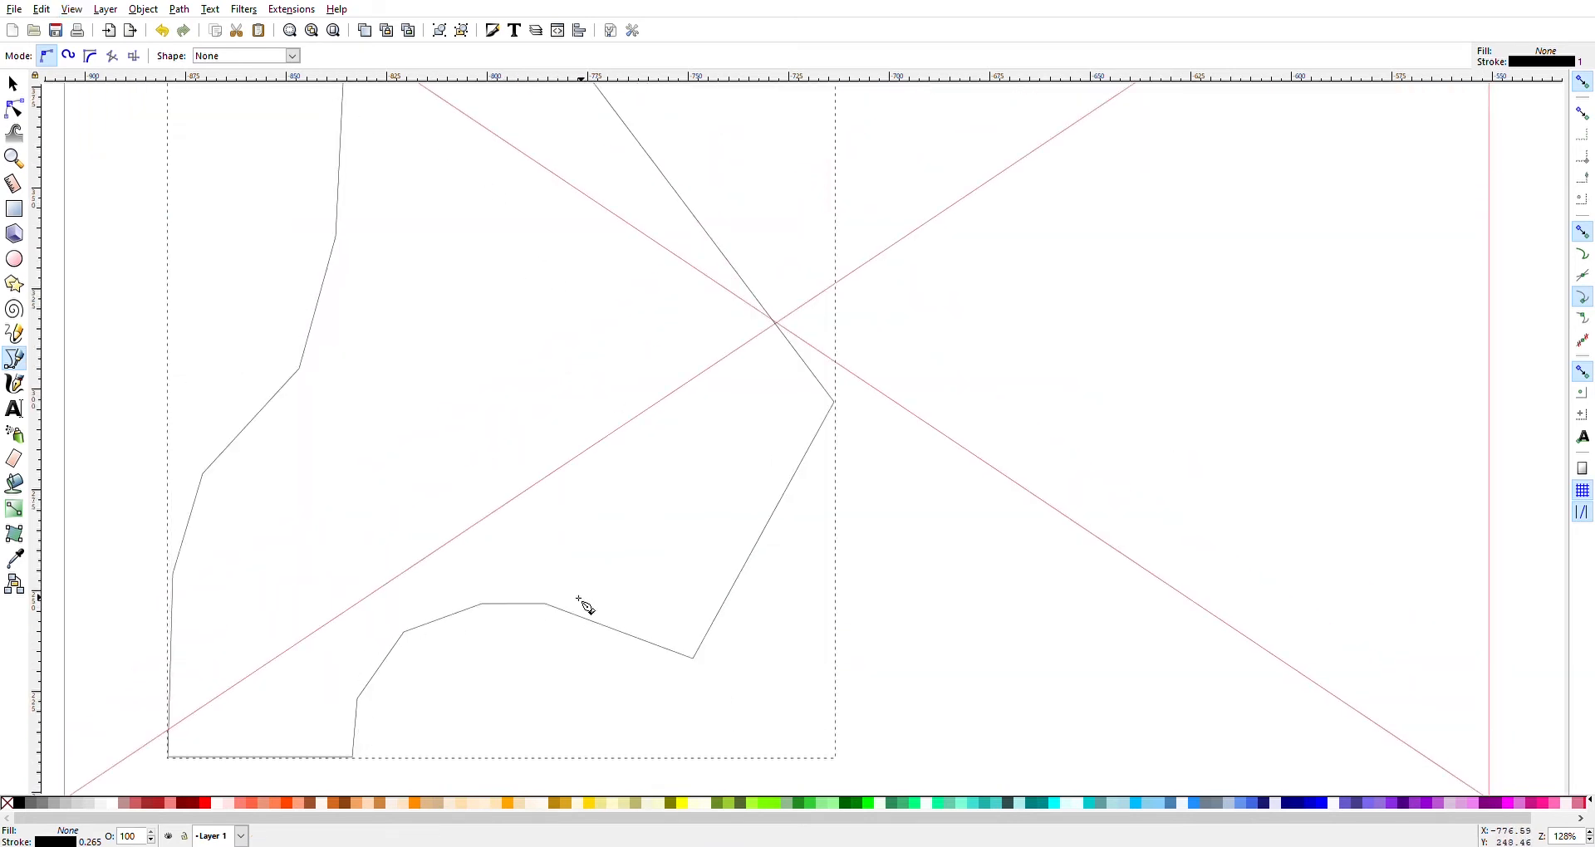
left_click(13, 106)
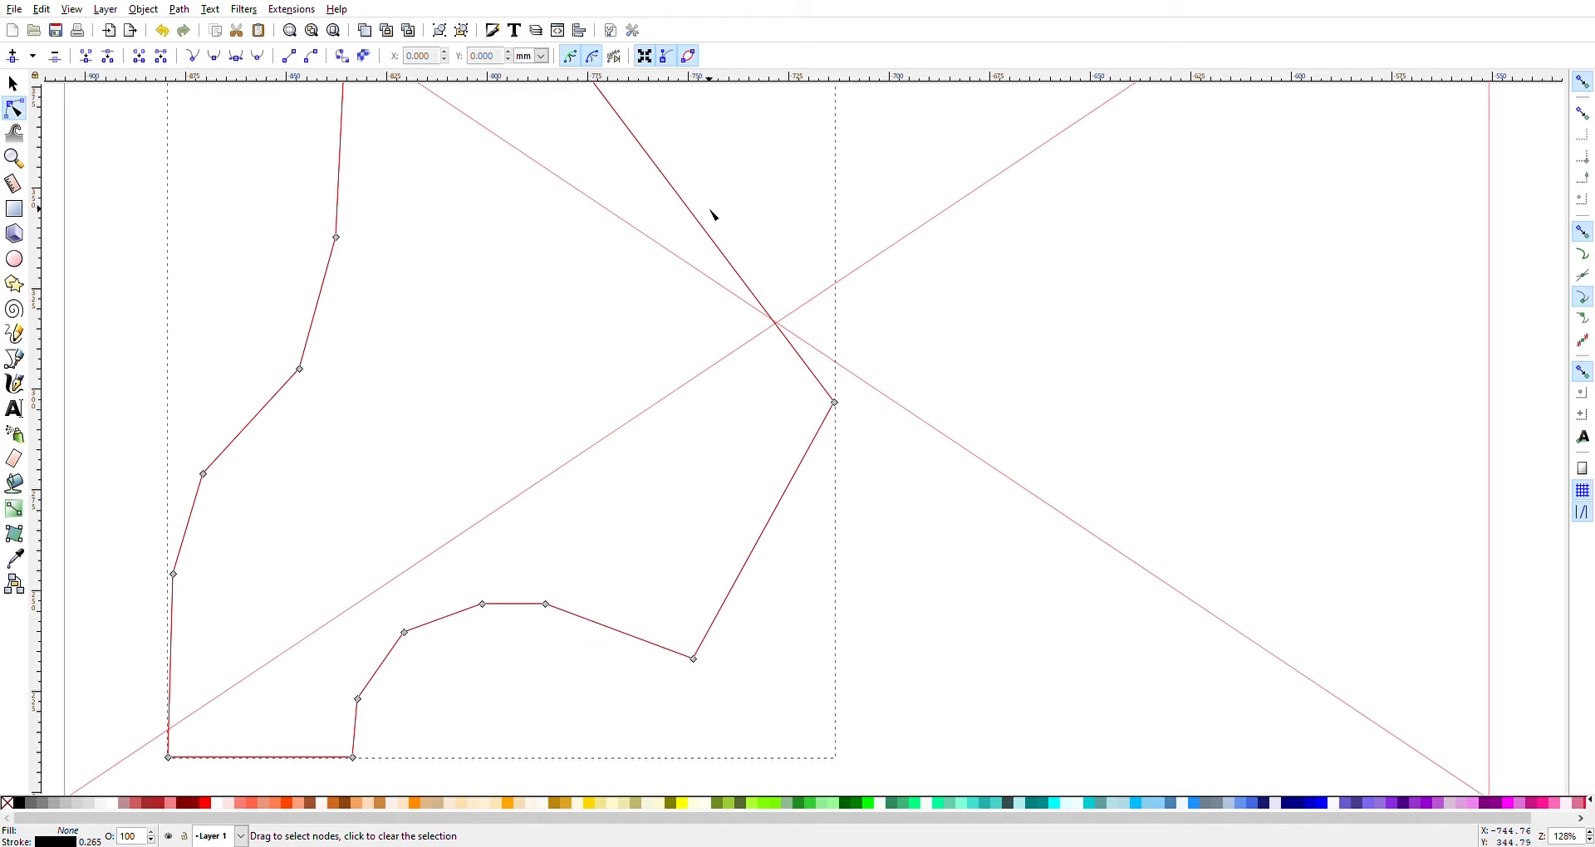
mouse_move(221, 437)
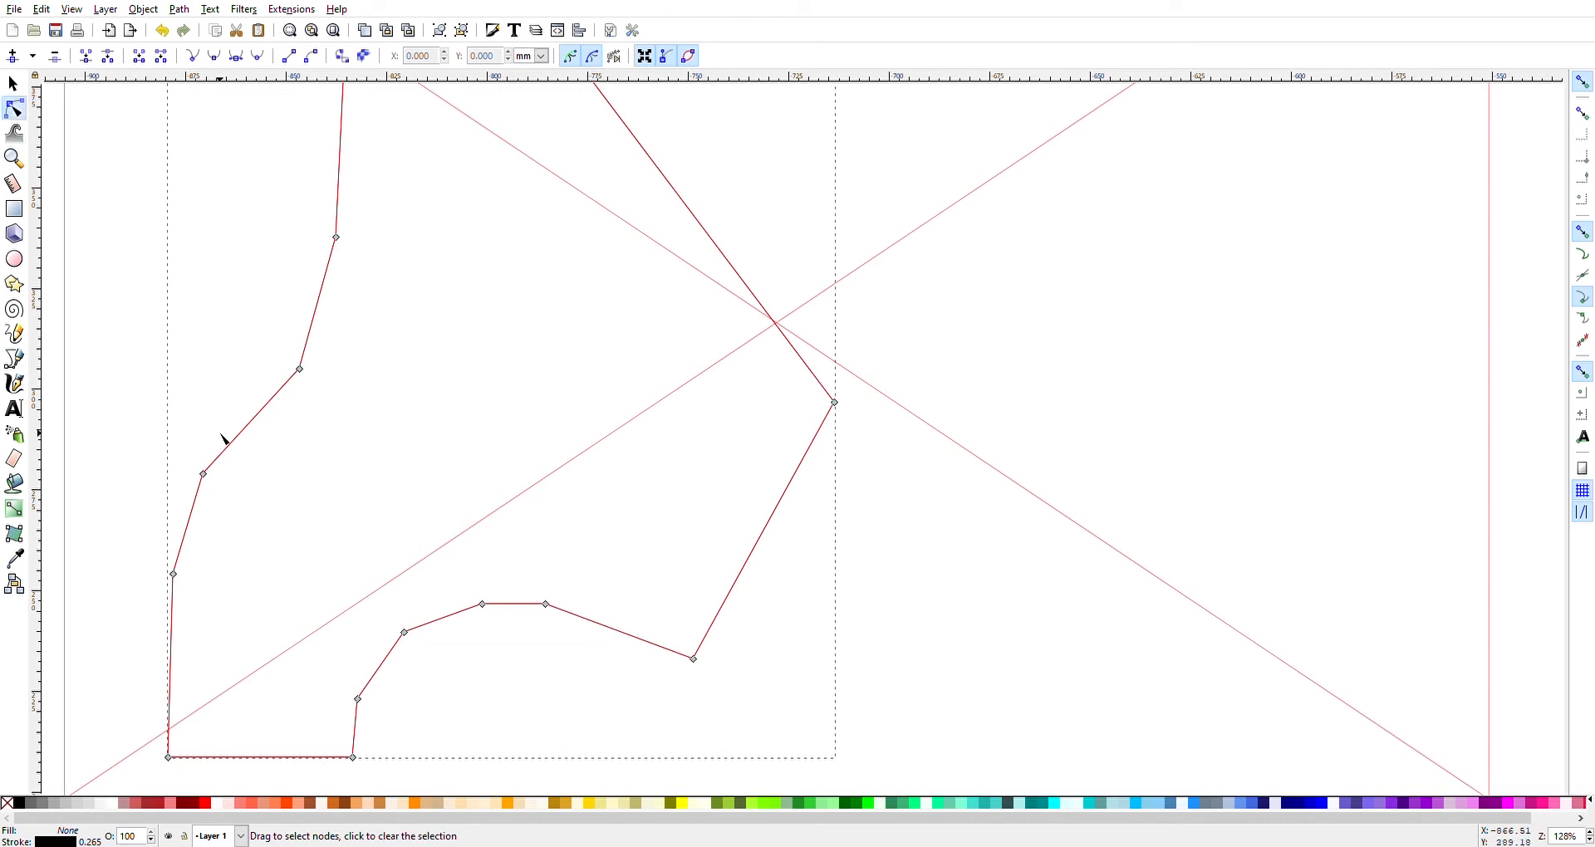
mouse_move(319, 322)
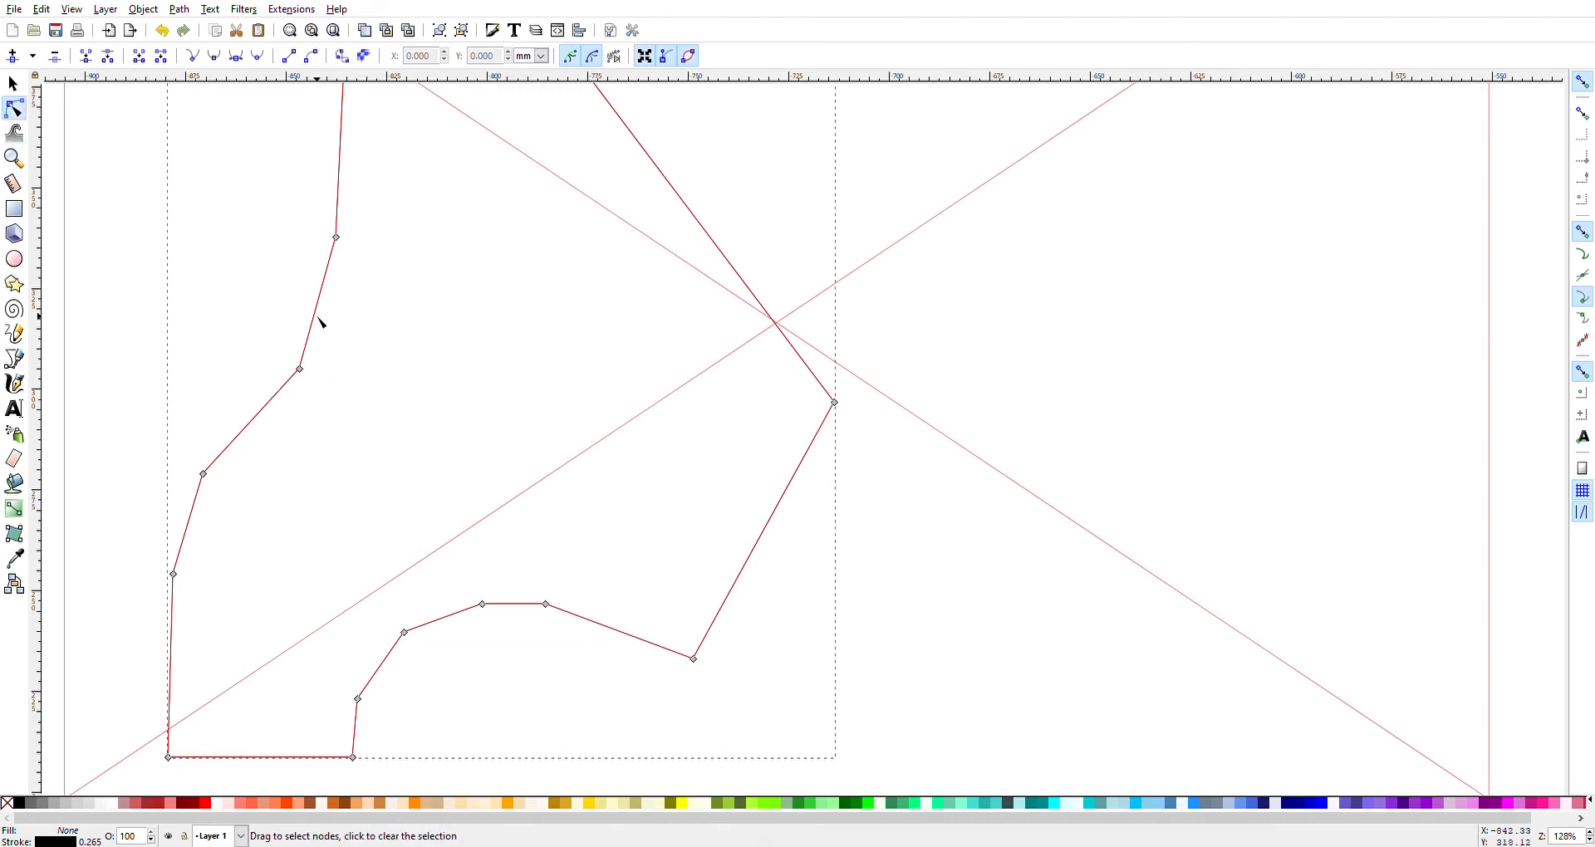
mouse_move(372, 324)
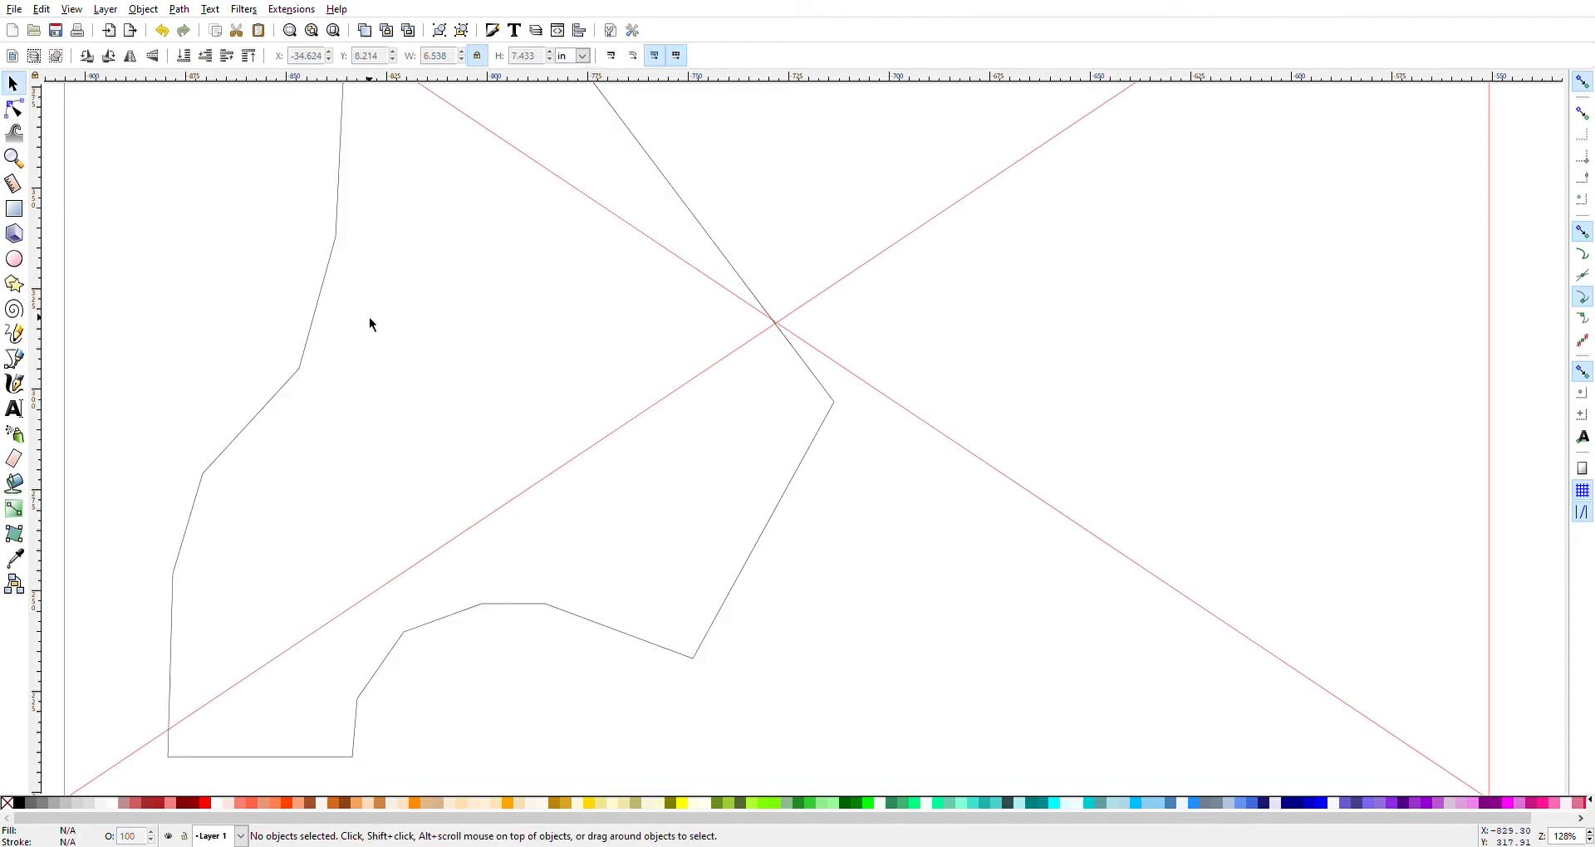
Step: Reselect the traced outline for node editing along its scooped lower edge
left_click(12, 106)
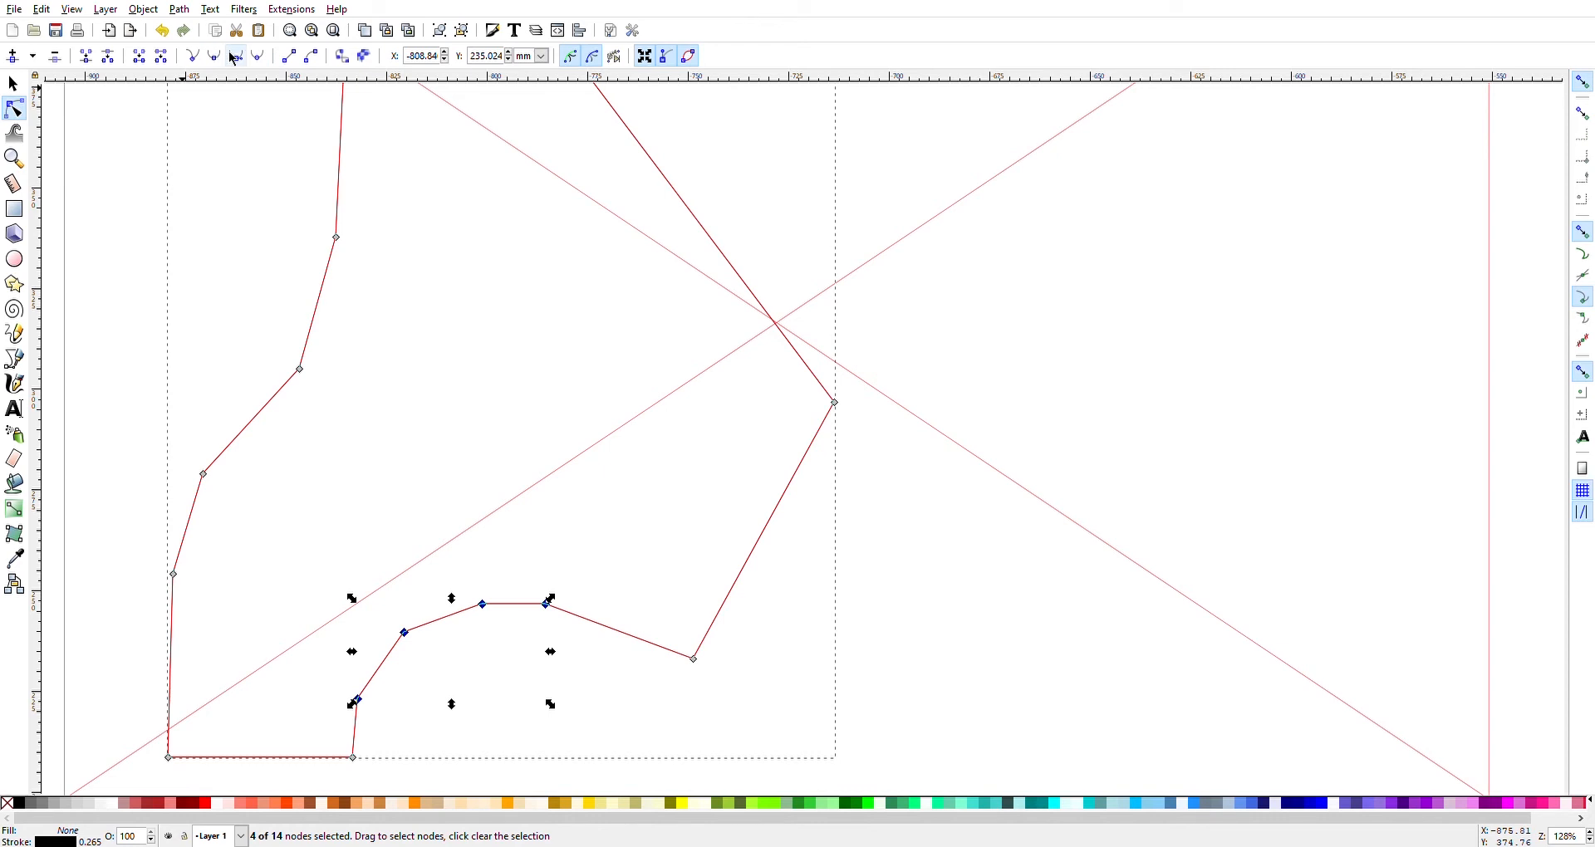
mouse_move(238, 56)
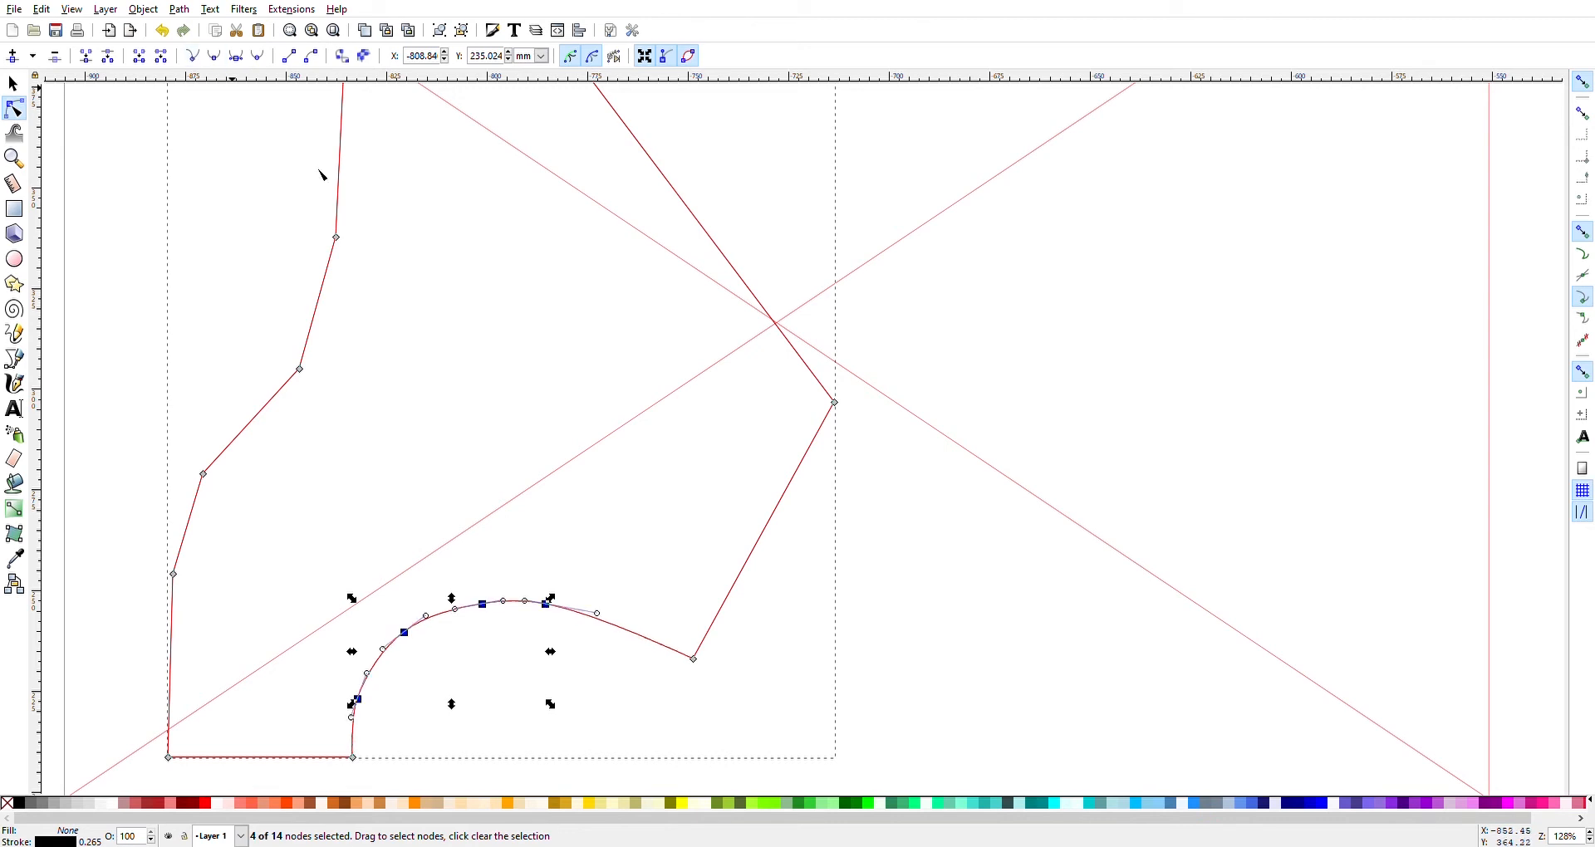
mouse_move(412, 469)
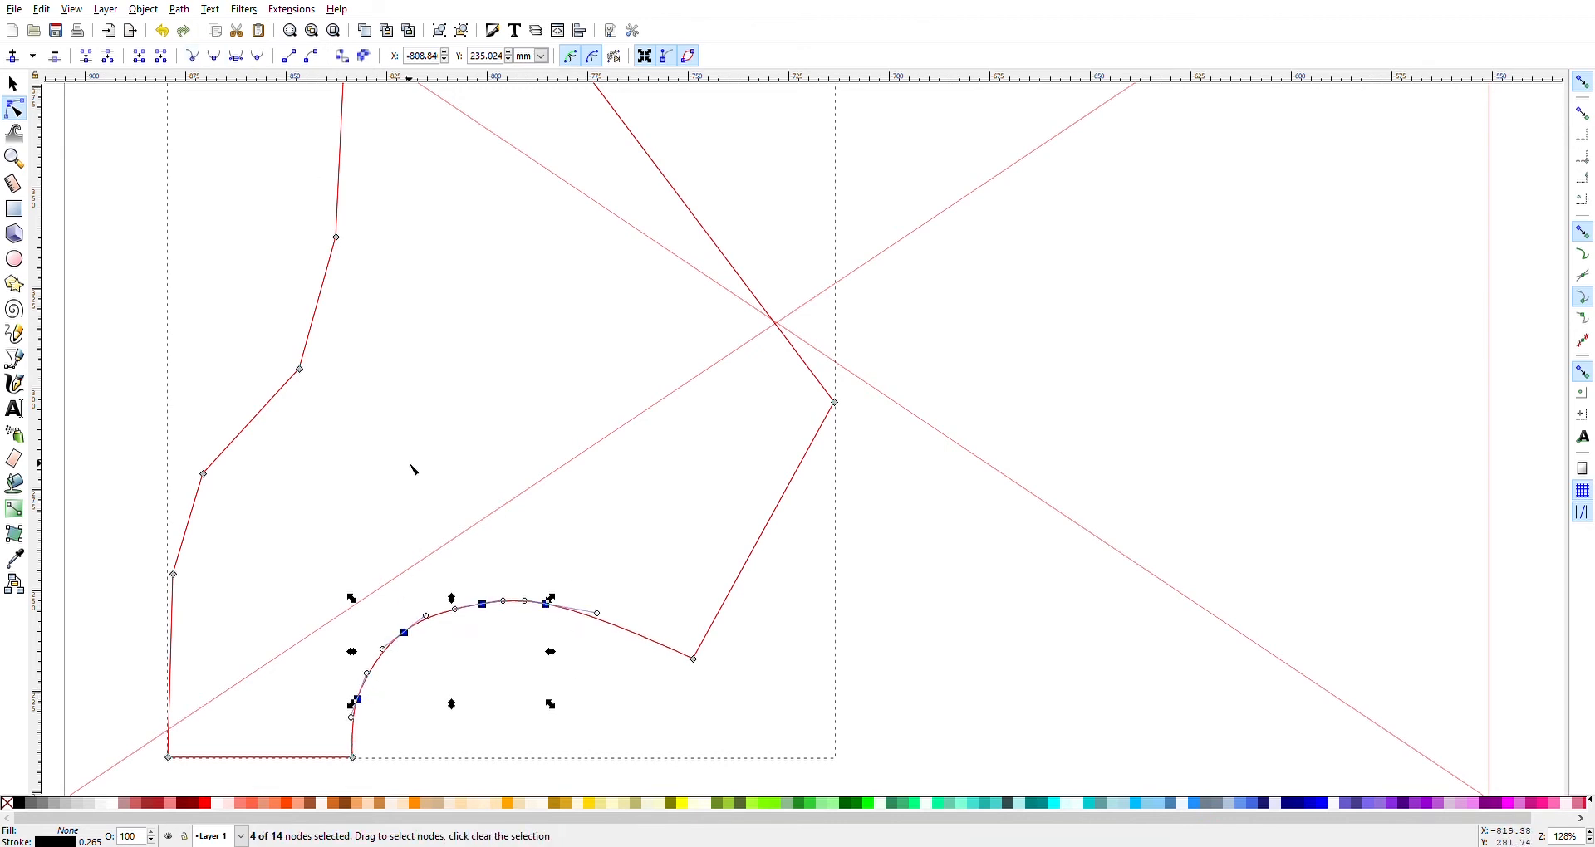
mouse_move(129, 10)
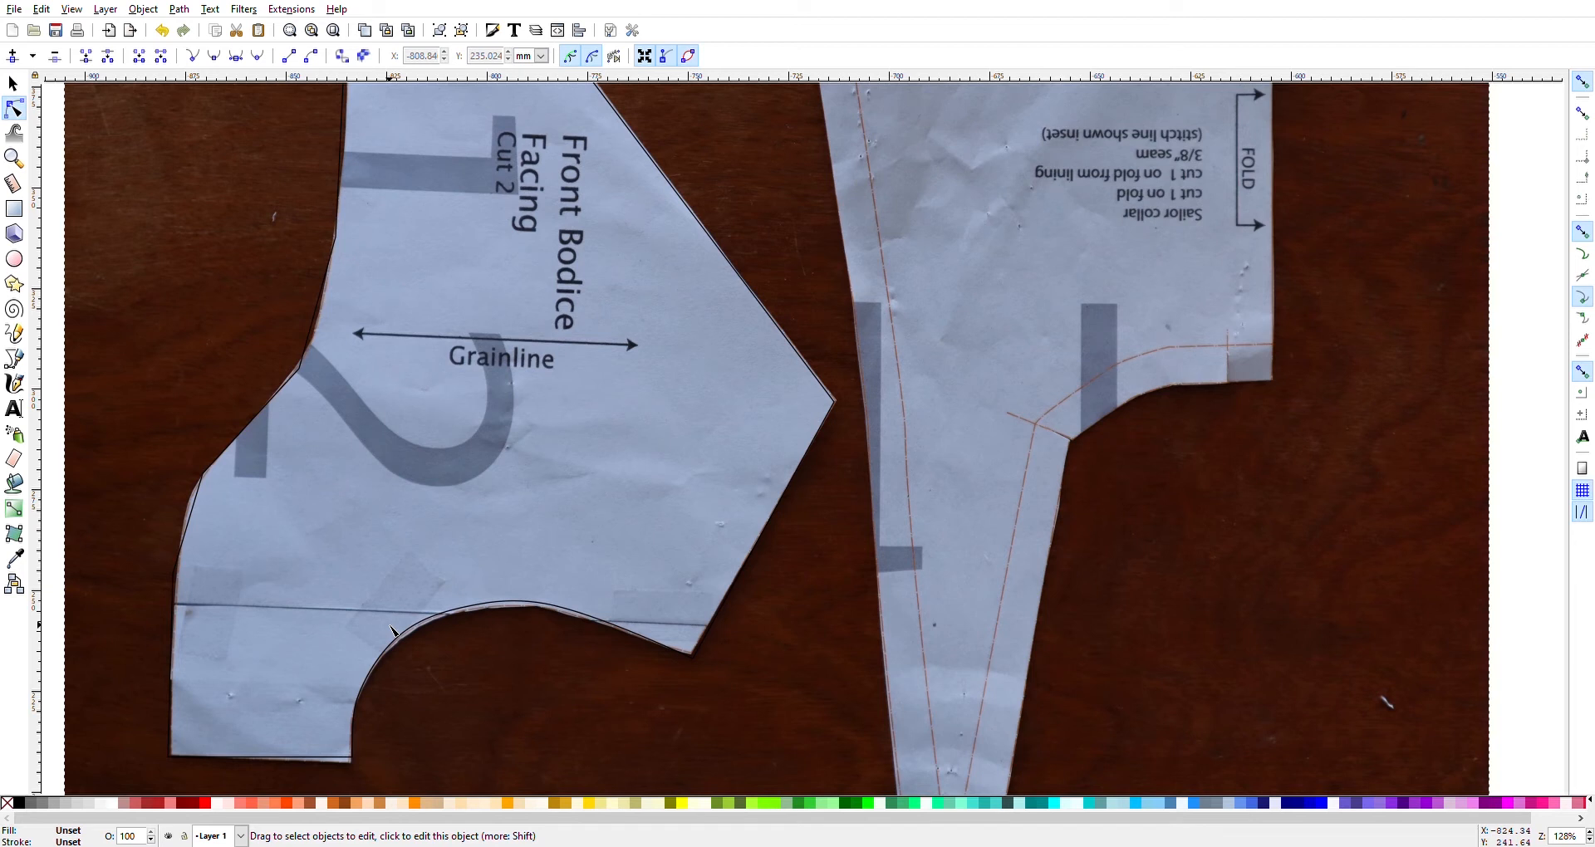
mouse_move(488, 614)
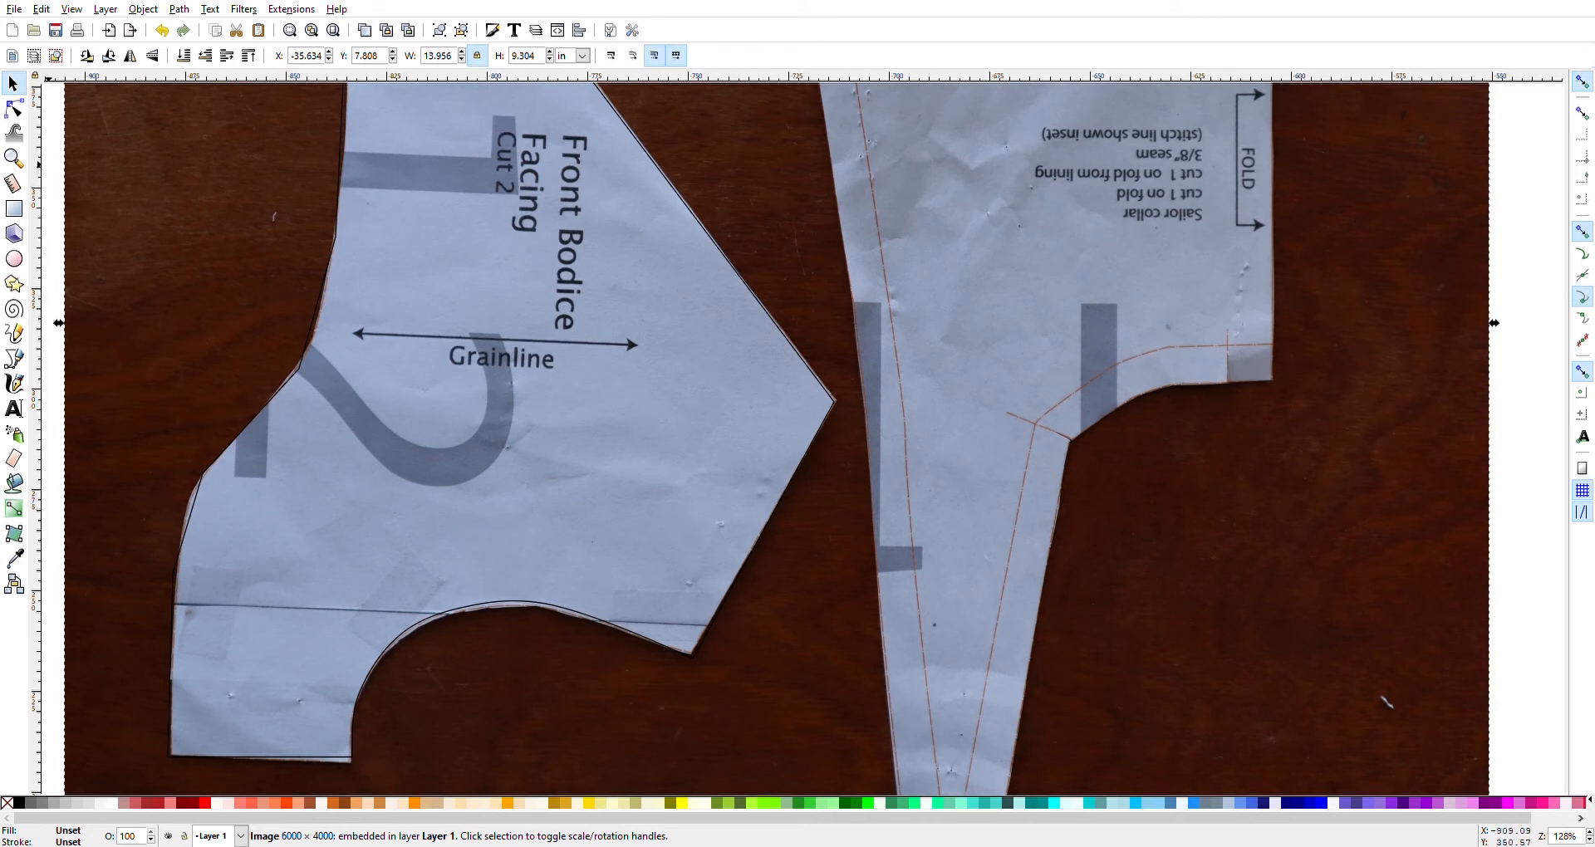
mouse_move(512, 595)
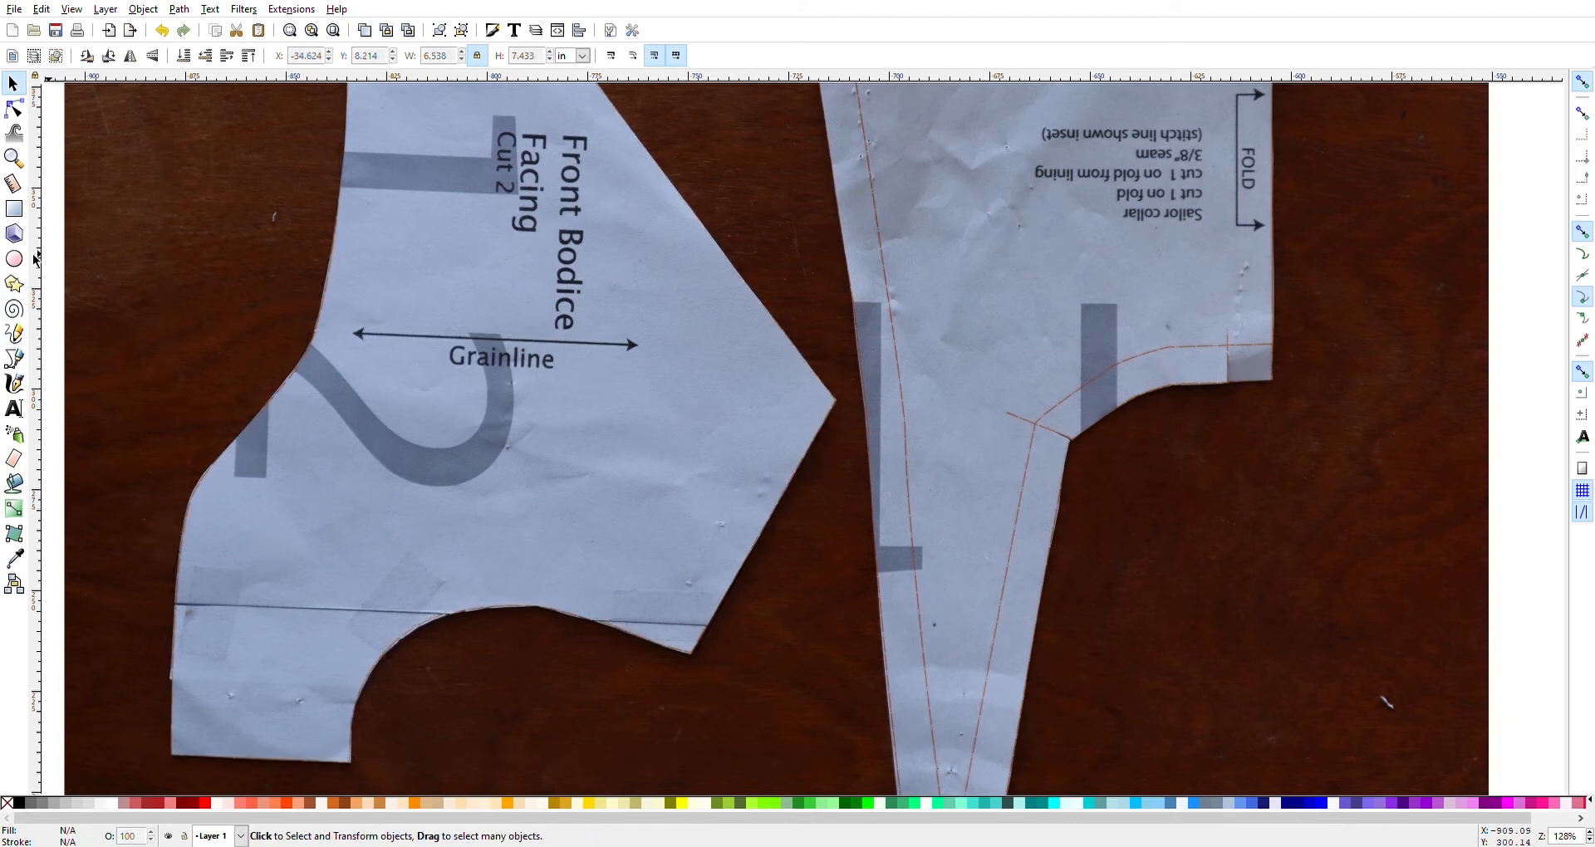
Step: Start a new Bezier trace on the piece with curved points following the scooped lower edge
left_click(13, 359)
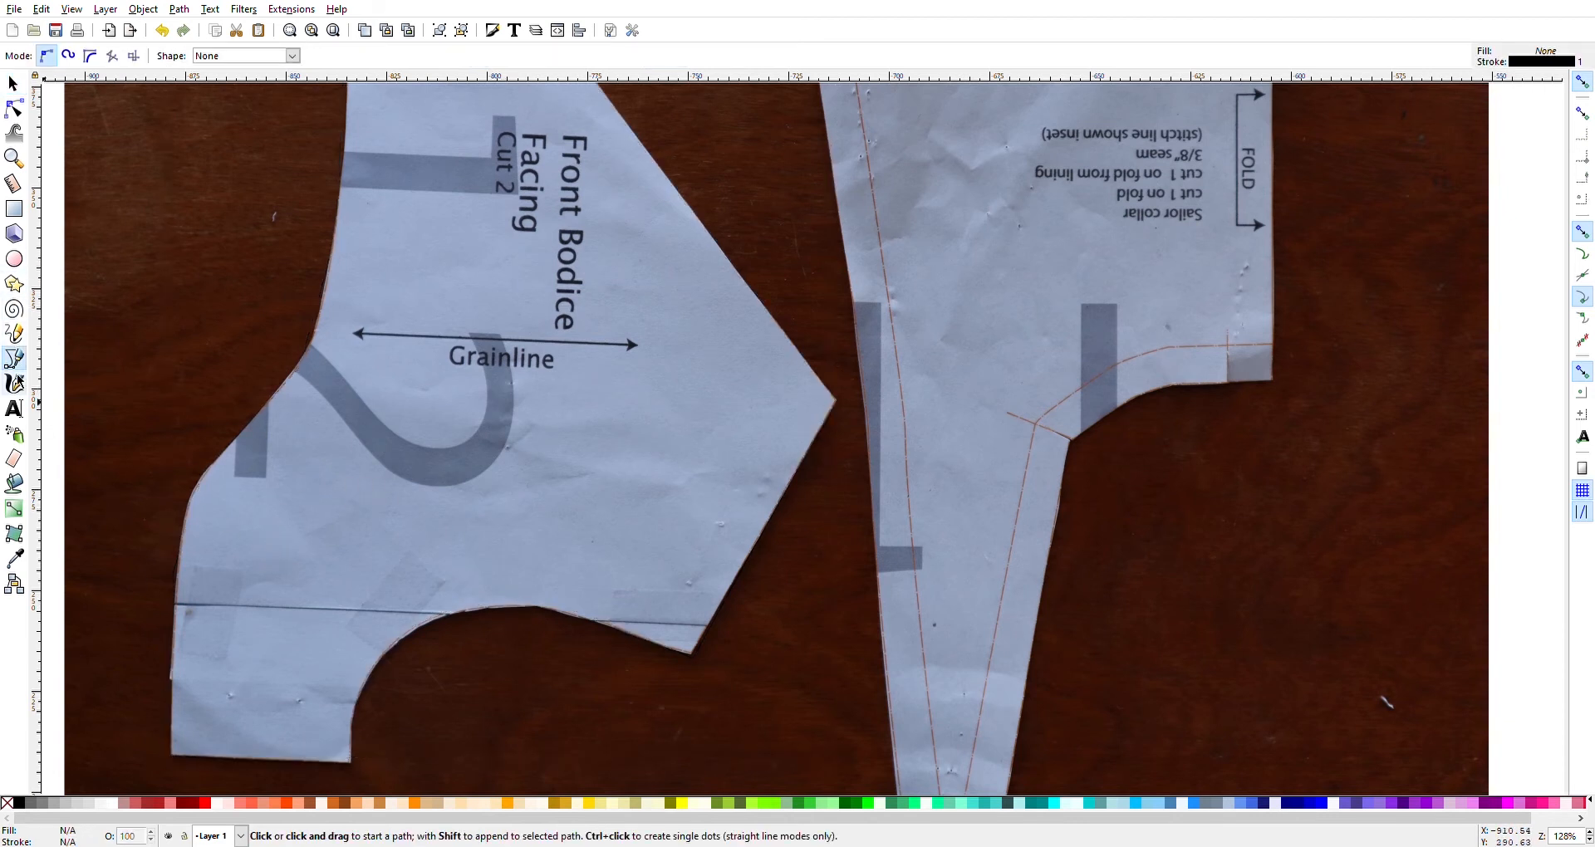
left_click(173, 754)
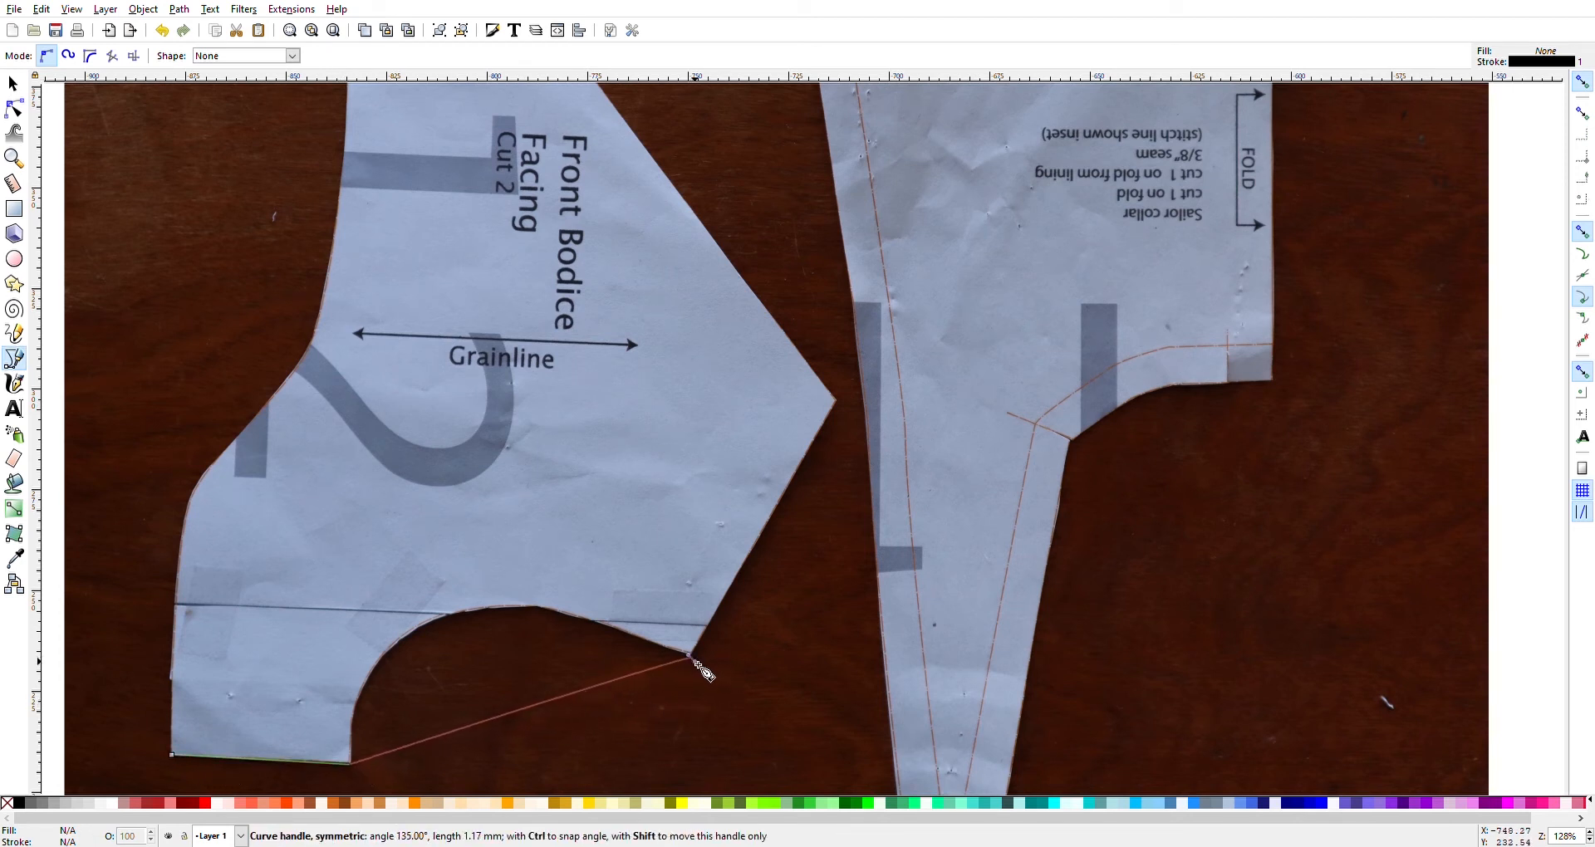
left_click_drag(700, 673, 982, 788)
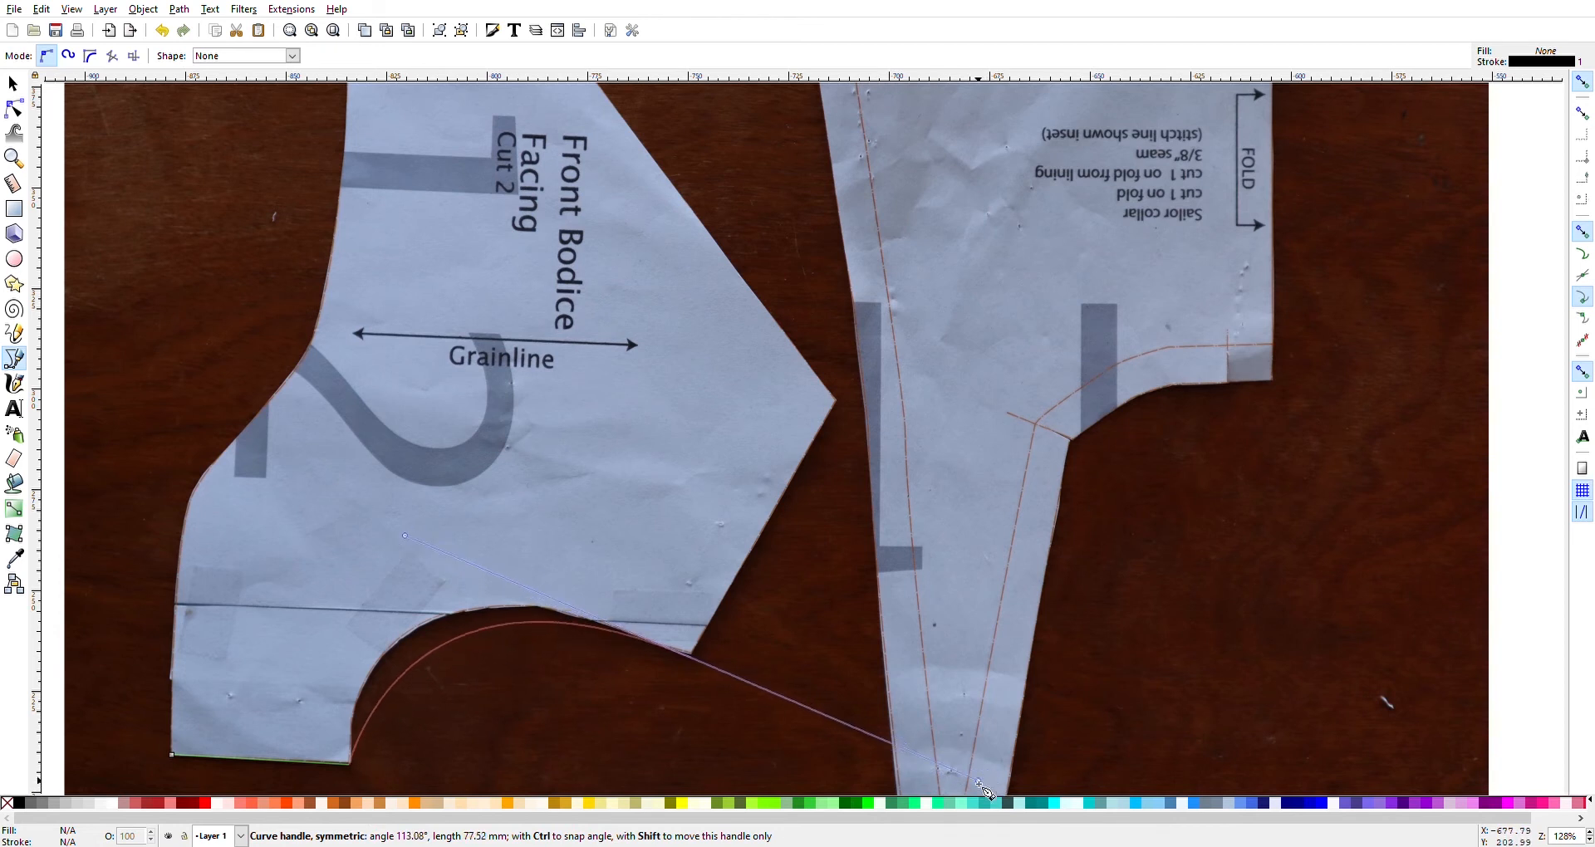
left_click_drag(980, 786, 1013, 837)
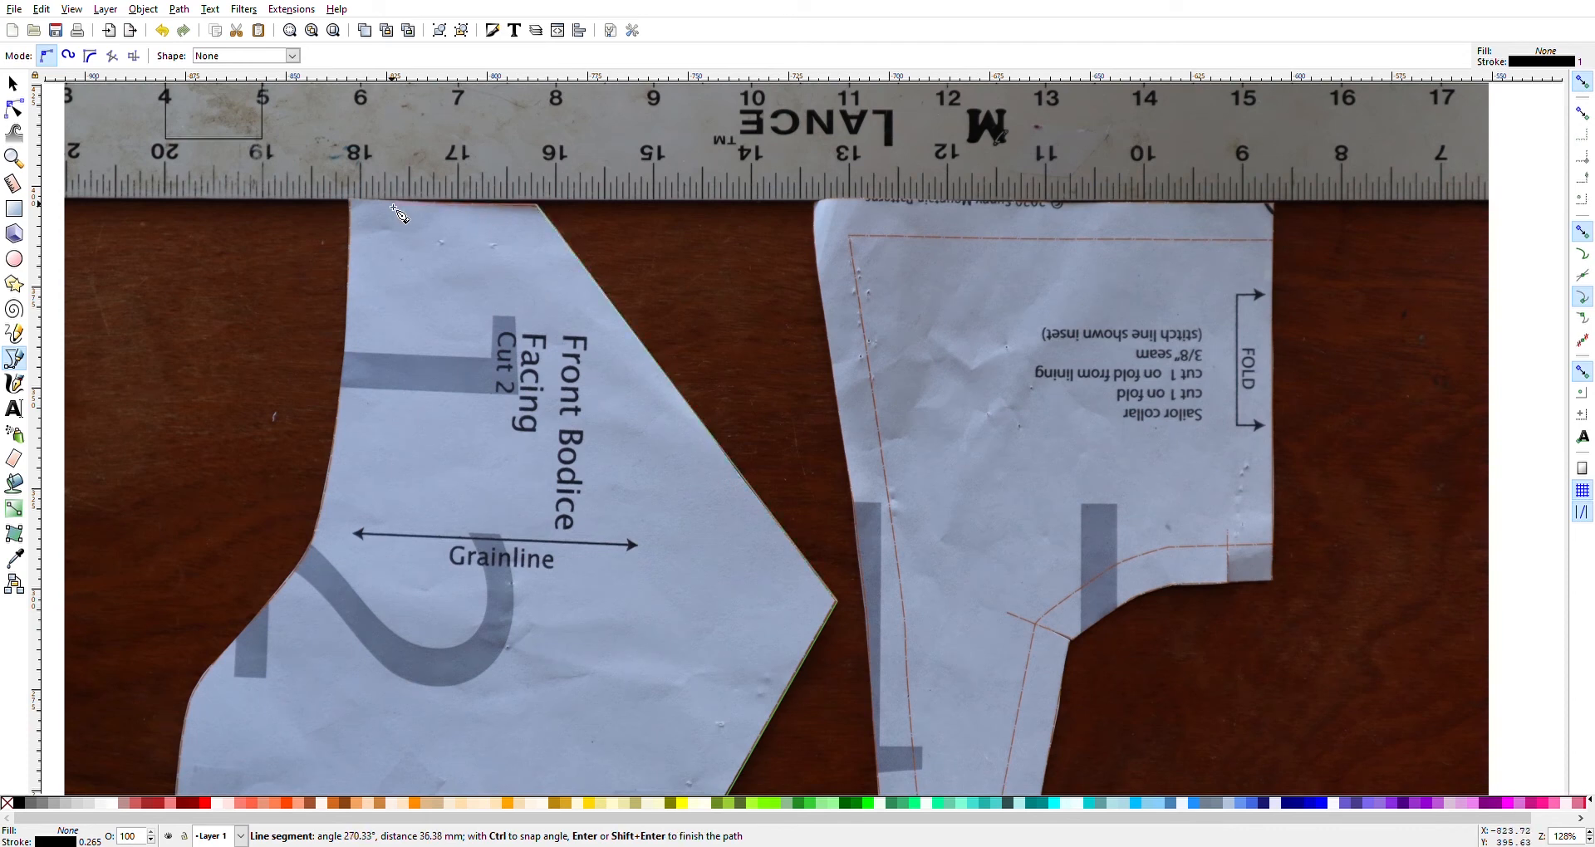
scroll("down", 3)
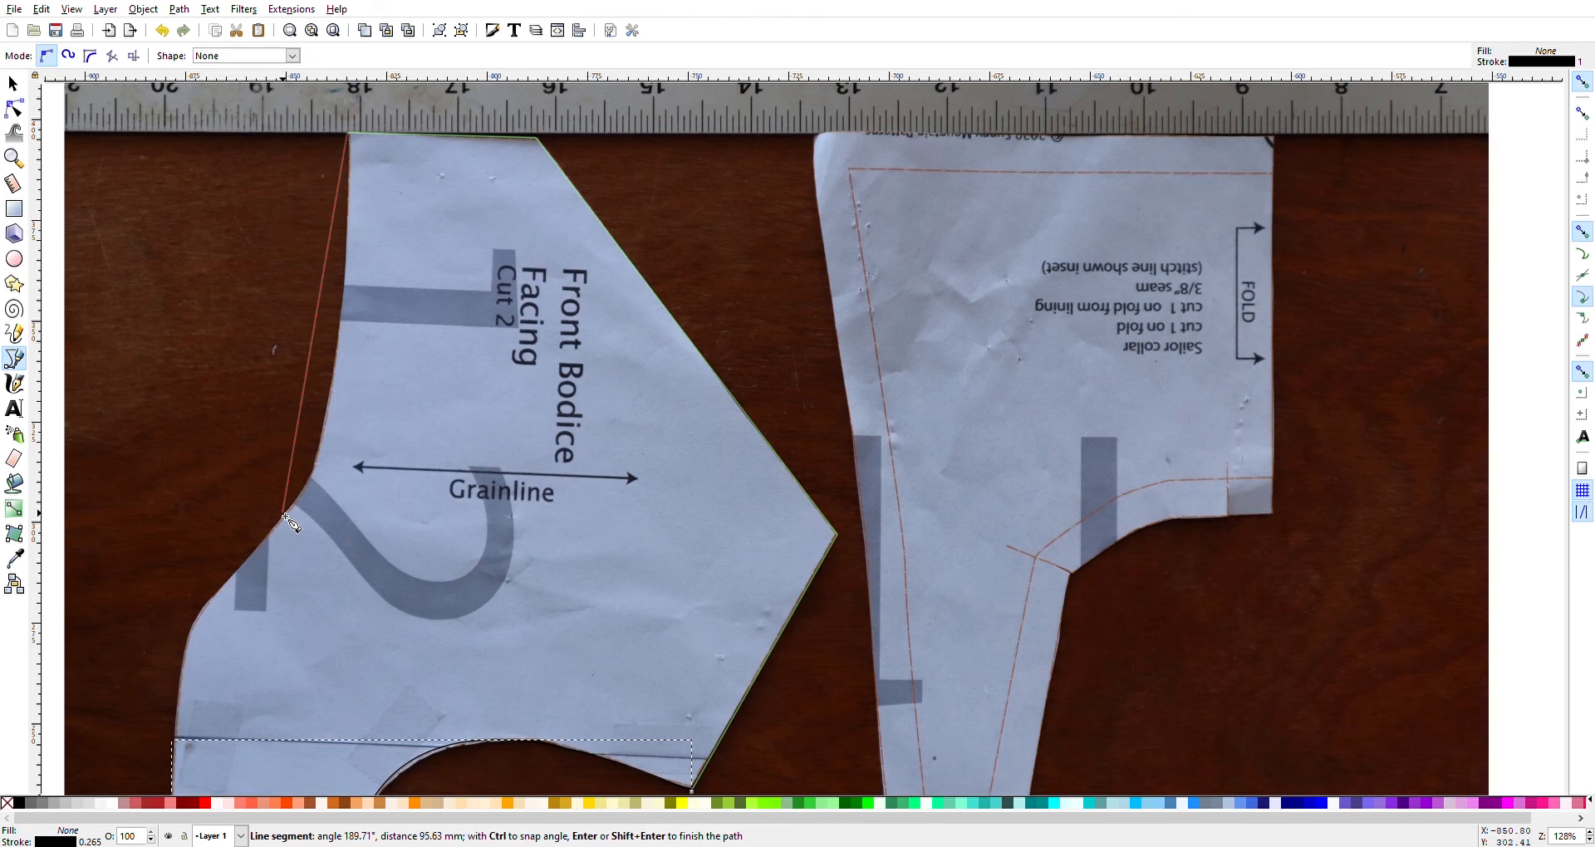
mouse_move(271, 554)
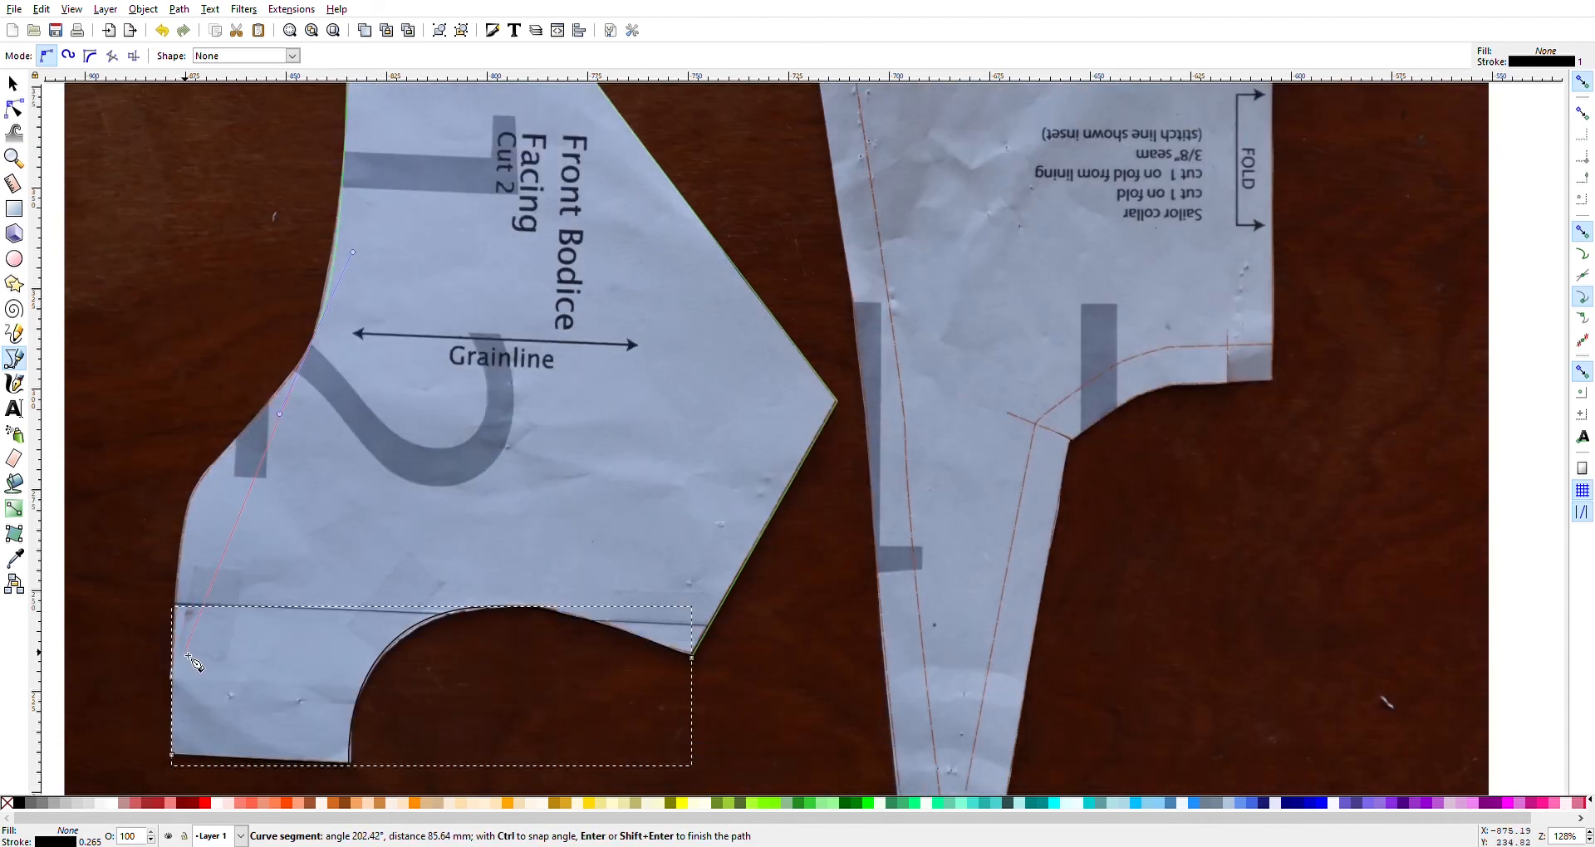
Step: Add curved nodes at the bottom-left corner and along the left edge to complete the outline
left_click_drag(187, 660, 150, 758)
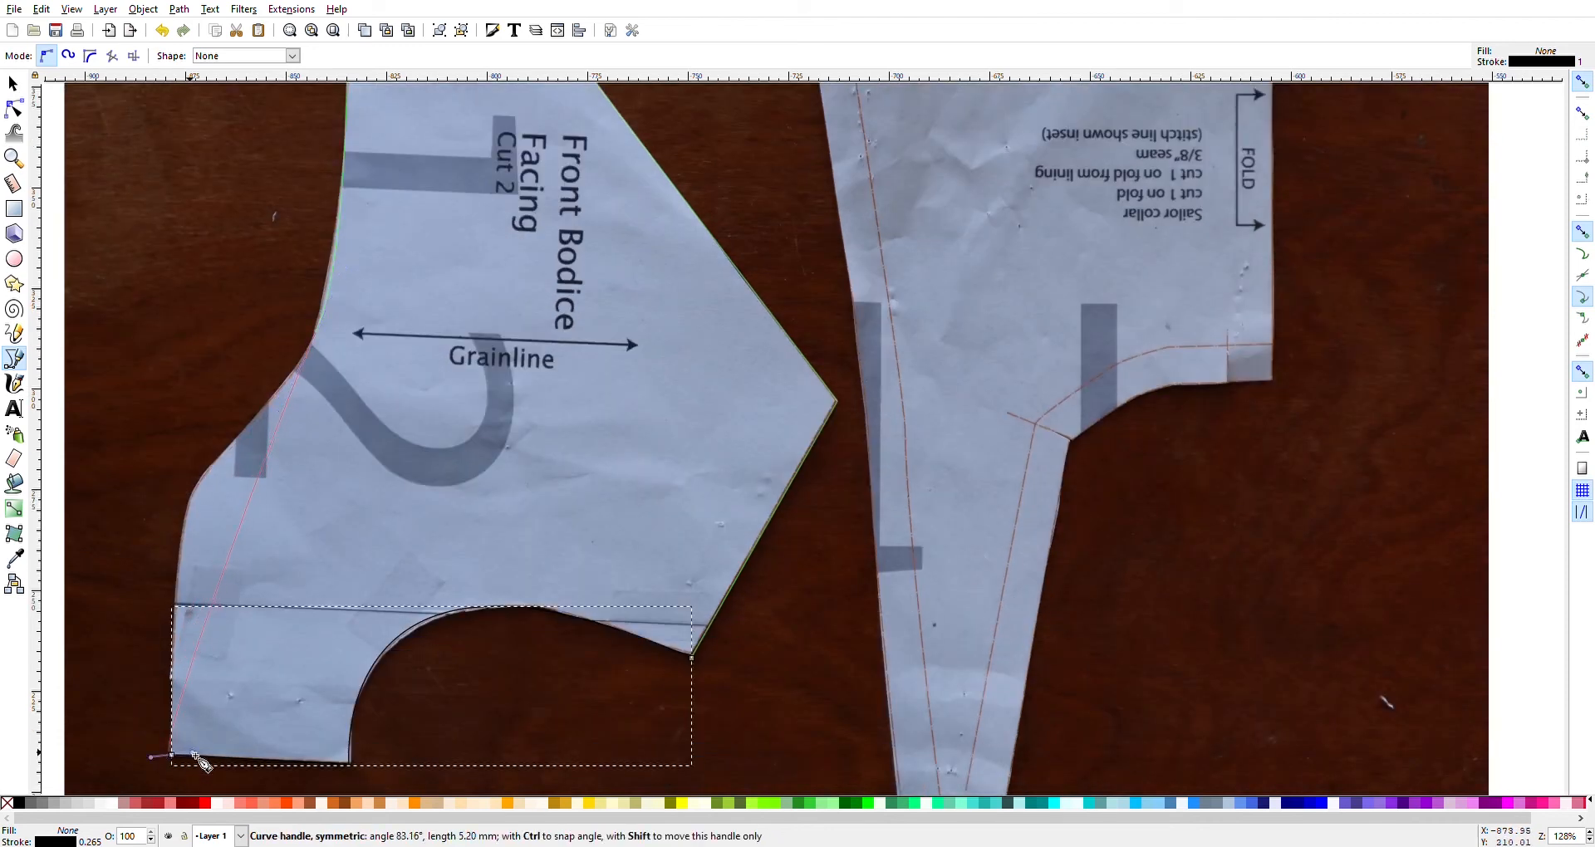
left_click_drag(203, 760, 106, 666)
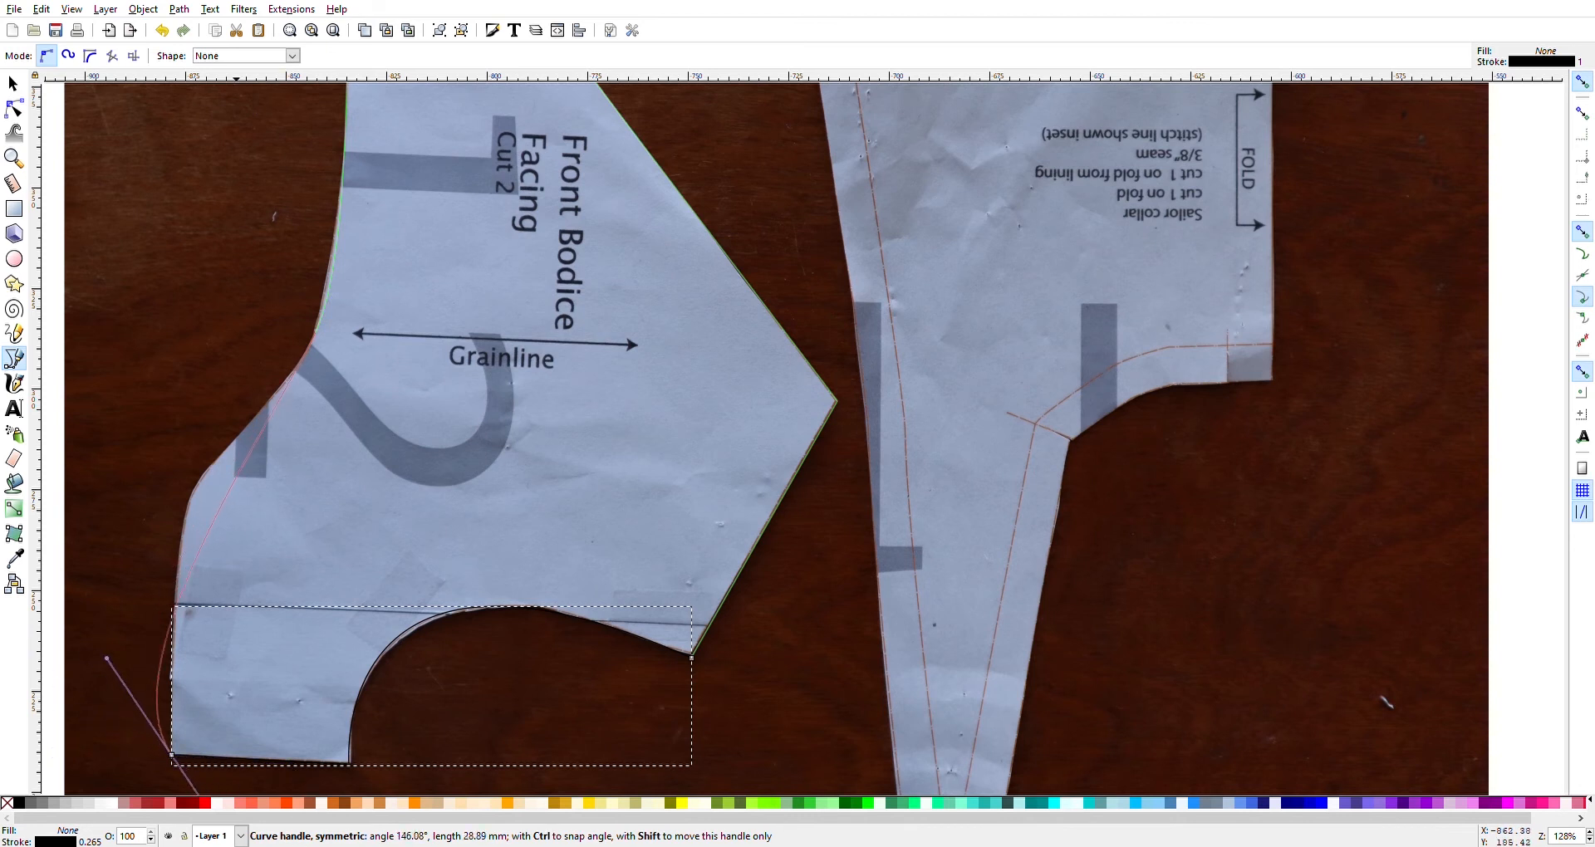
left_click(191, 747)
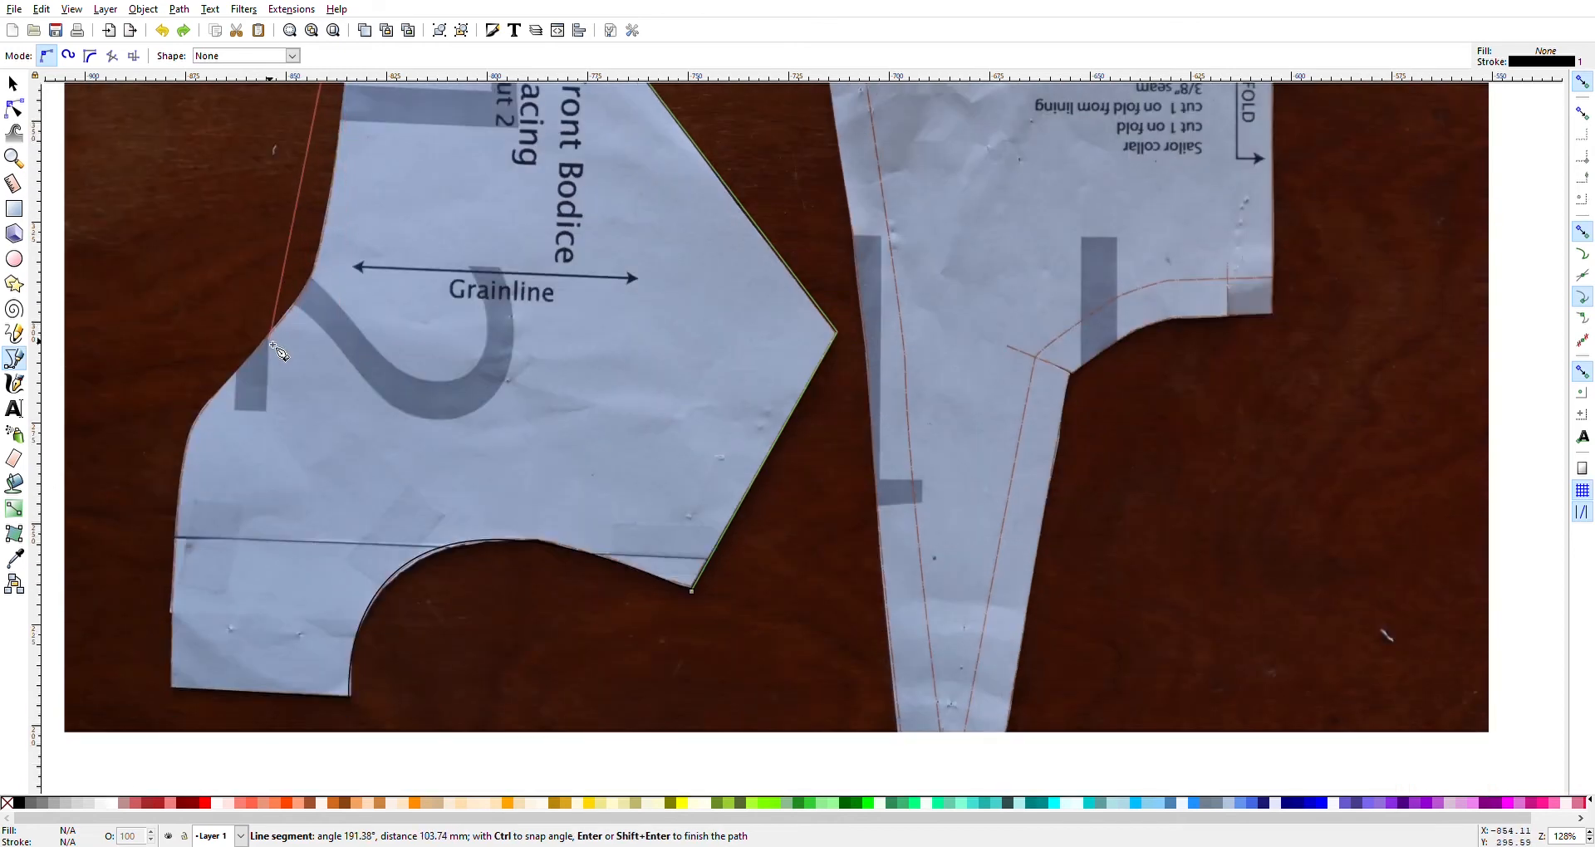
mouse_move(309, 324)
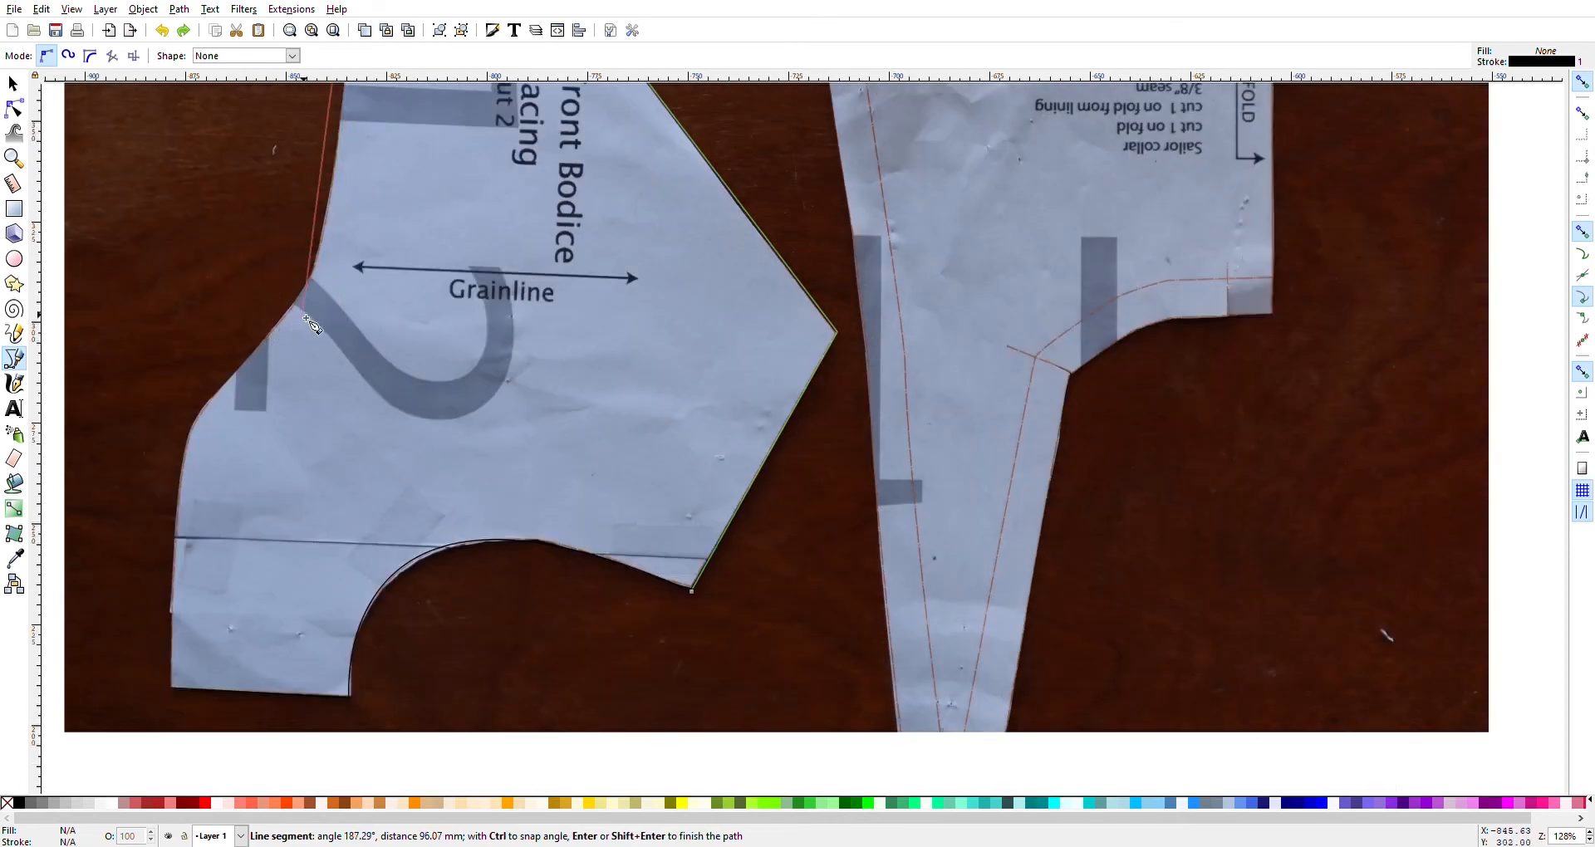
mouse_move(322, 286)
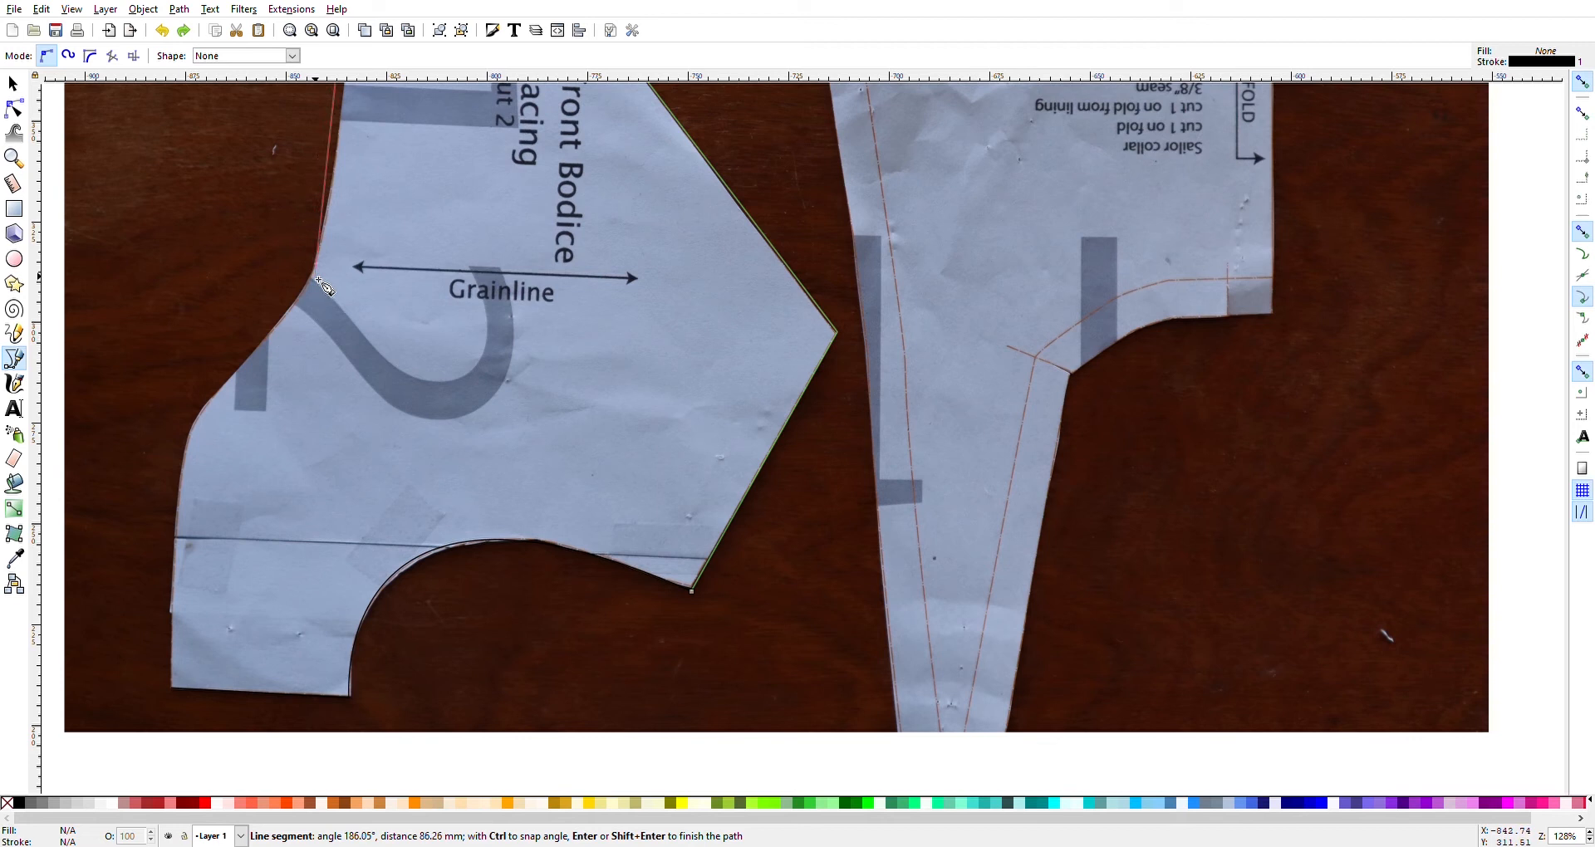
left_click_drag(324, 284, 296, 305)
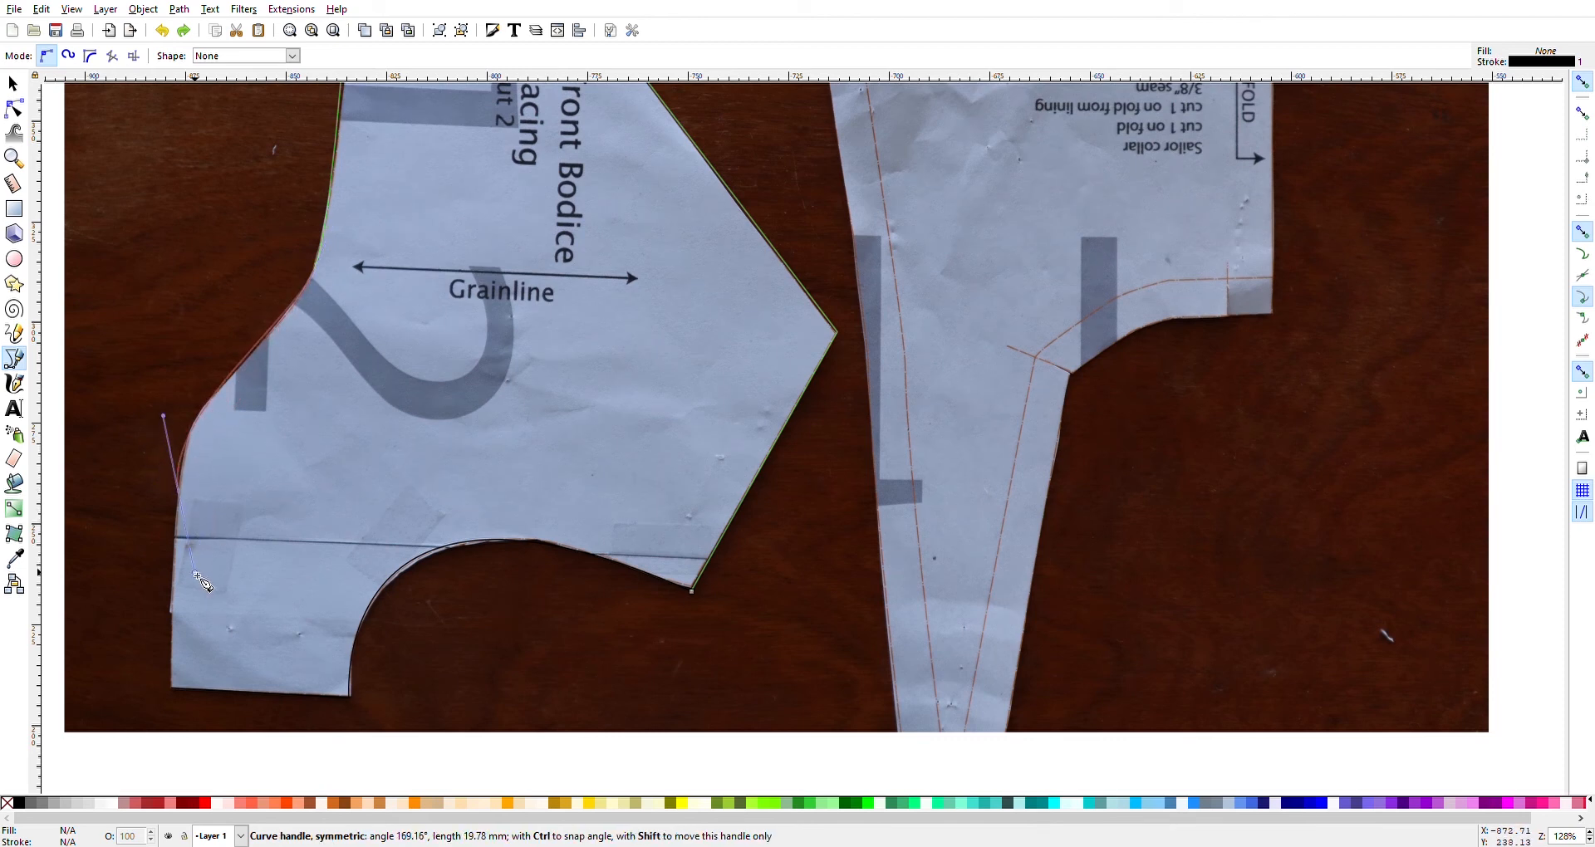
left_click_drag(201, 581, 182, 598)
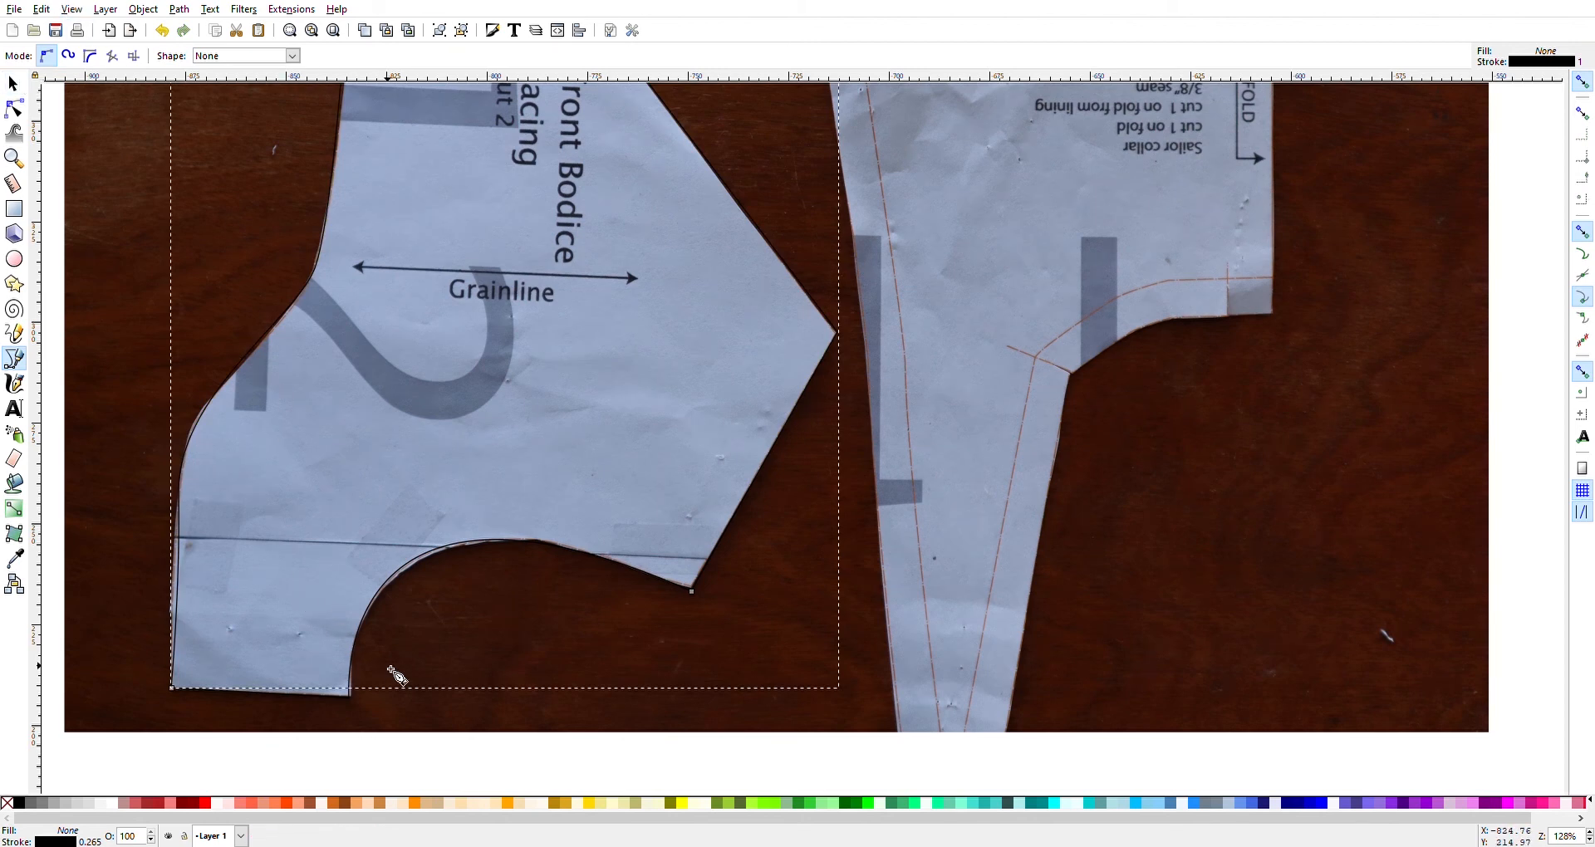
Step: Reshape the curve near the upper-left corner and select the bottom-left corner node for refining
scroll("down", 3)
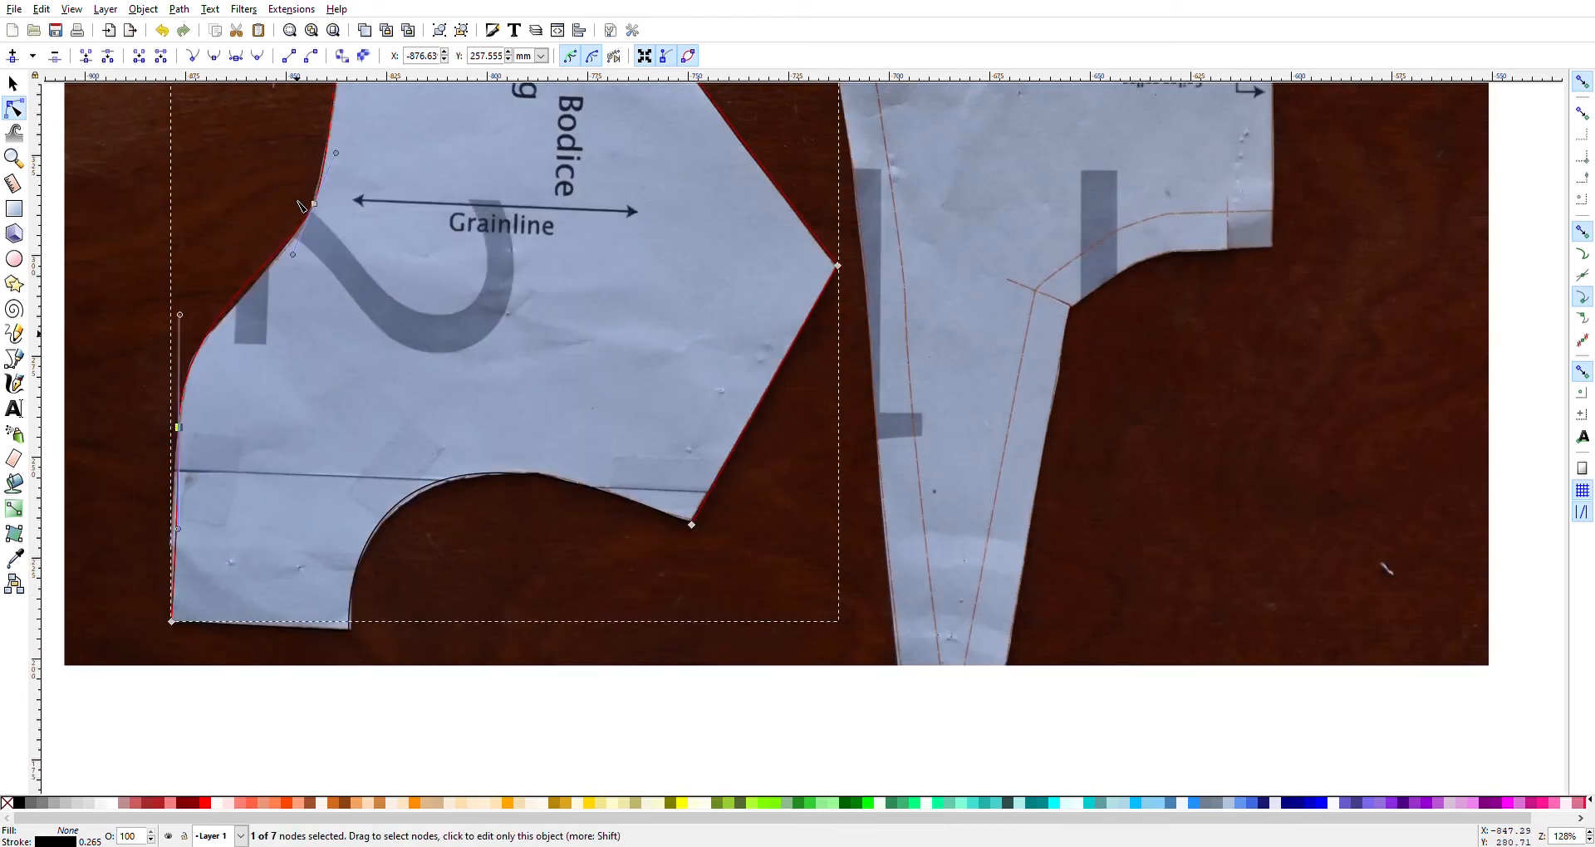
left_click_drag(312, 202, 285, 282)
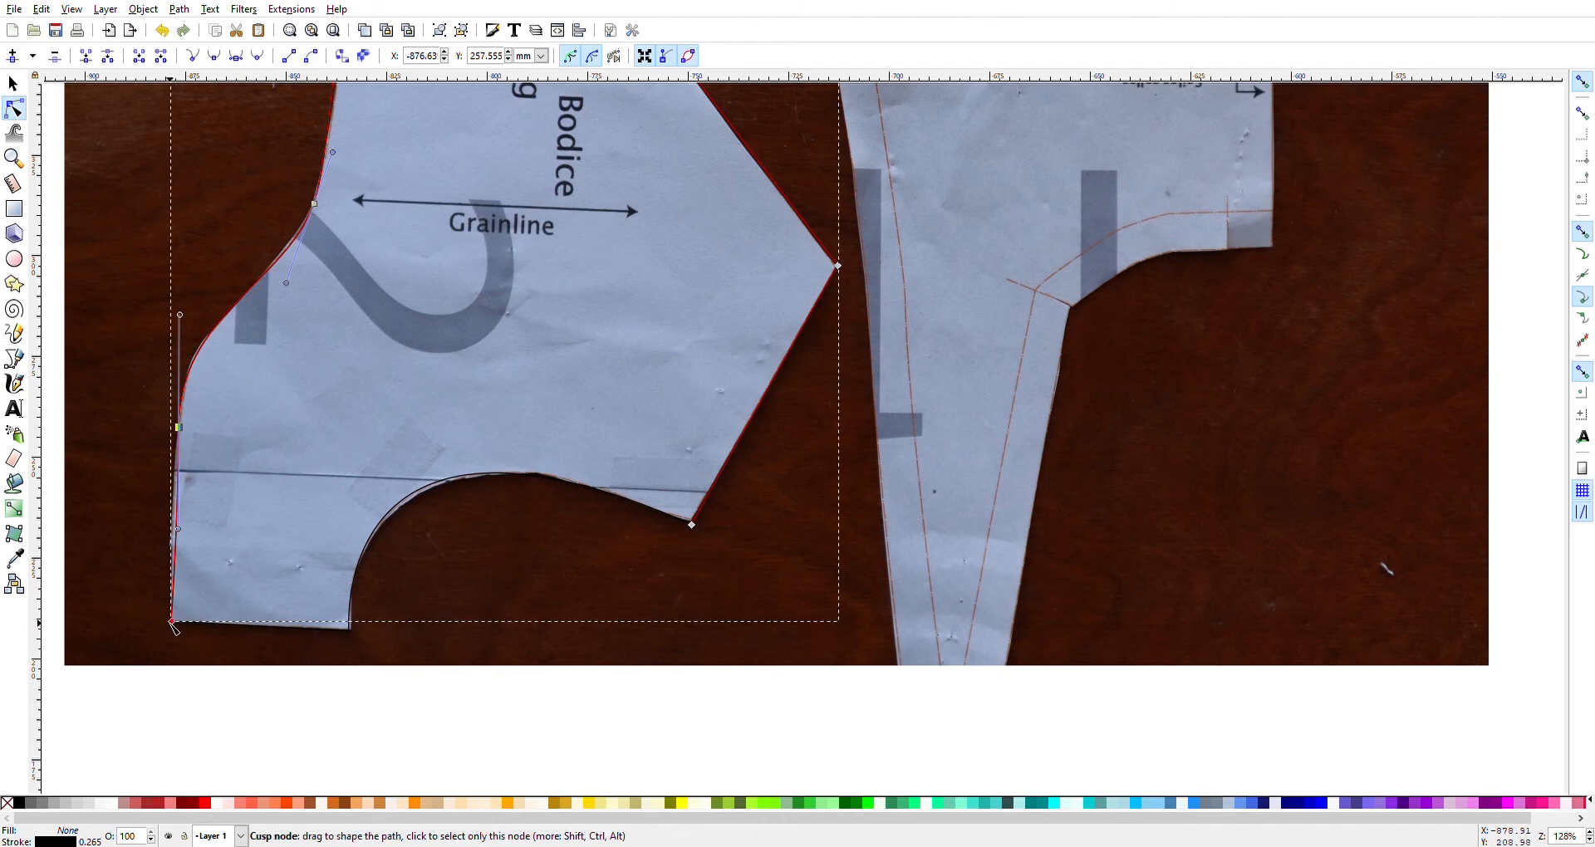
left_click(169, 622)
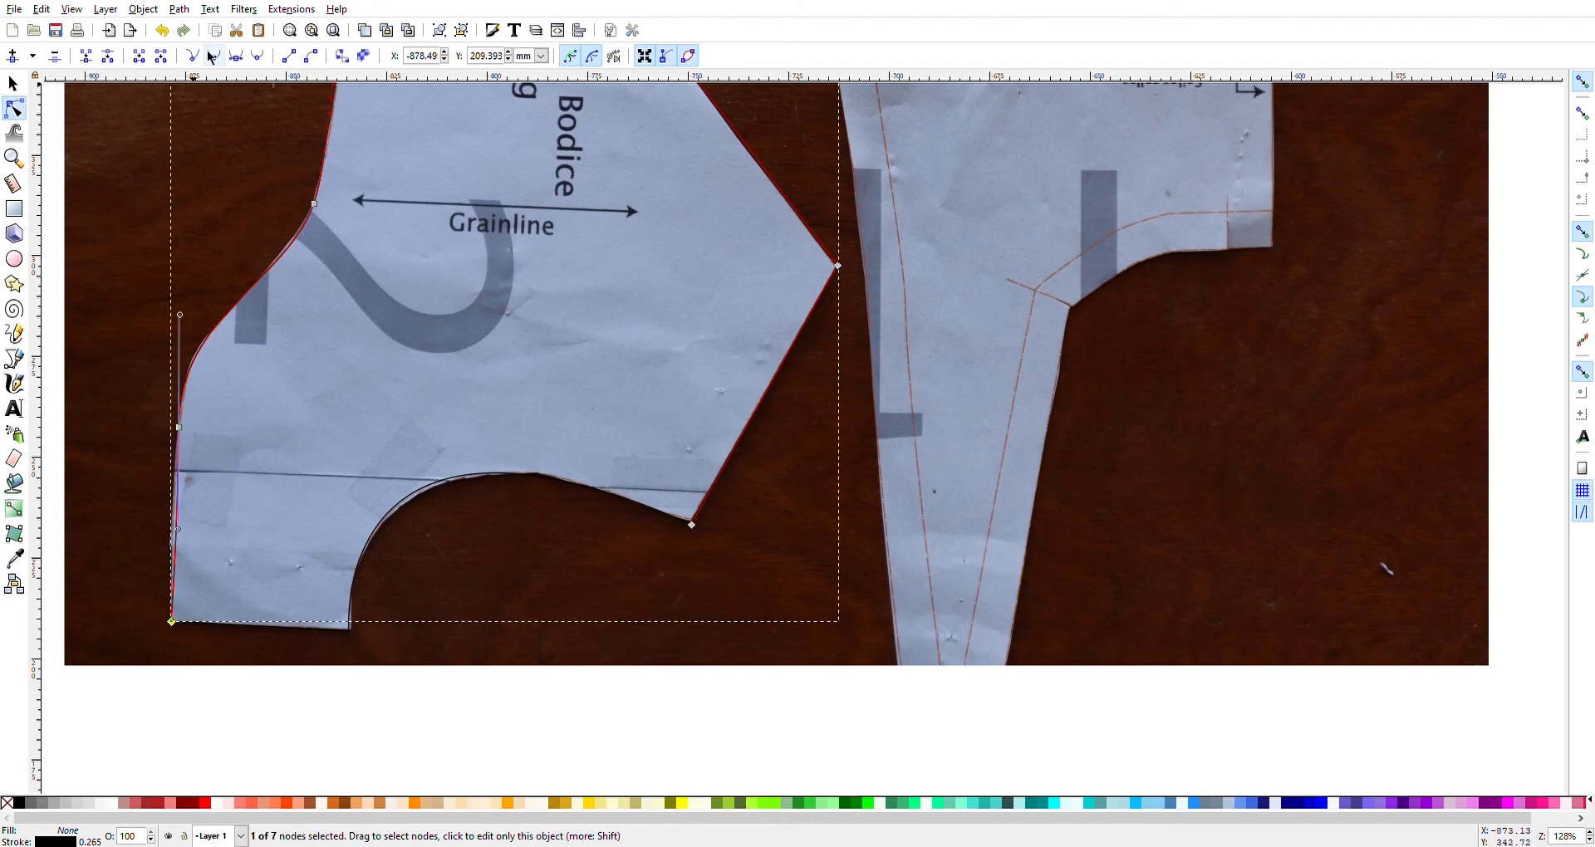
scroll("down", 3)
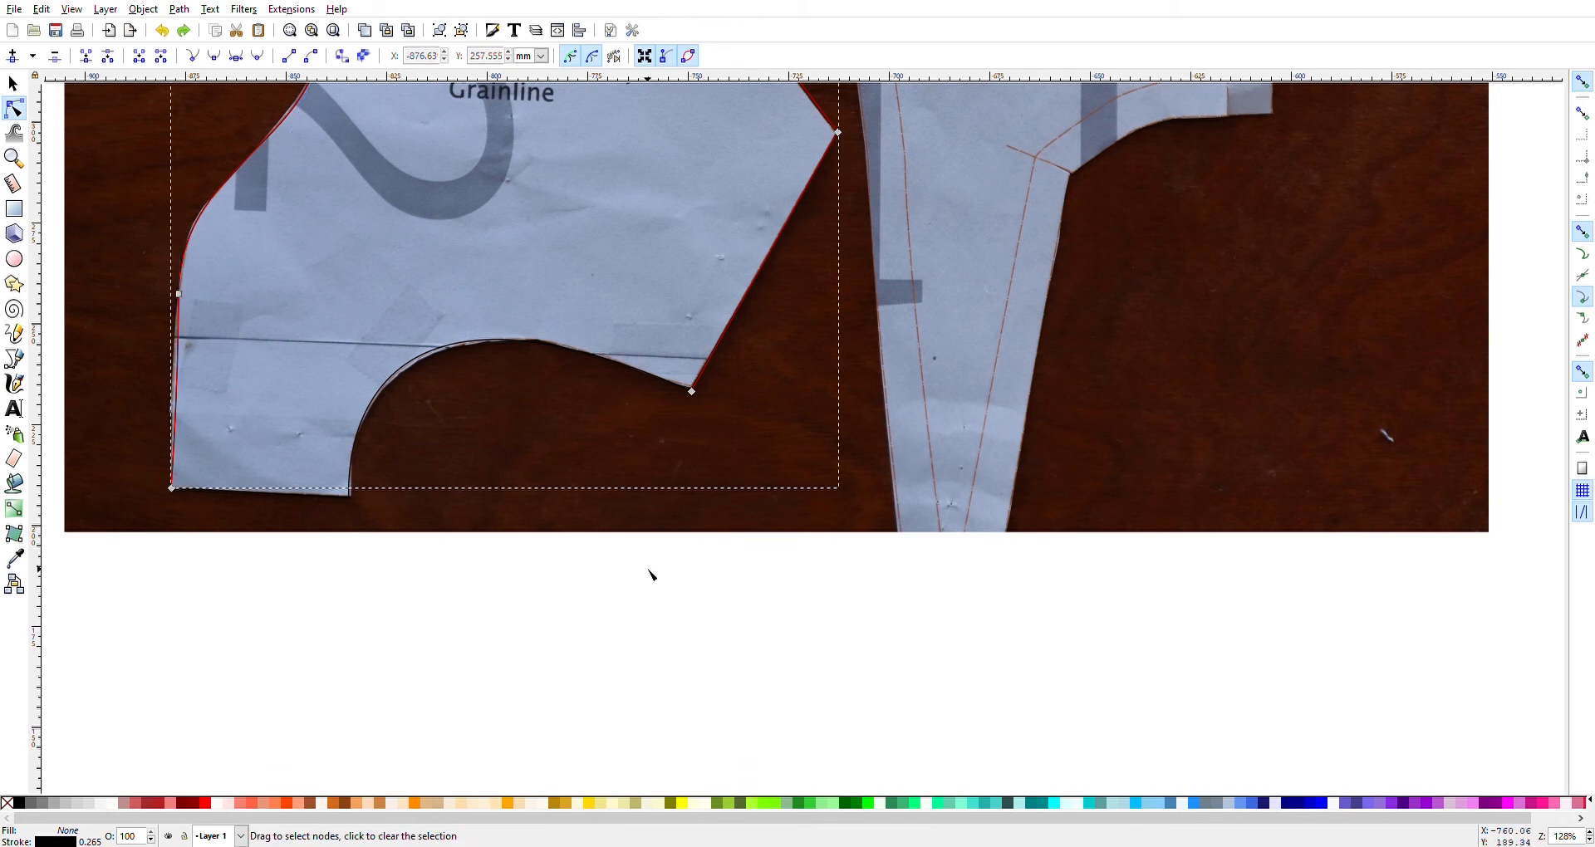
Step: Drag the lower-right node and bend the bottom segment to match the scooped cutout
left_click_drag(691, 392, 701, 392)
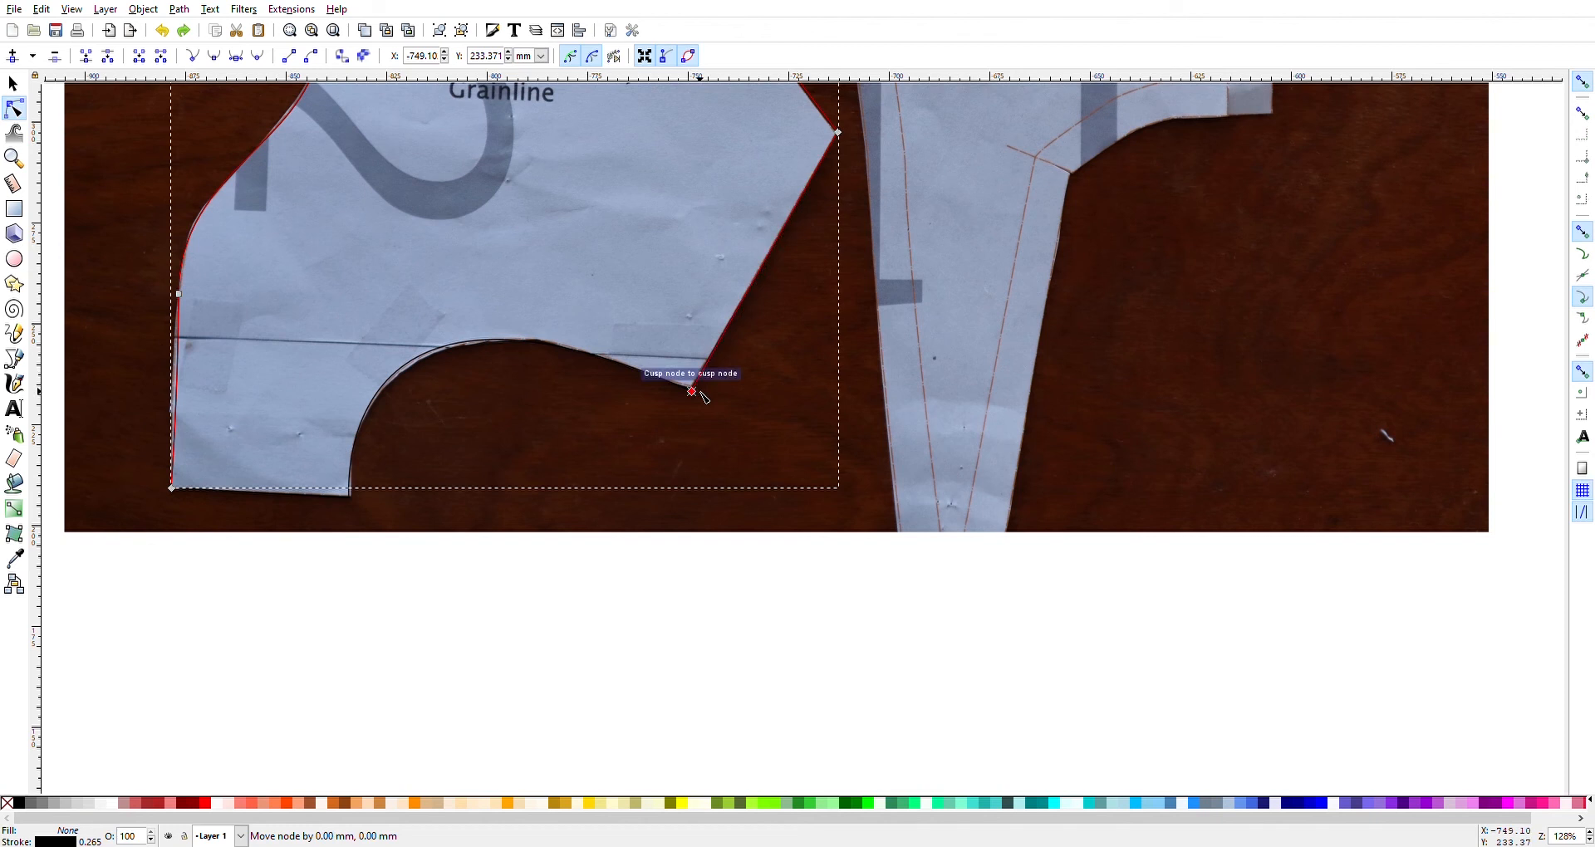
left_click_drag(691, 392, 714, 350)
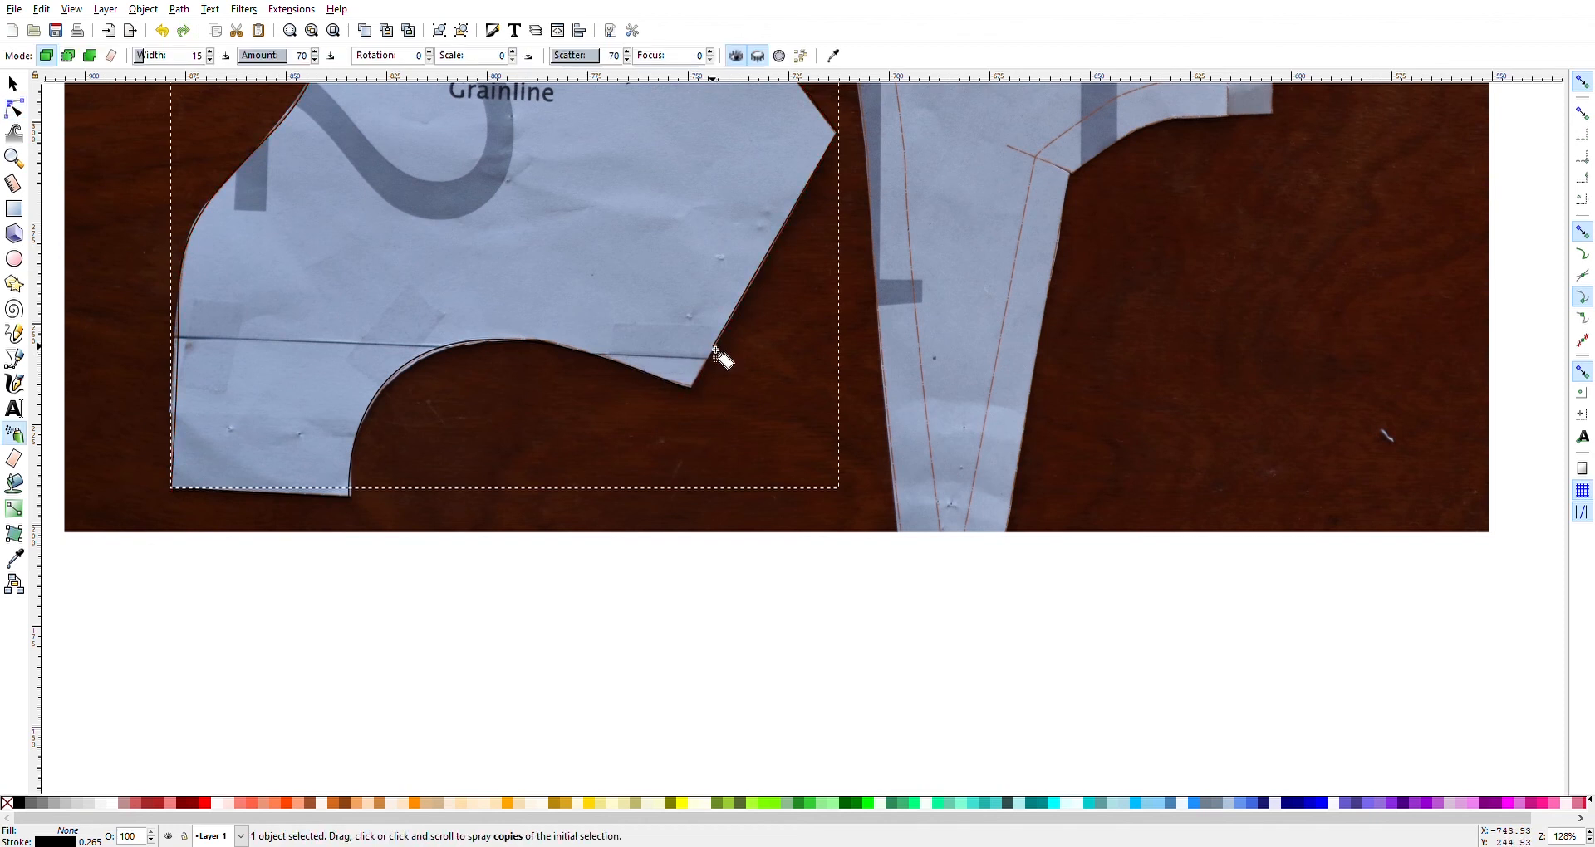
left_click(14, 107)
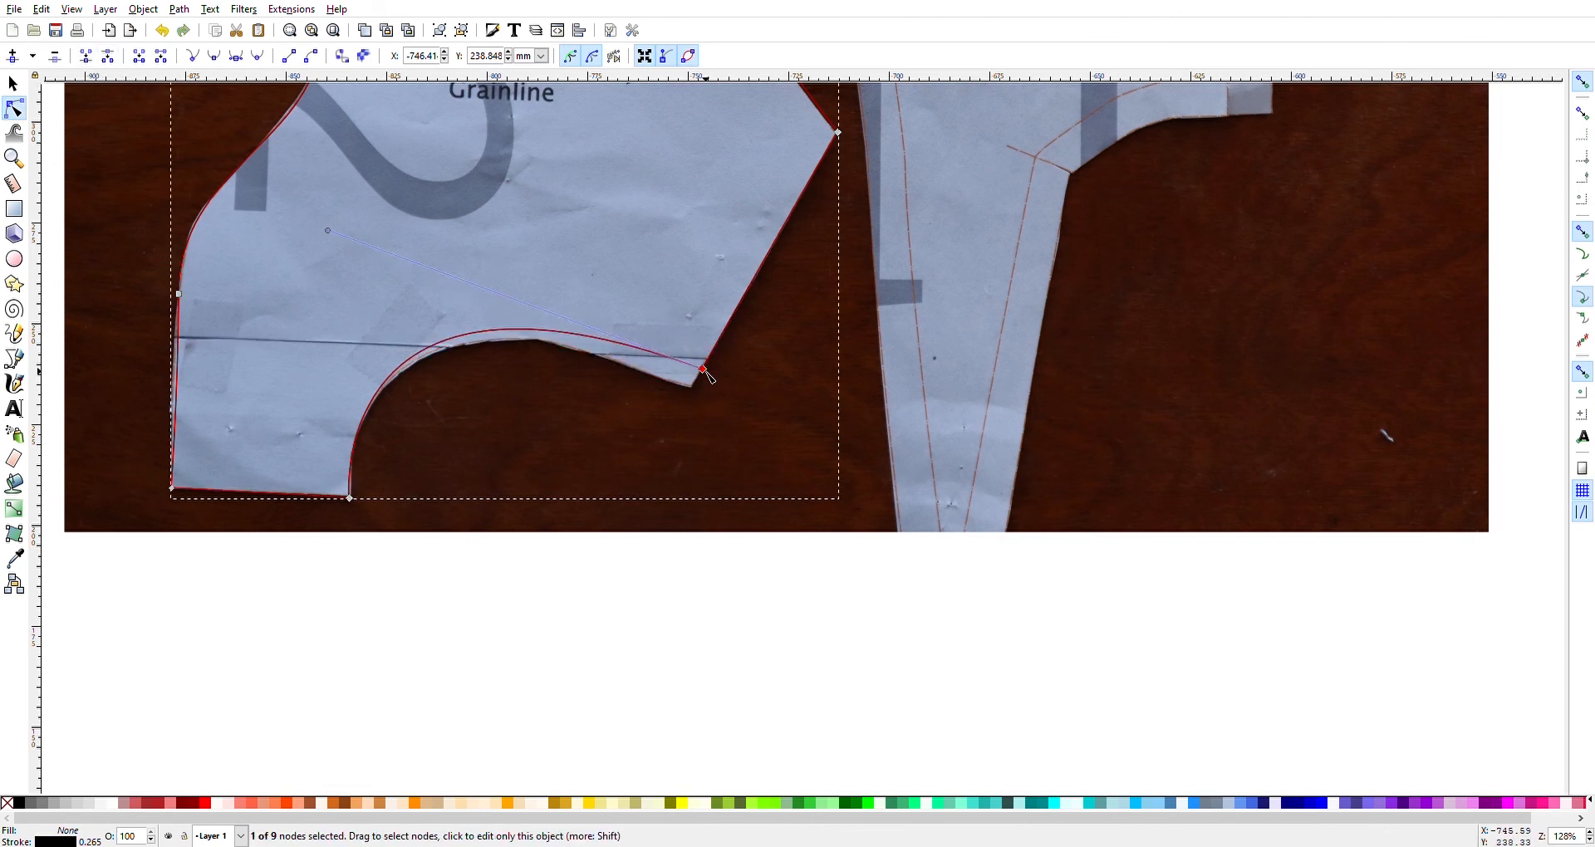
left_click_drag(701, 369, 691, 385)
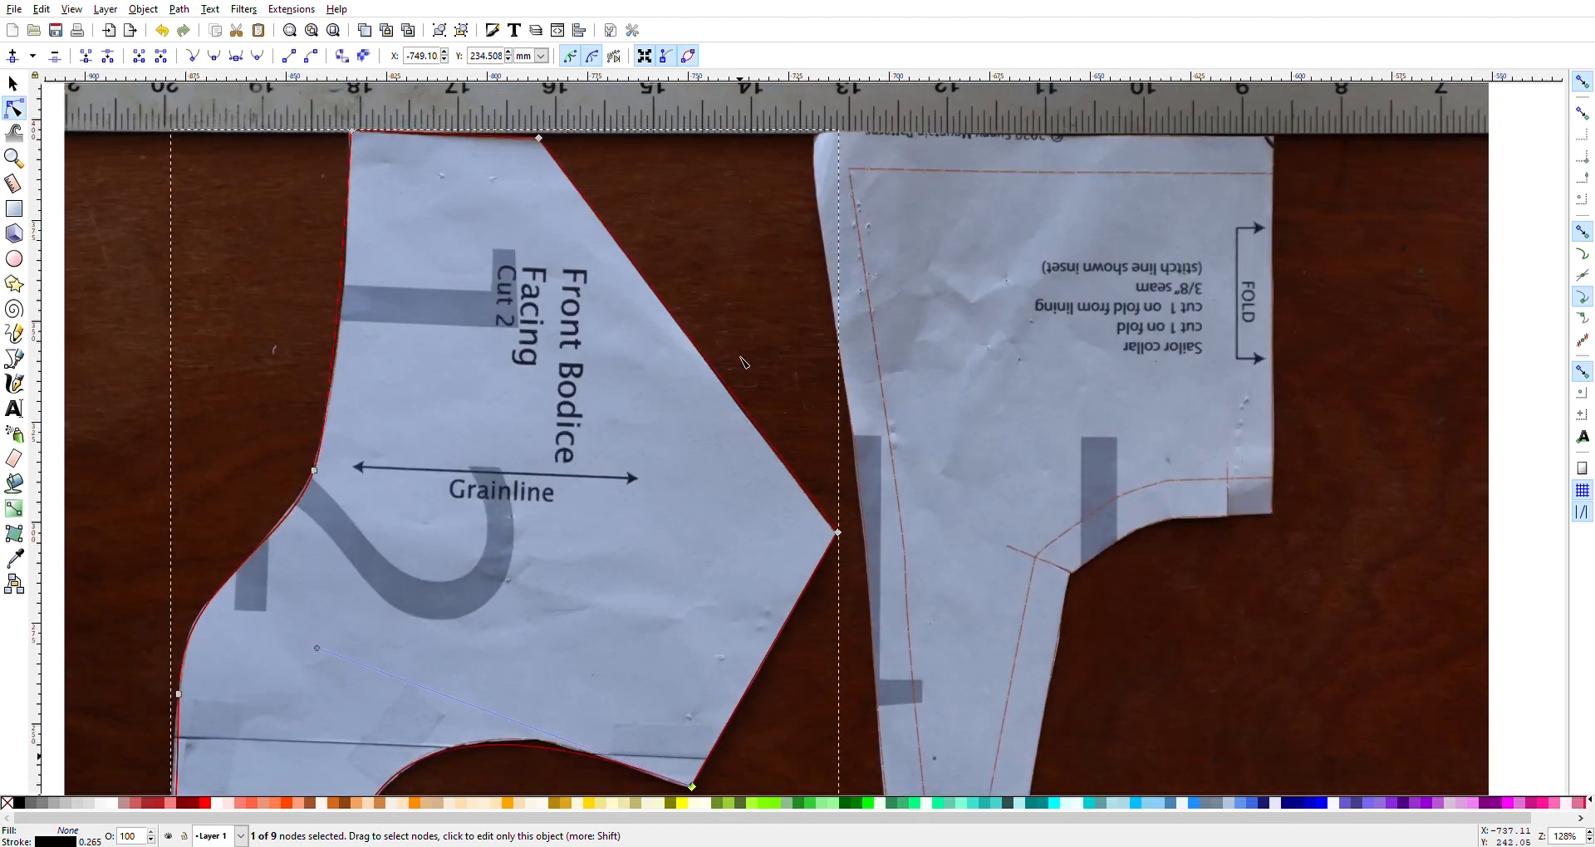
mouse_move(538, 181)
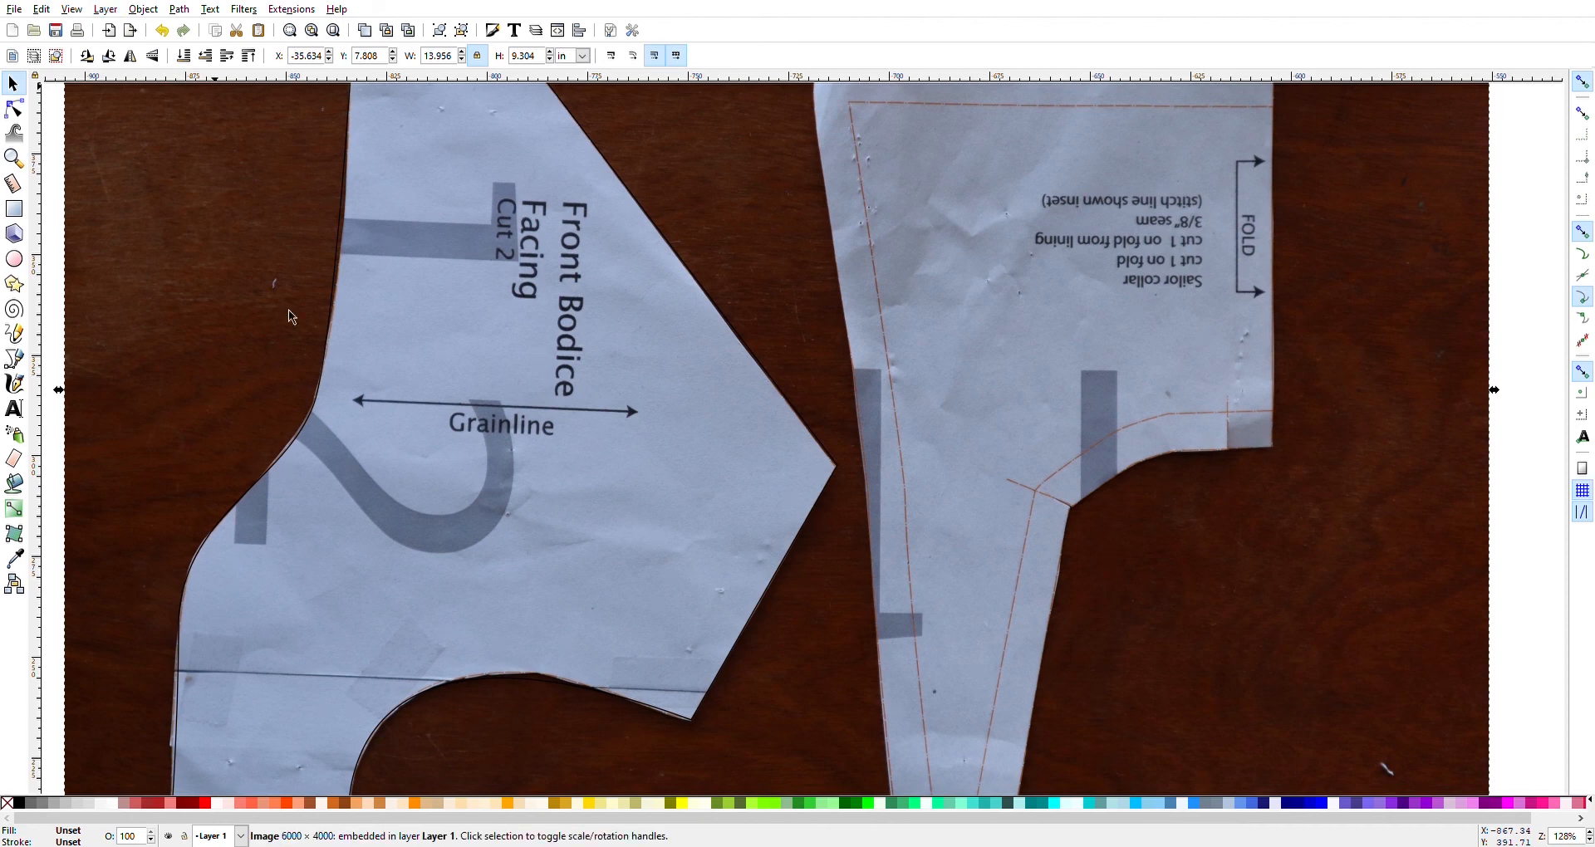
mouse_move(839, 422)
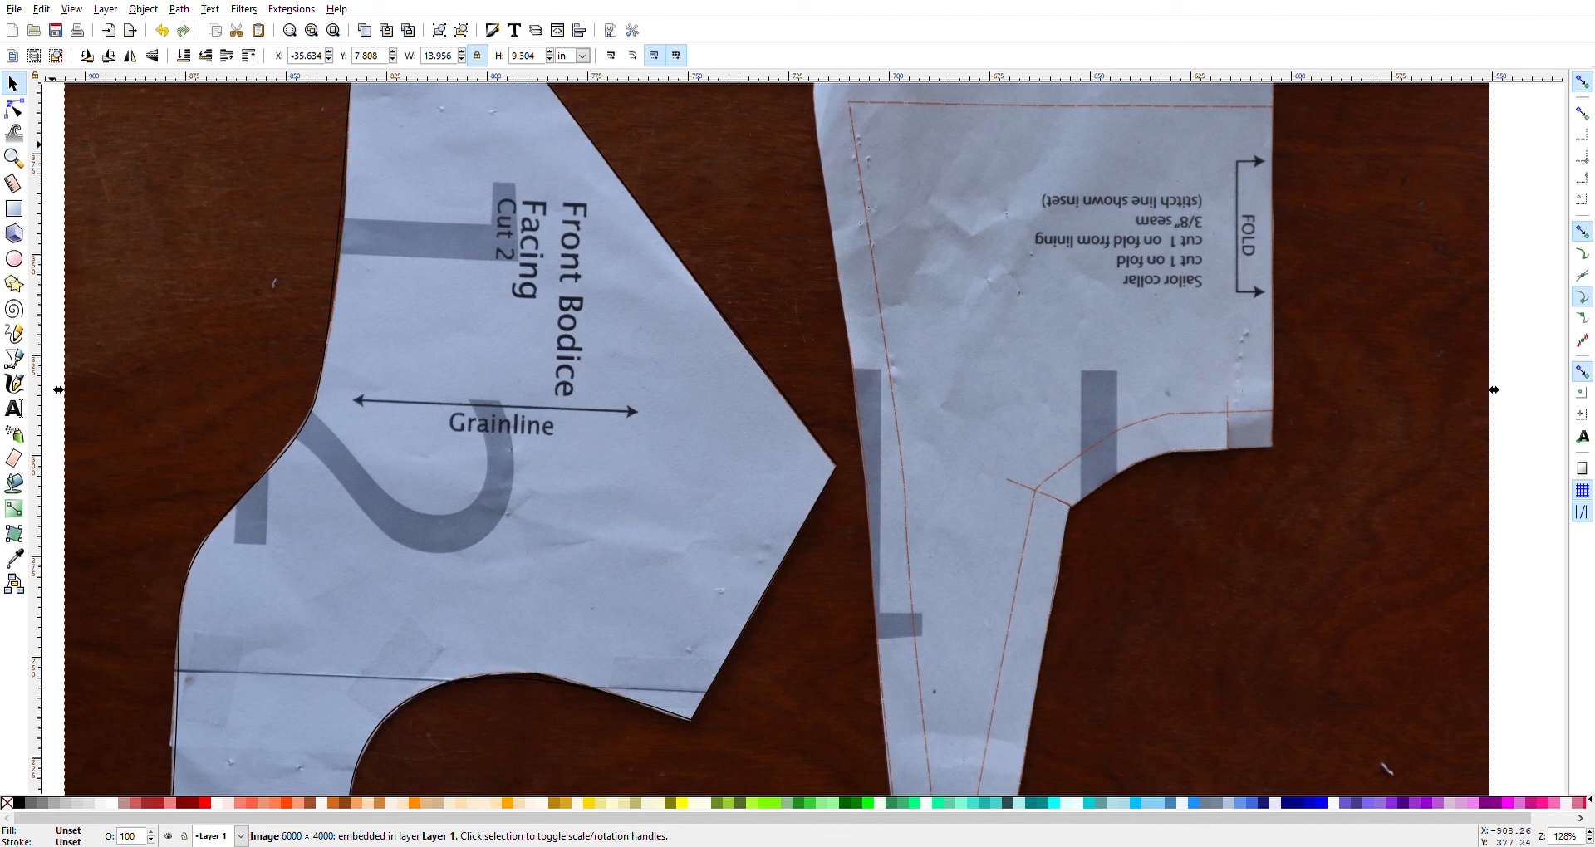
mouse_move(103, 10)
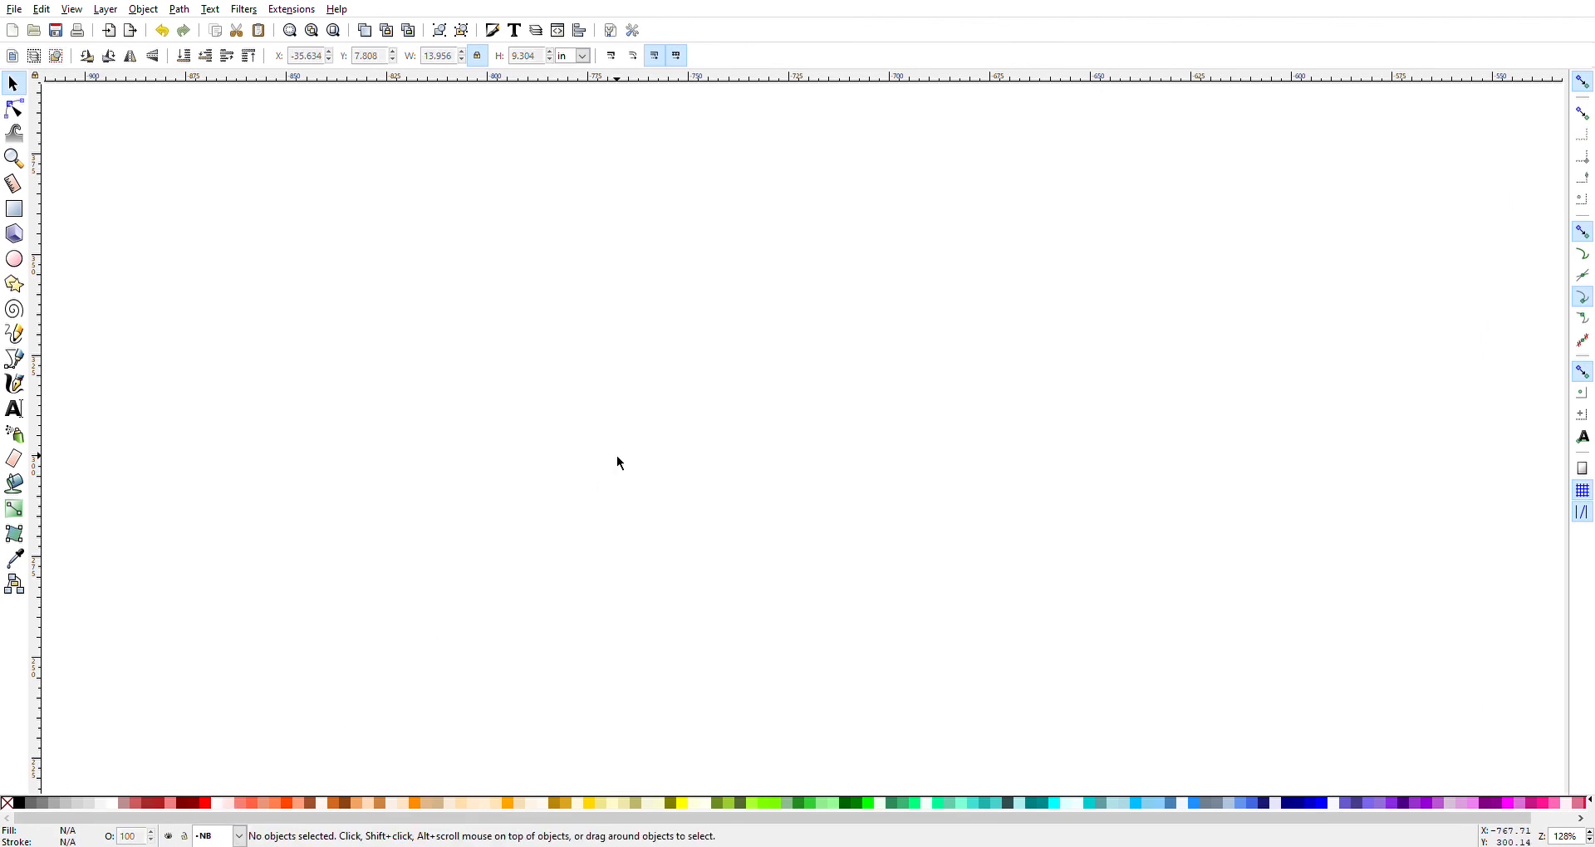
Step: Draw a rectangle across the empty canvas on the NB layer
left_click(13, 210)
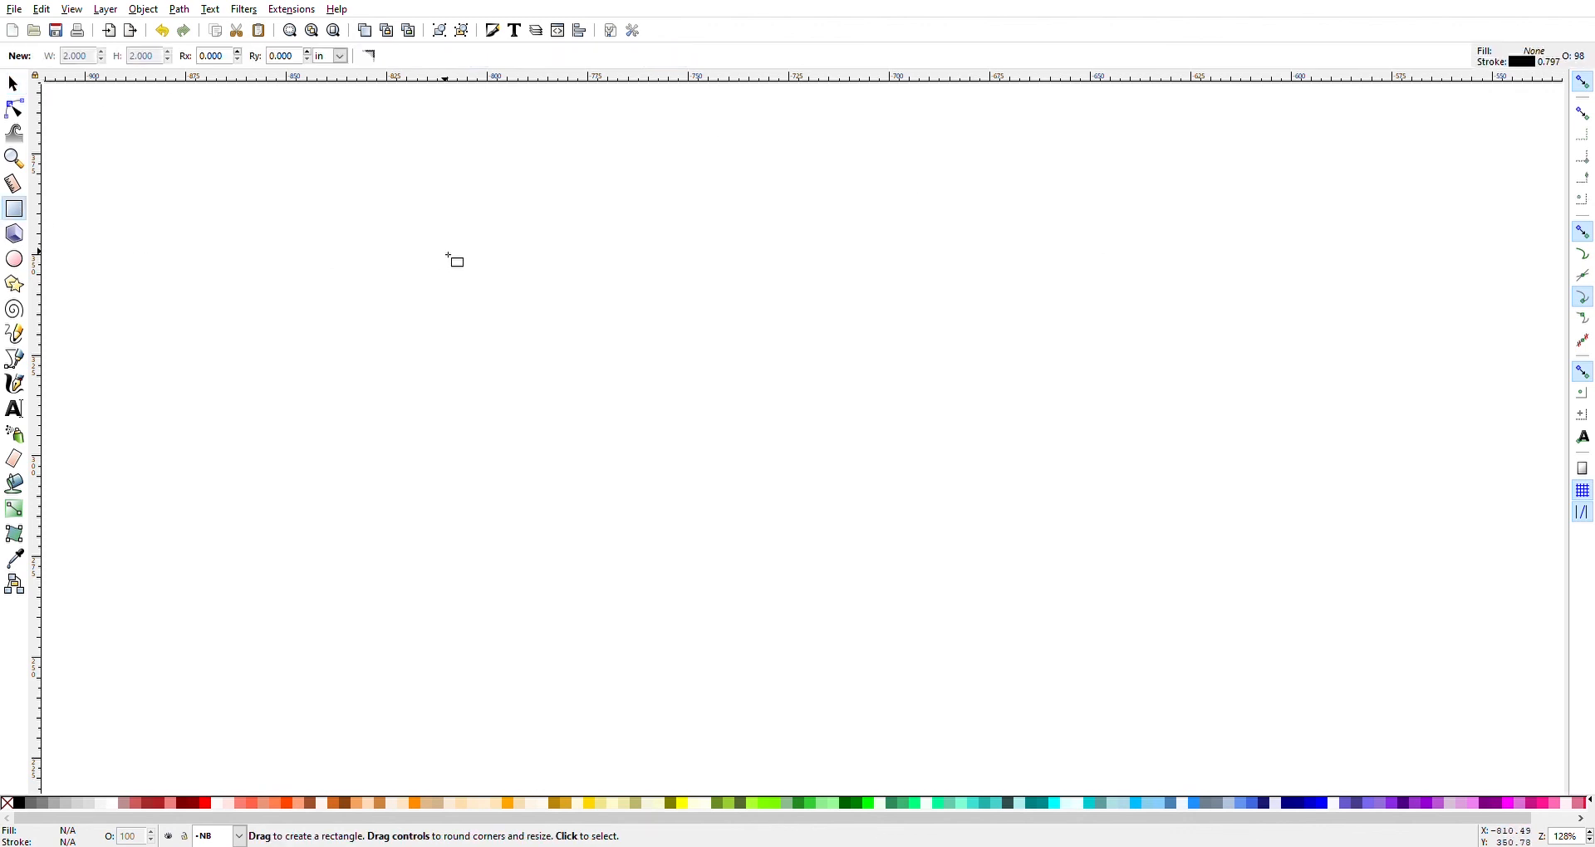
left_click_drag(444, 251, 824, 593)
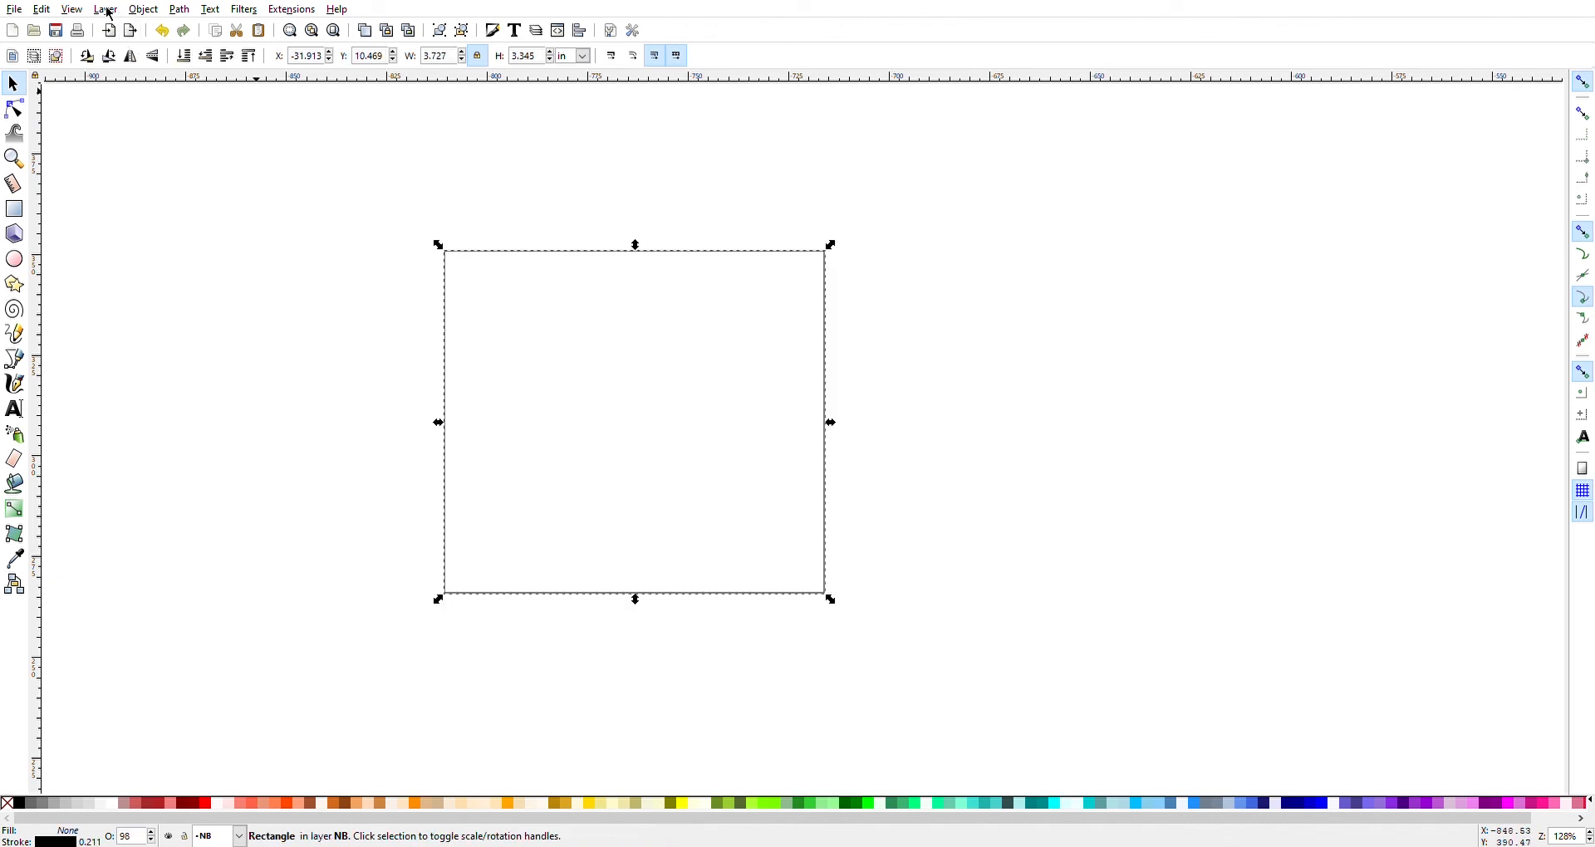
mouse_move(143, 10)
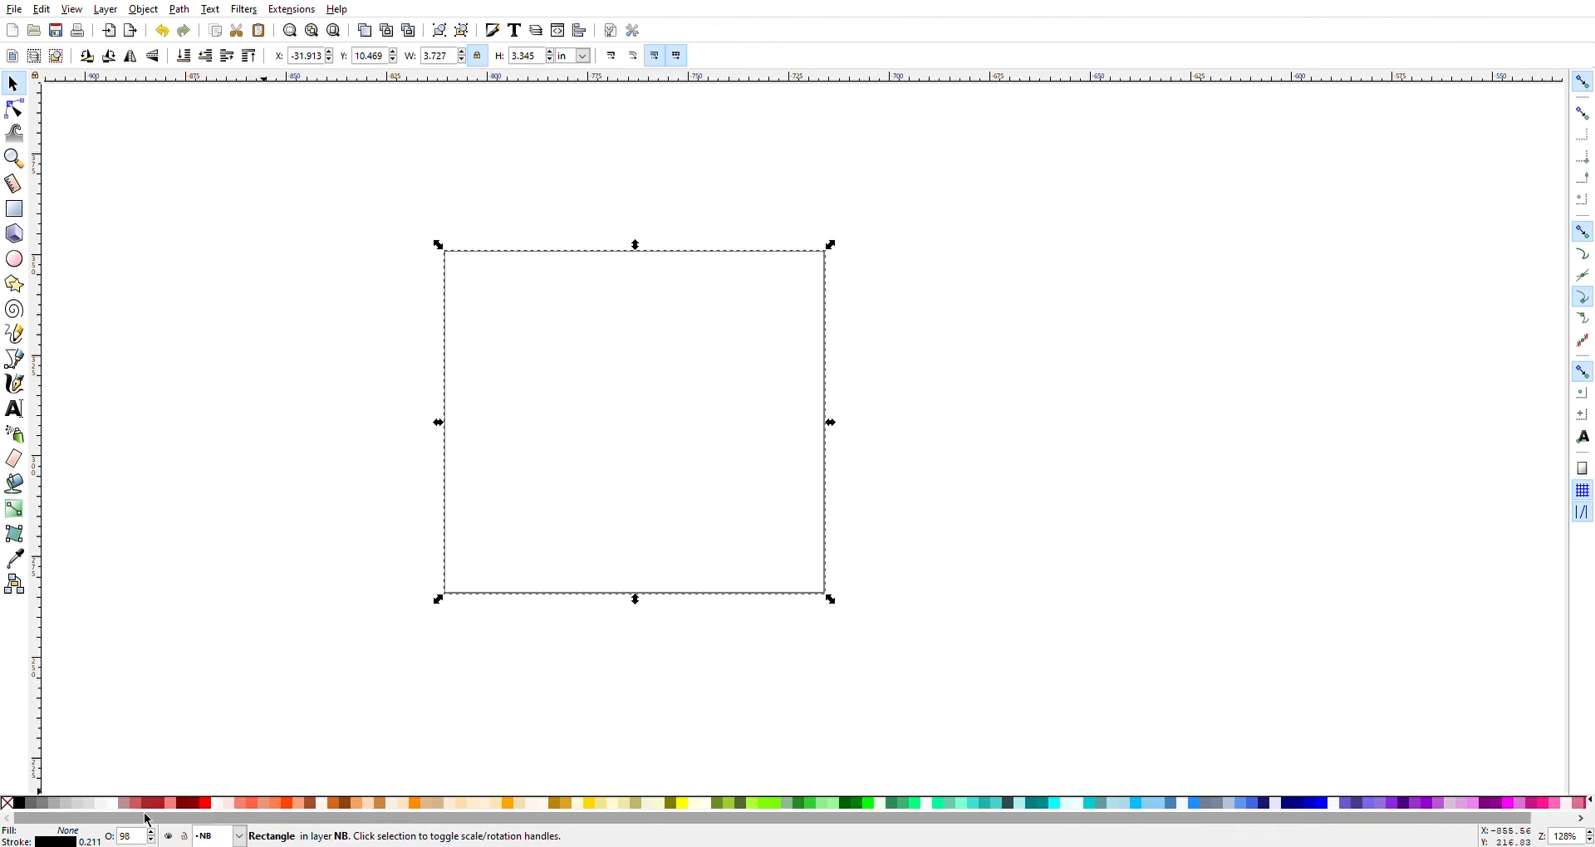
Step: Give the rectangle a red stroke and a light grey fill from the palette
left_click(137, 804)
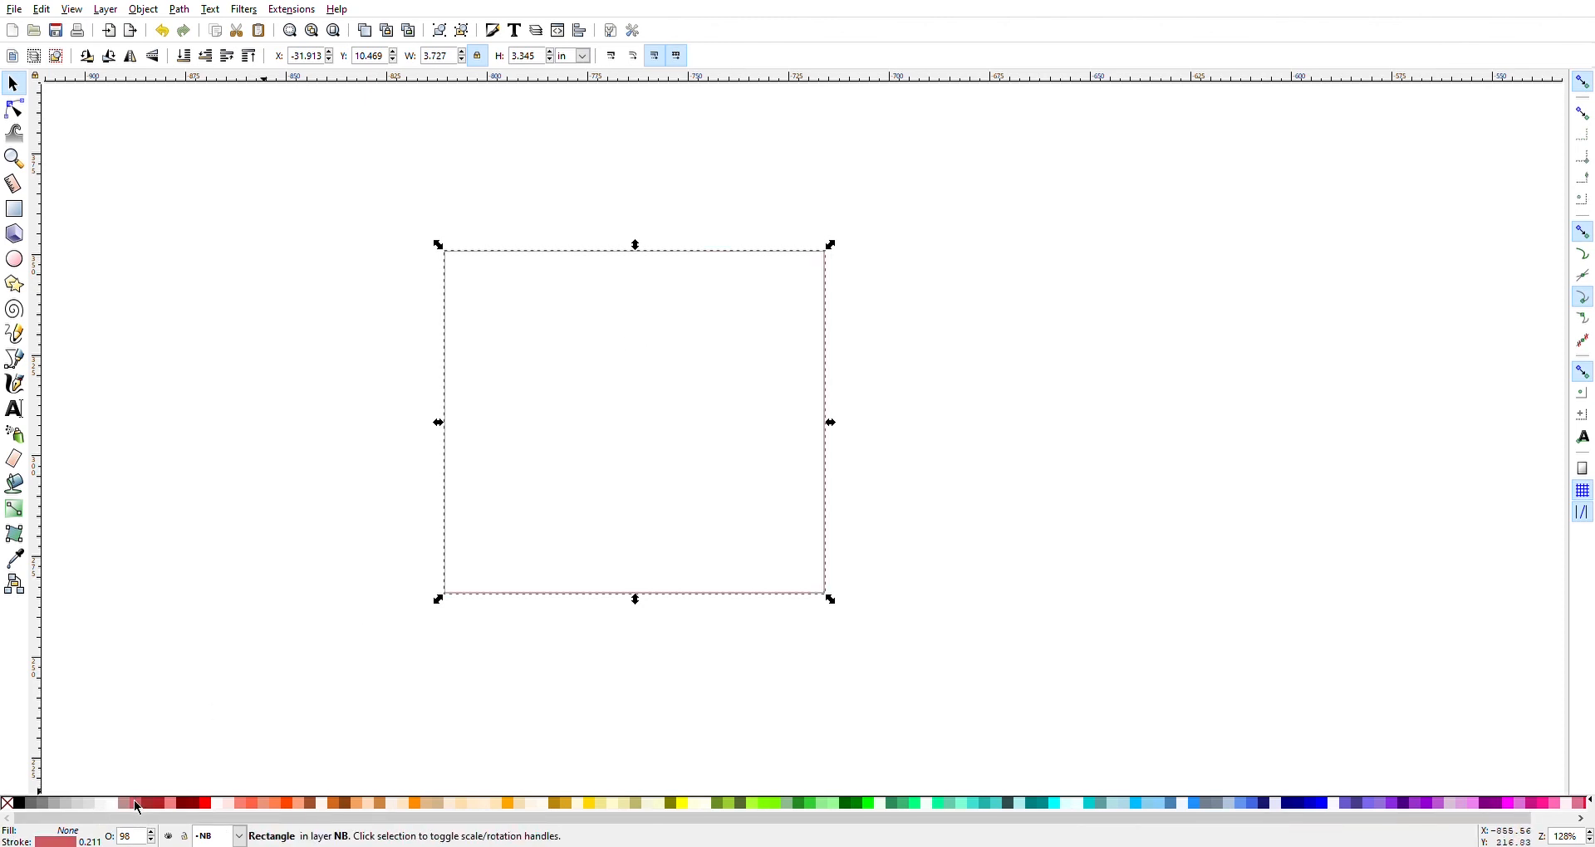
left_click(522, 515)
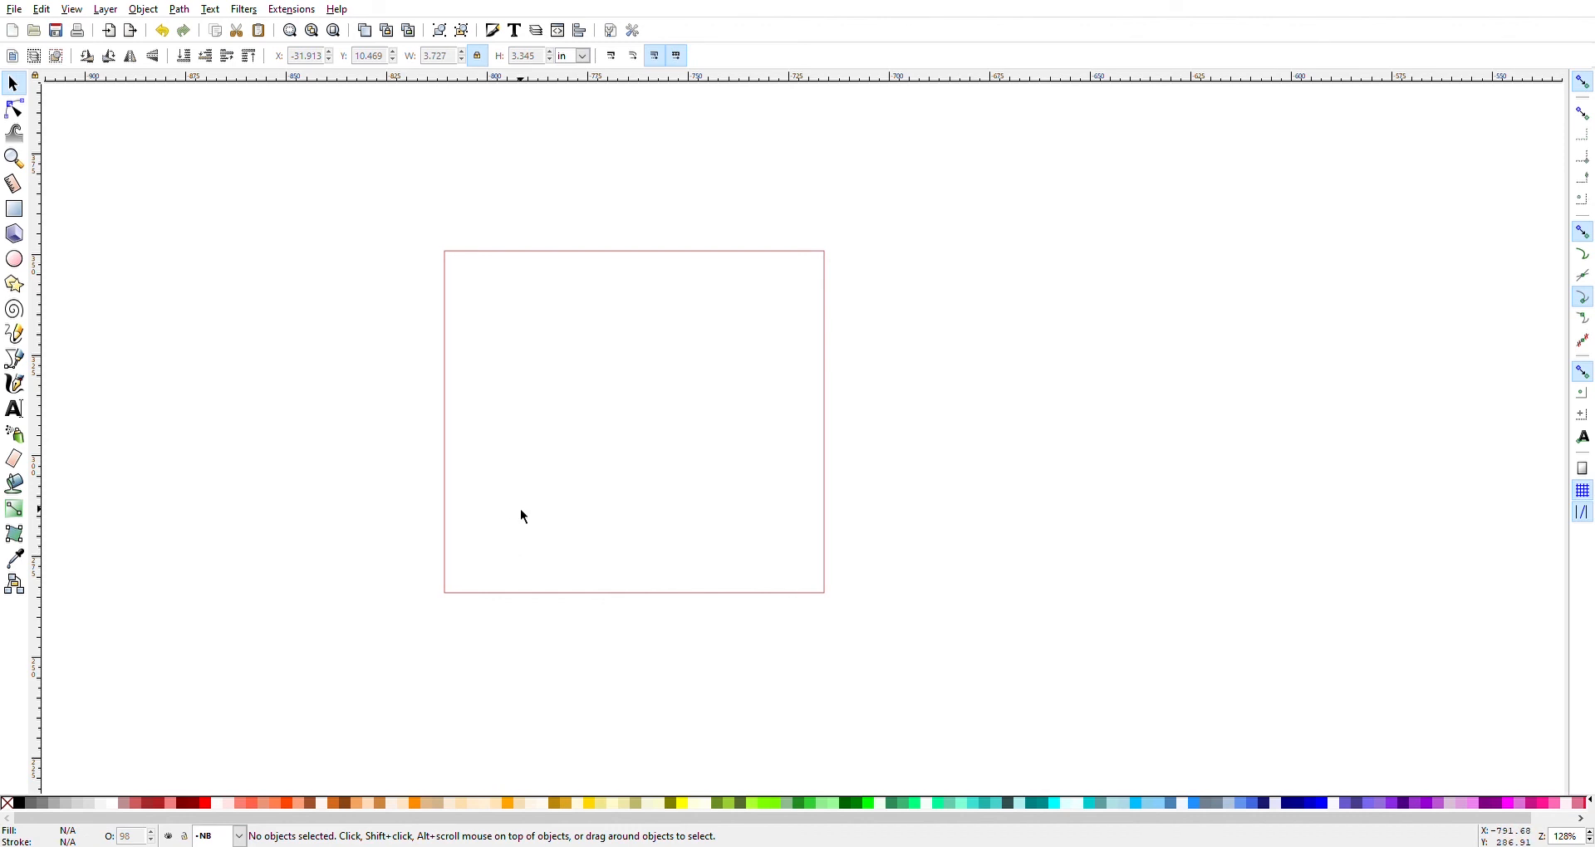
left_click(523, 515)
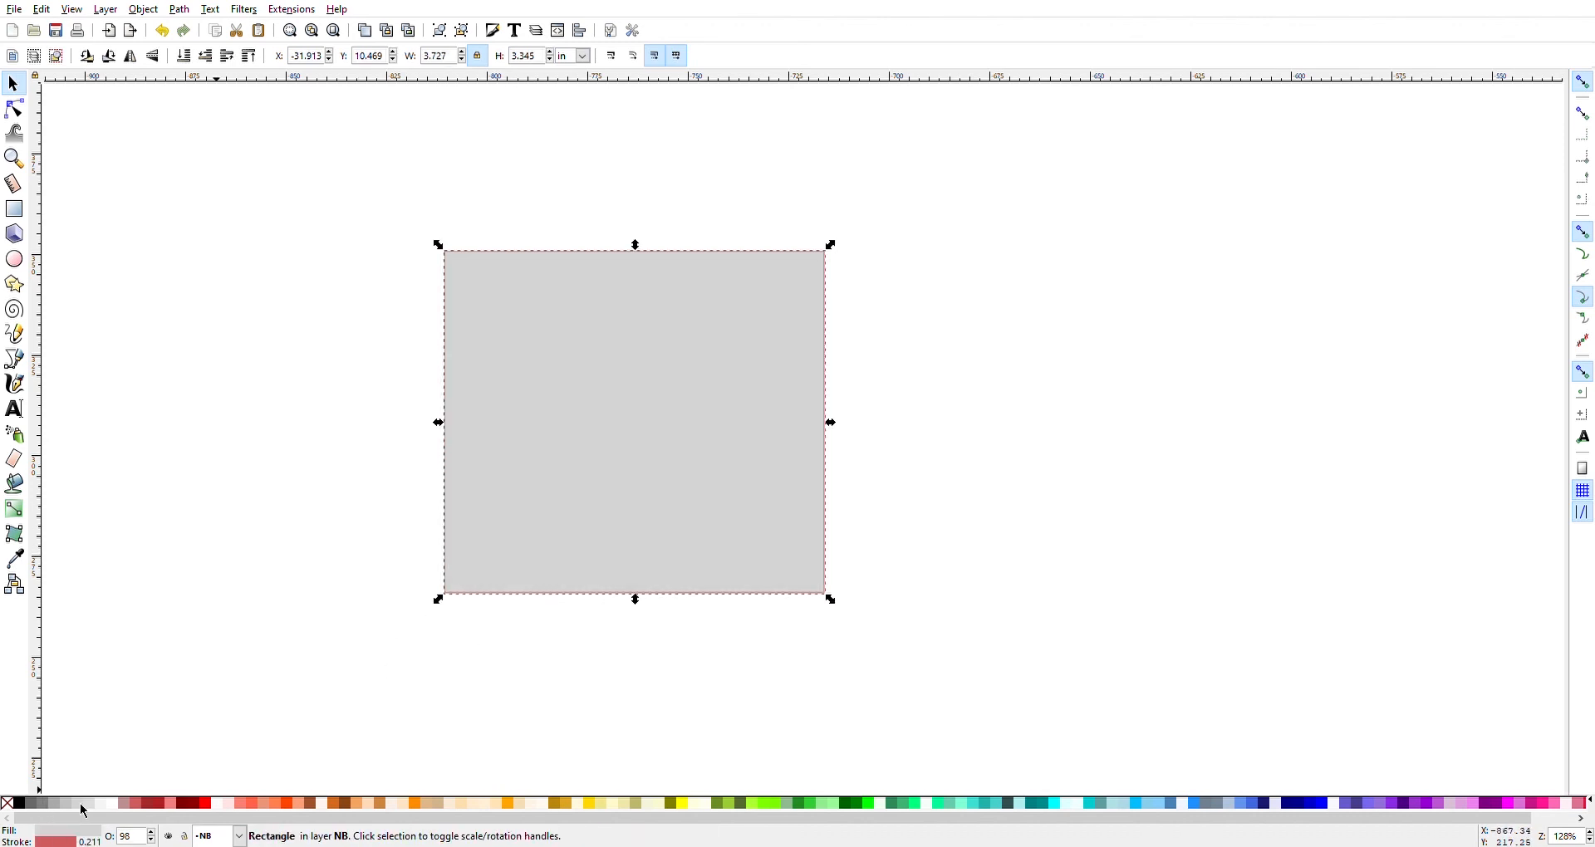
left_click(7, 801)
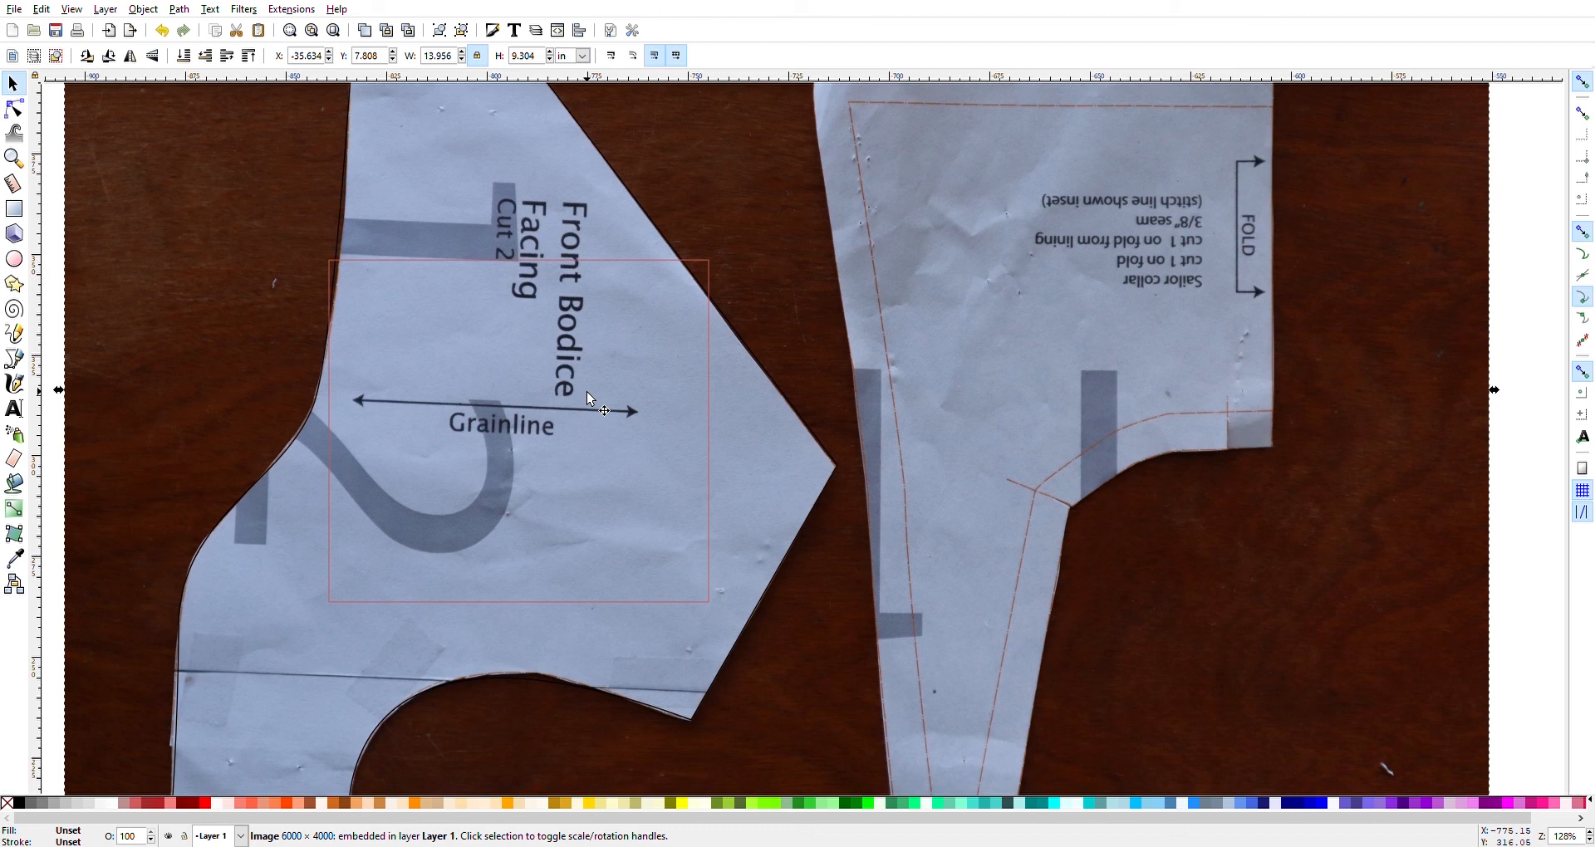
mouse_move(960, 601)
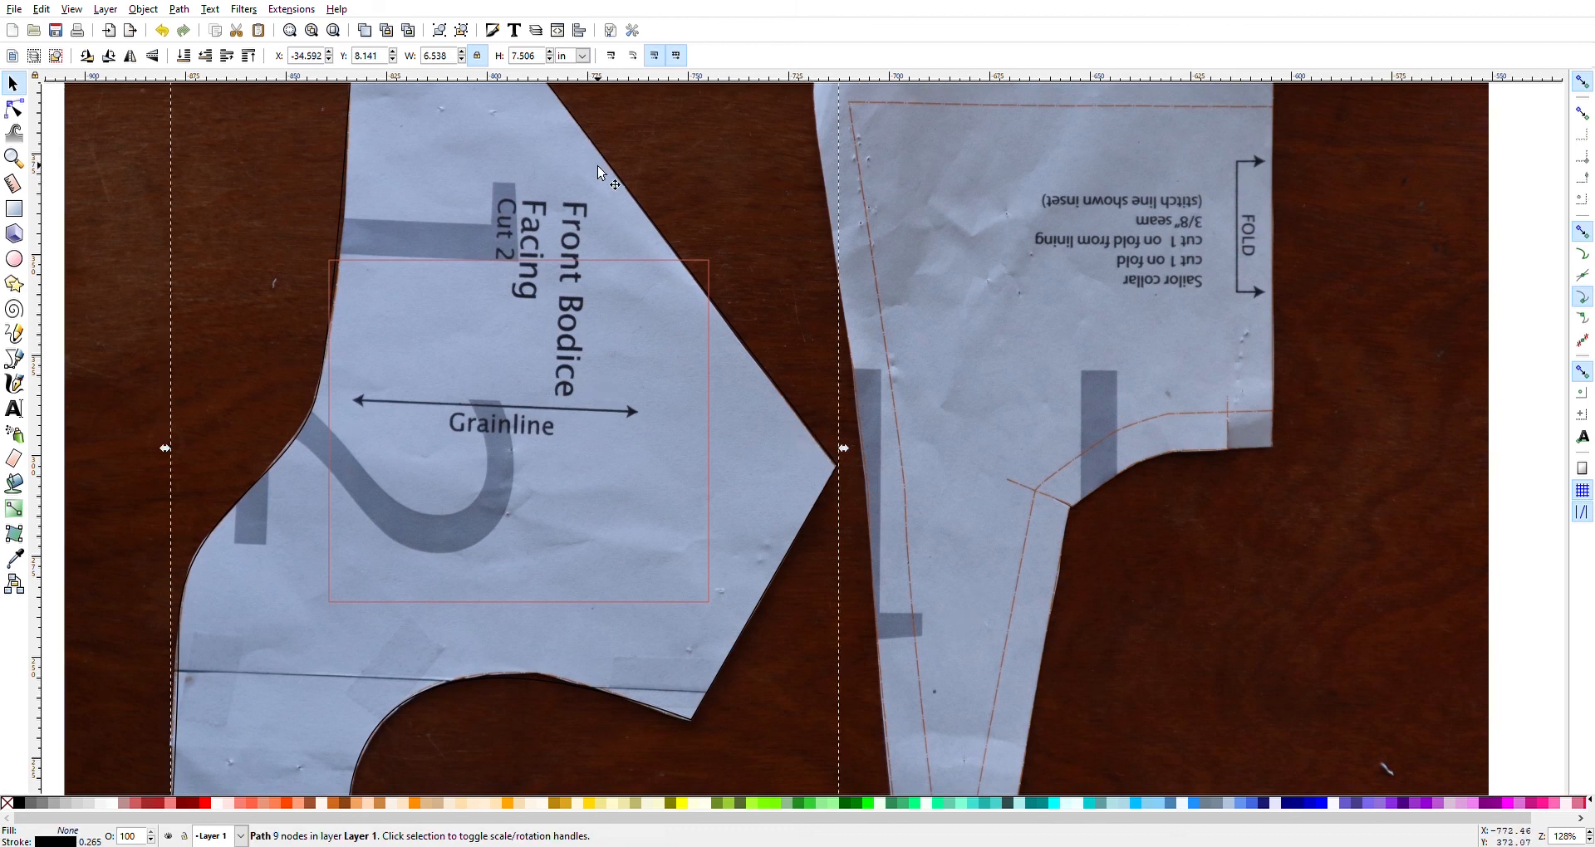
mouse_move(620, 244)
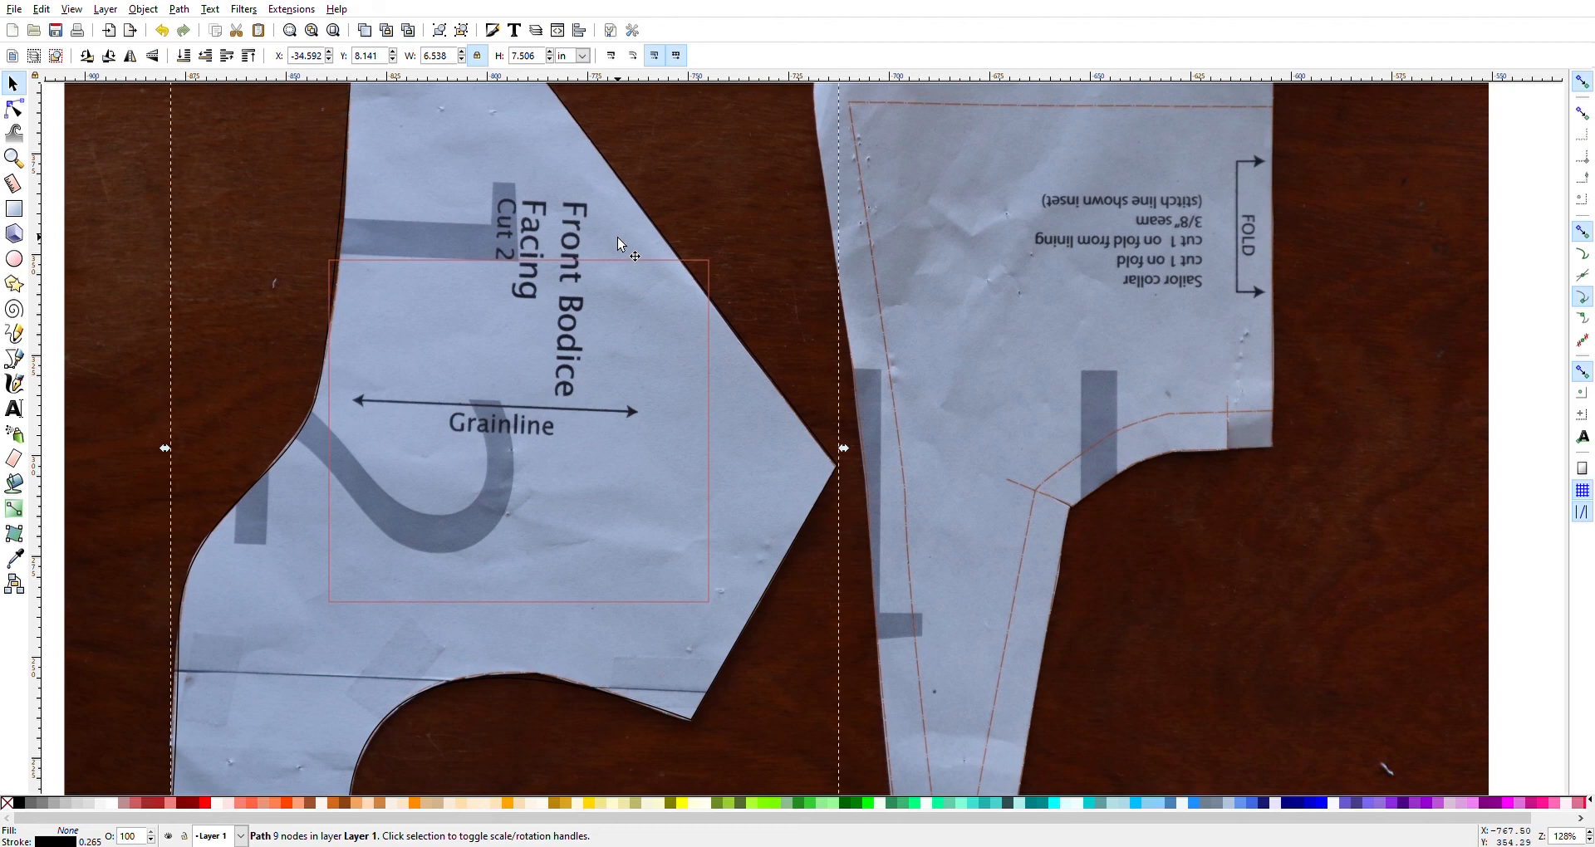
mouse_move(319, 305)
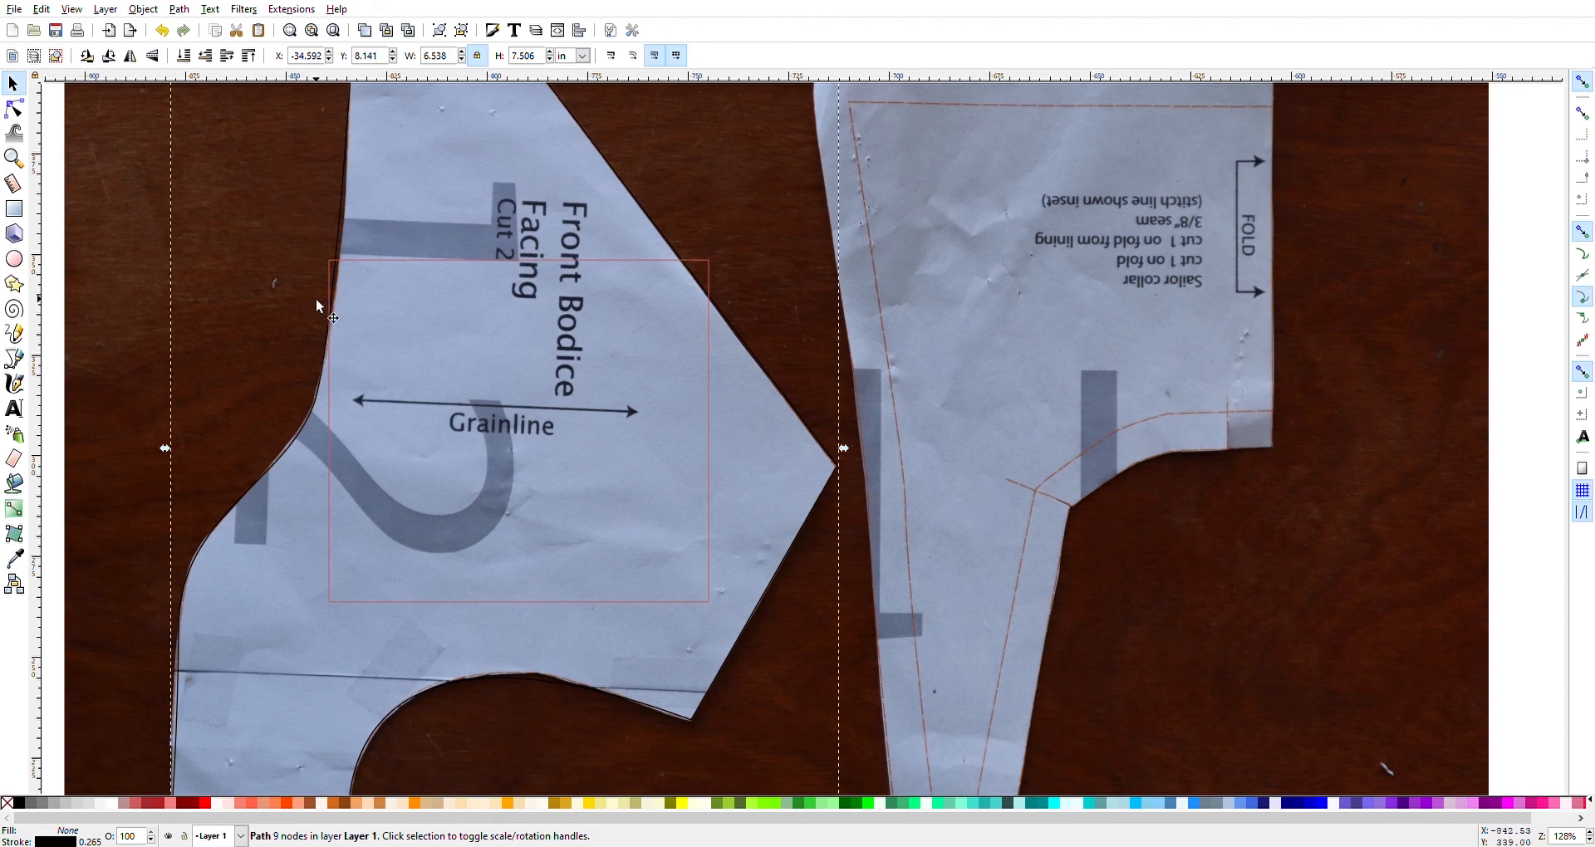
mouse_move(95, 339)
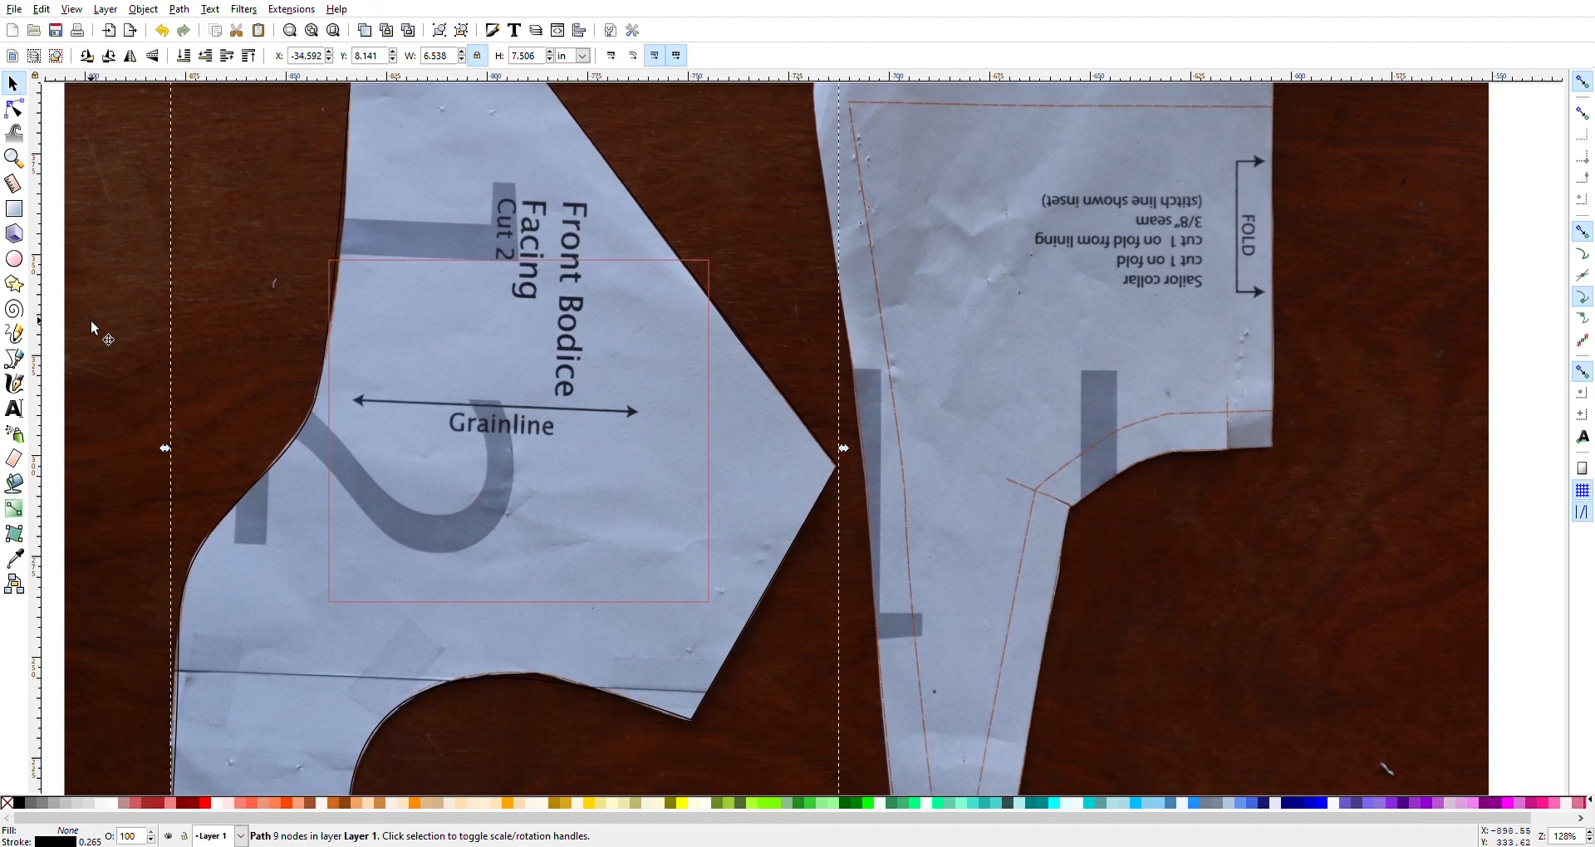
mouse_move(130, 310)
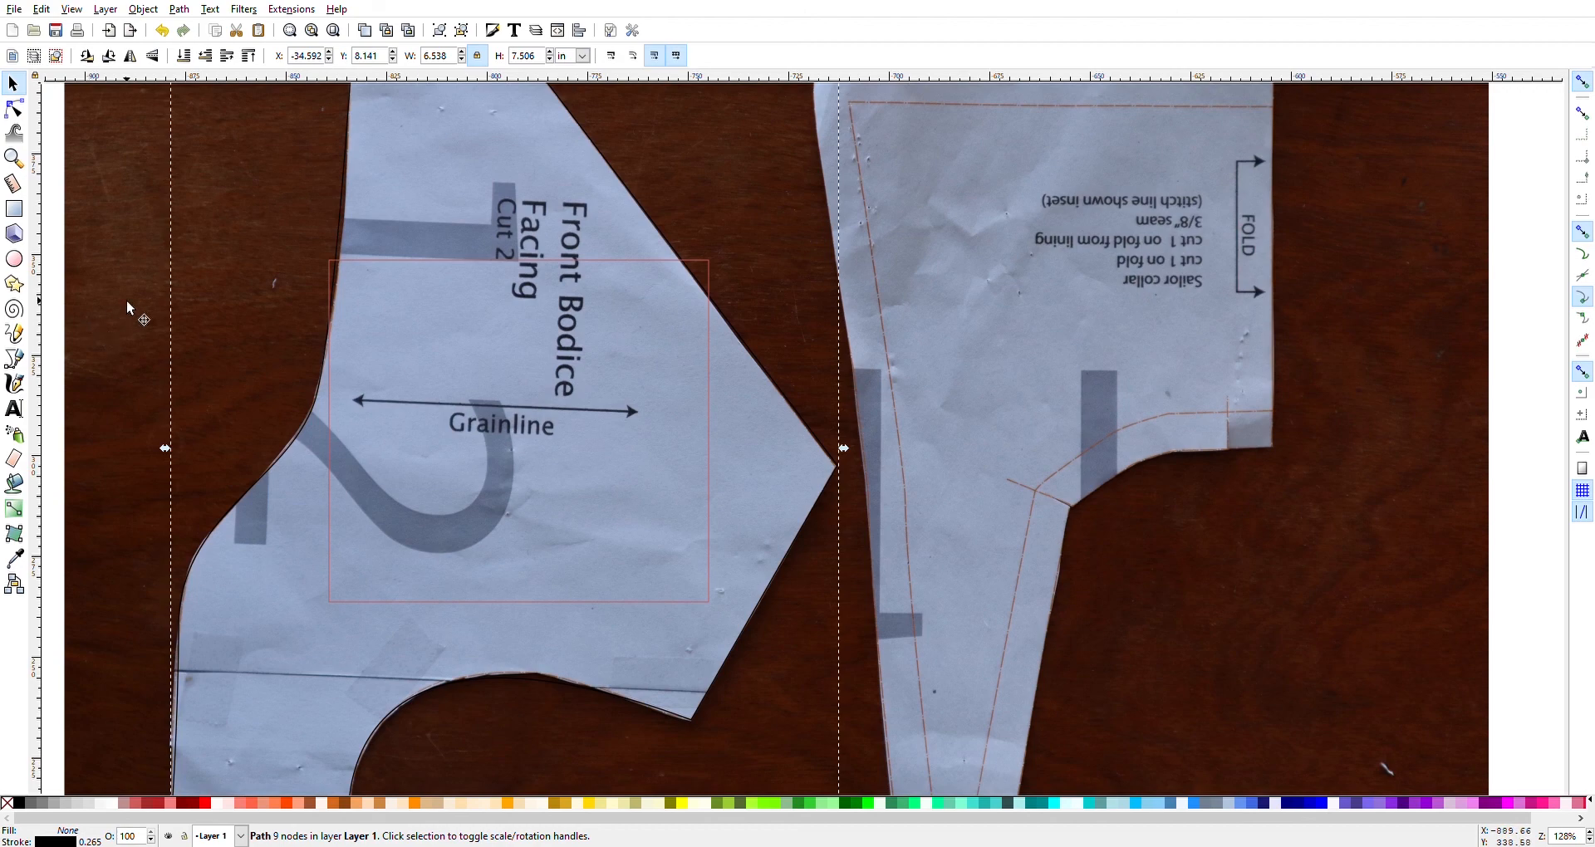